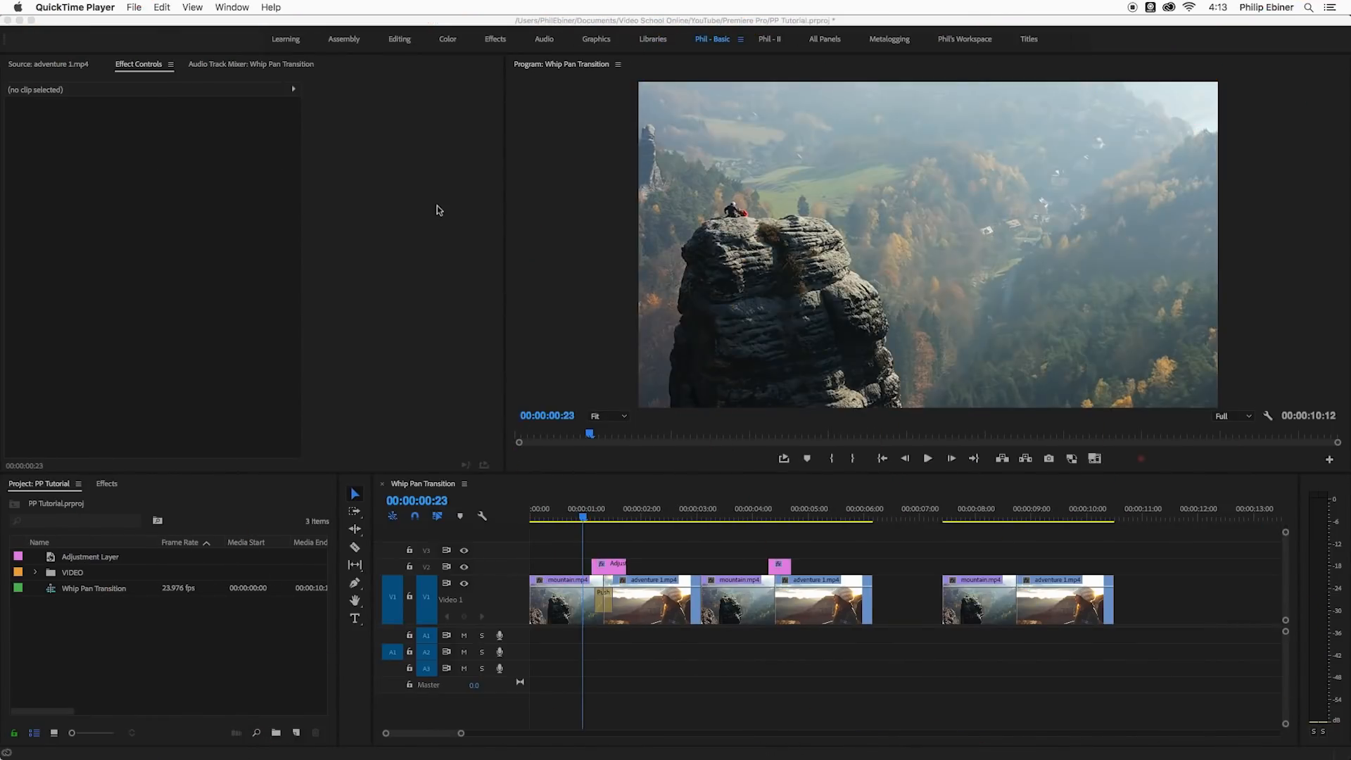
mouse_move(726, 598)
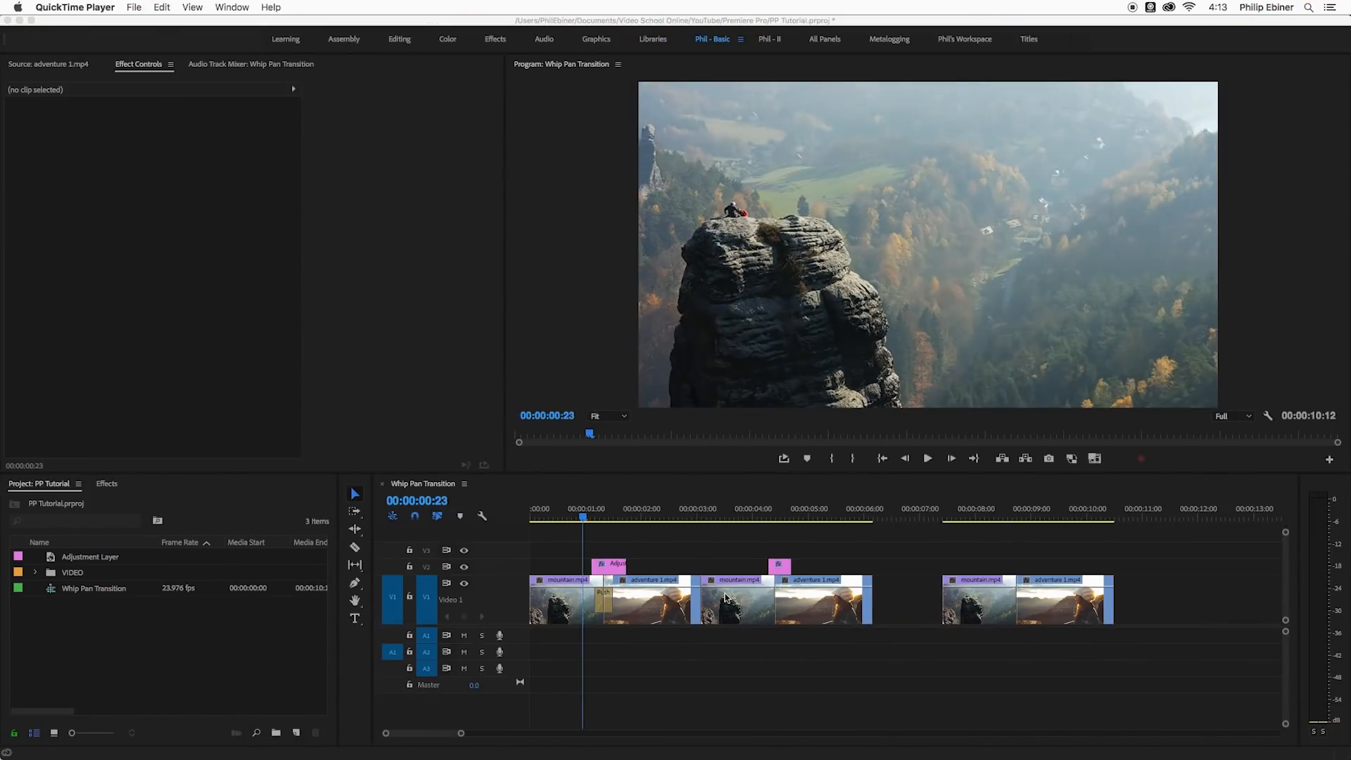
- Review the existing whip pan examples and inspect the first example's Push transition
left_click(732, 537)
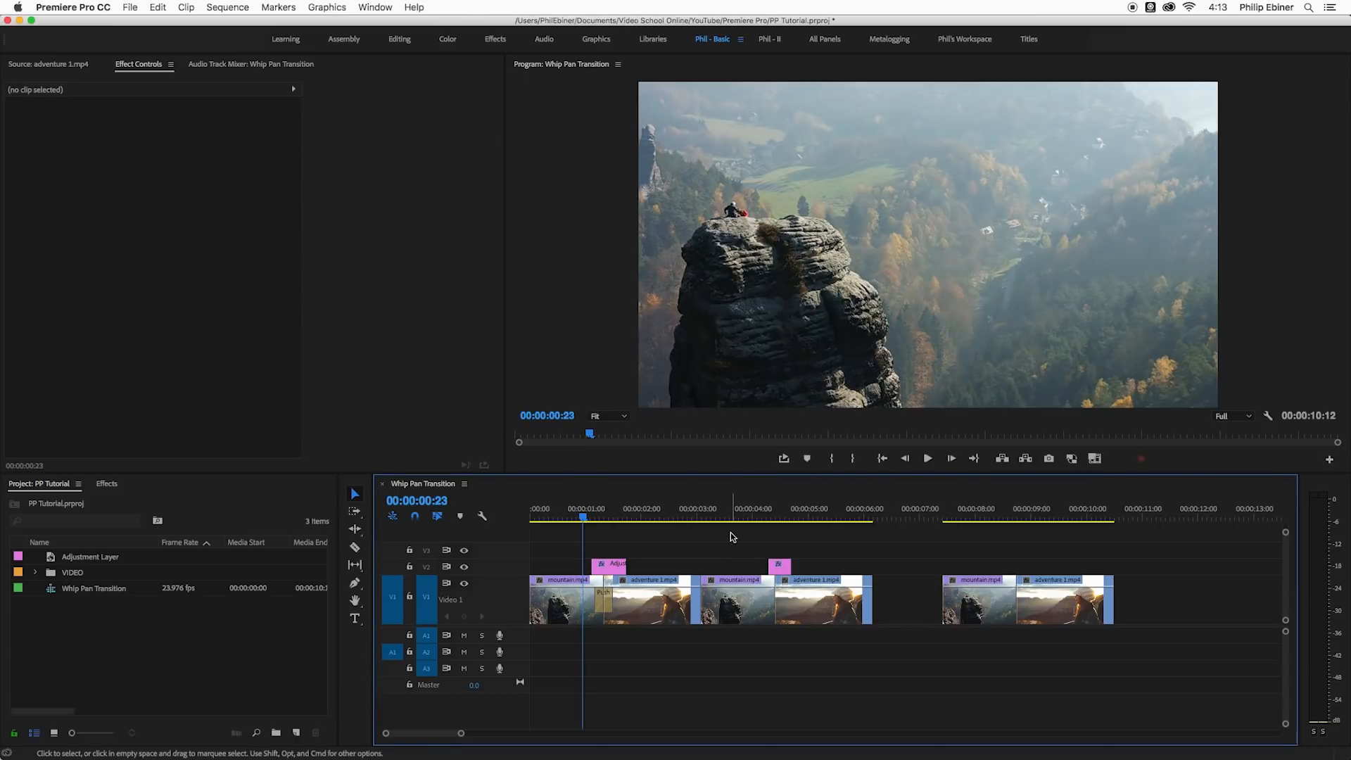
left_click(928, 457)
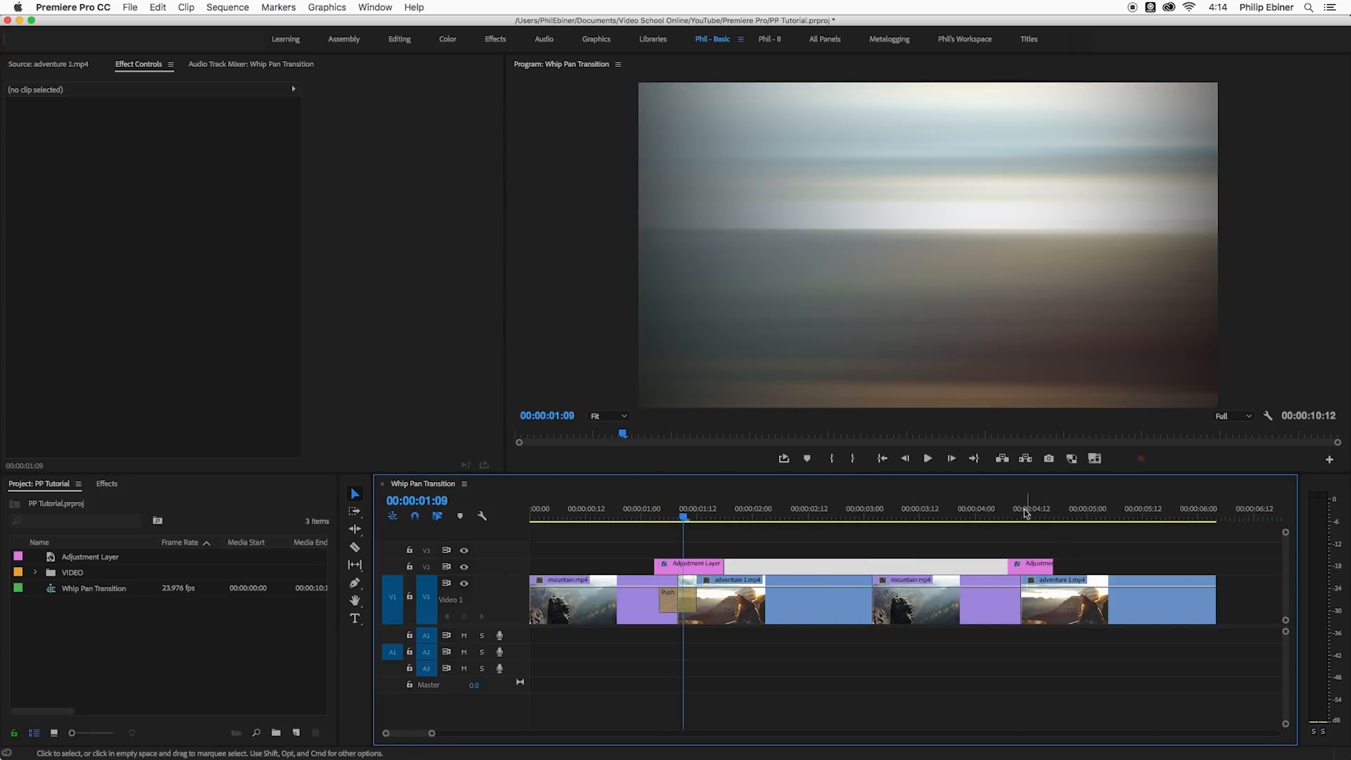
left_click(1008, 508)
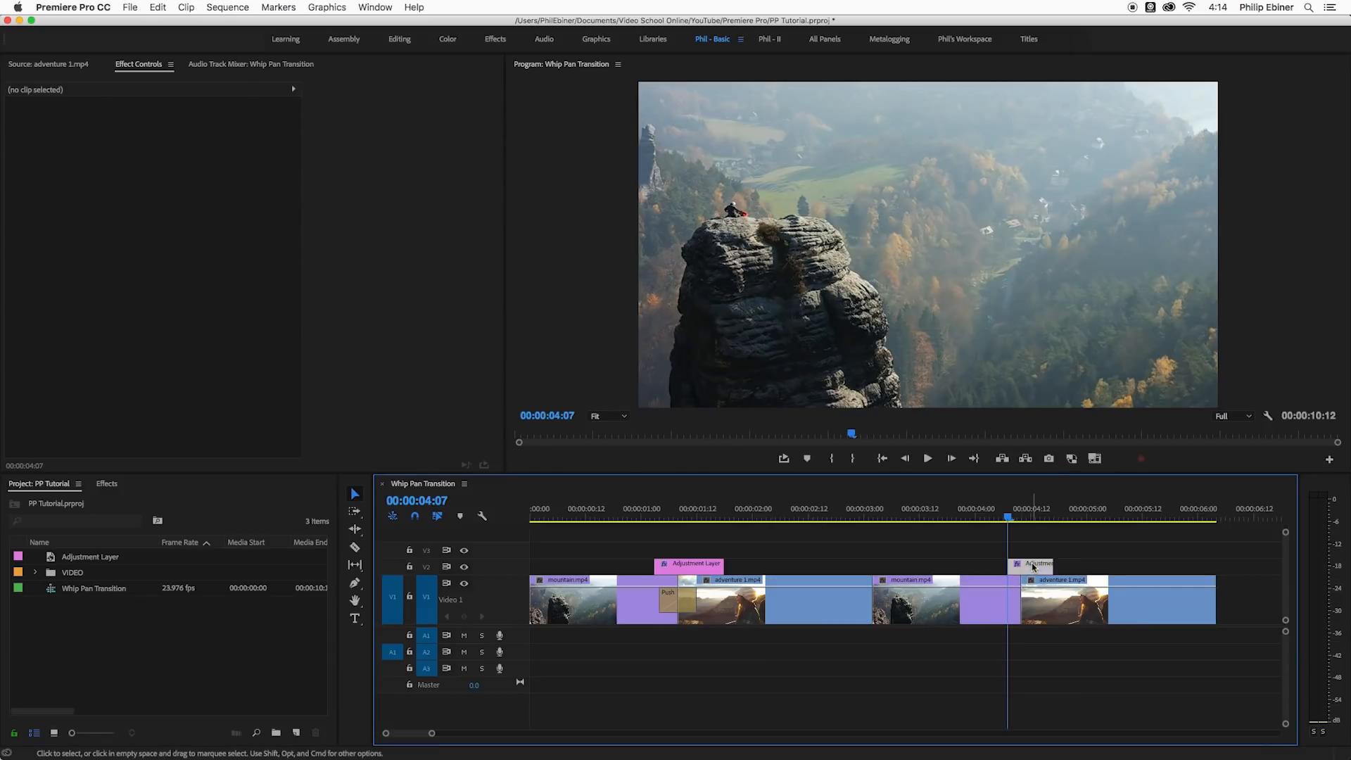
left_click(1038, 563)
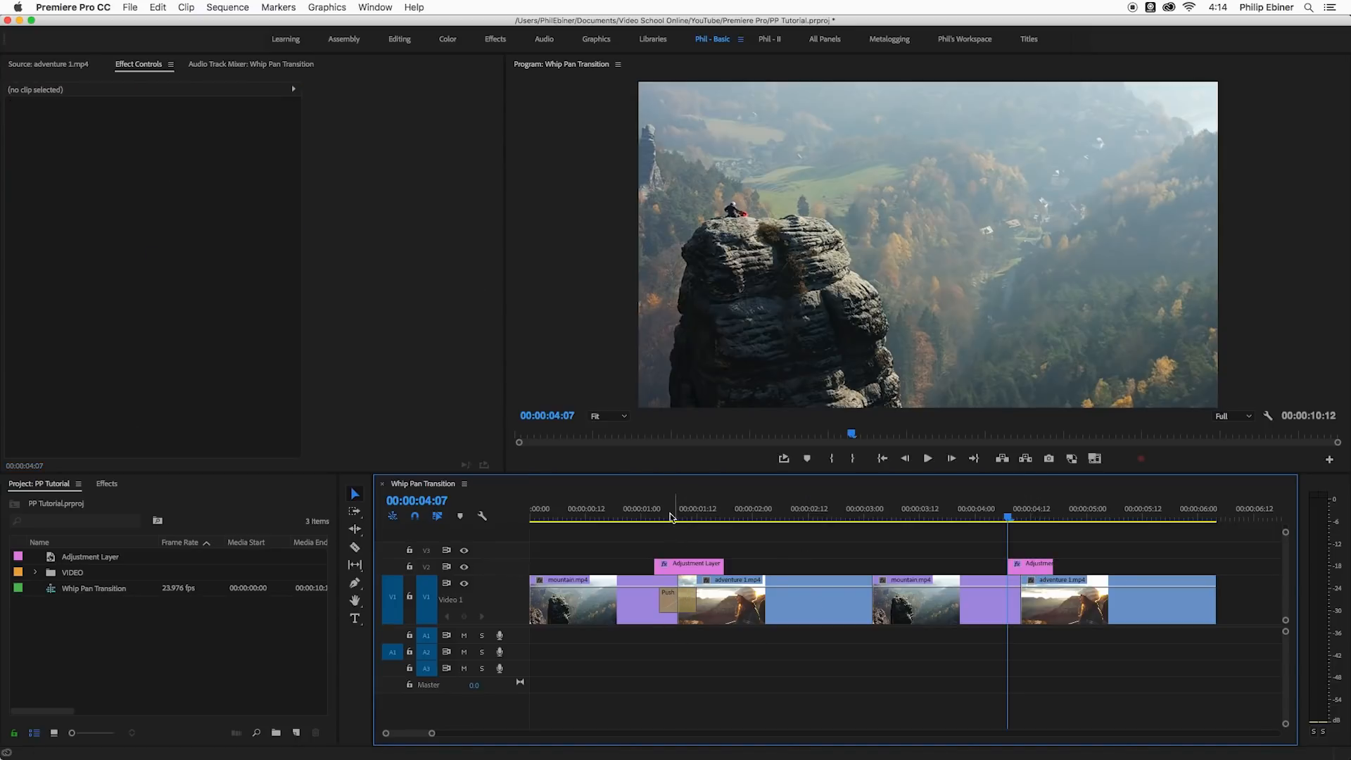
left_click(667, 594)
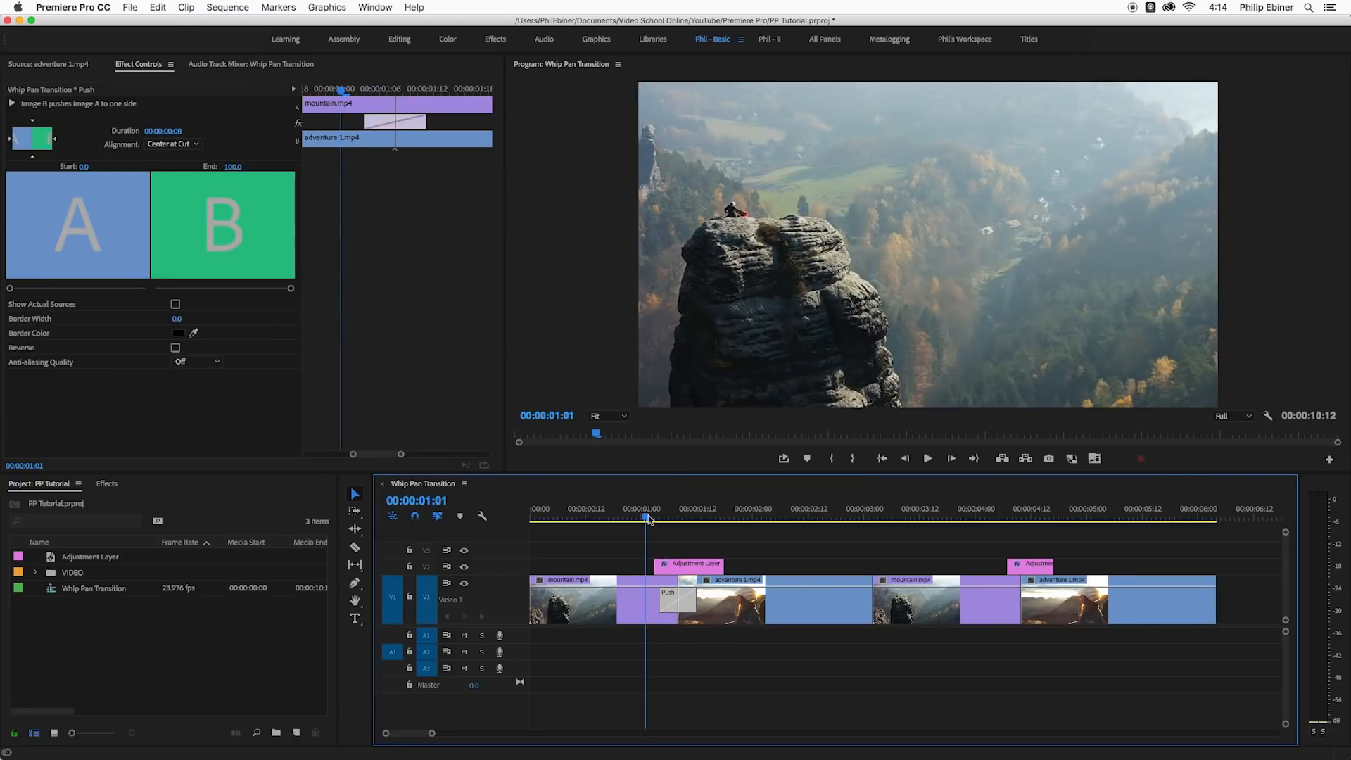
left_click(928, 458)
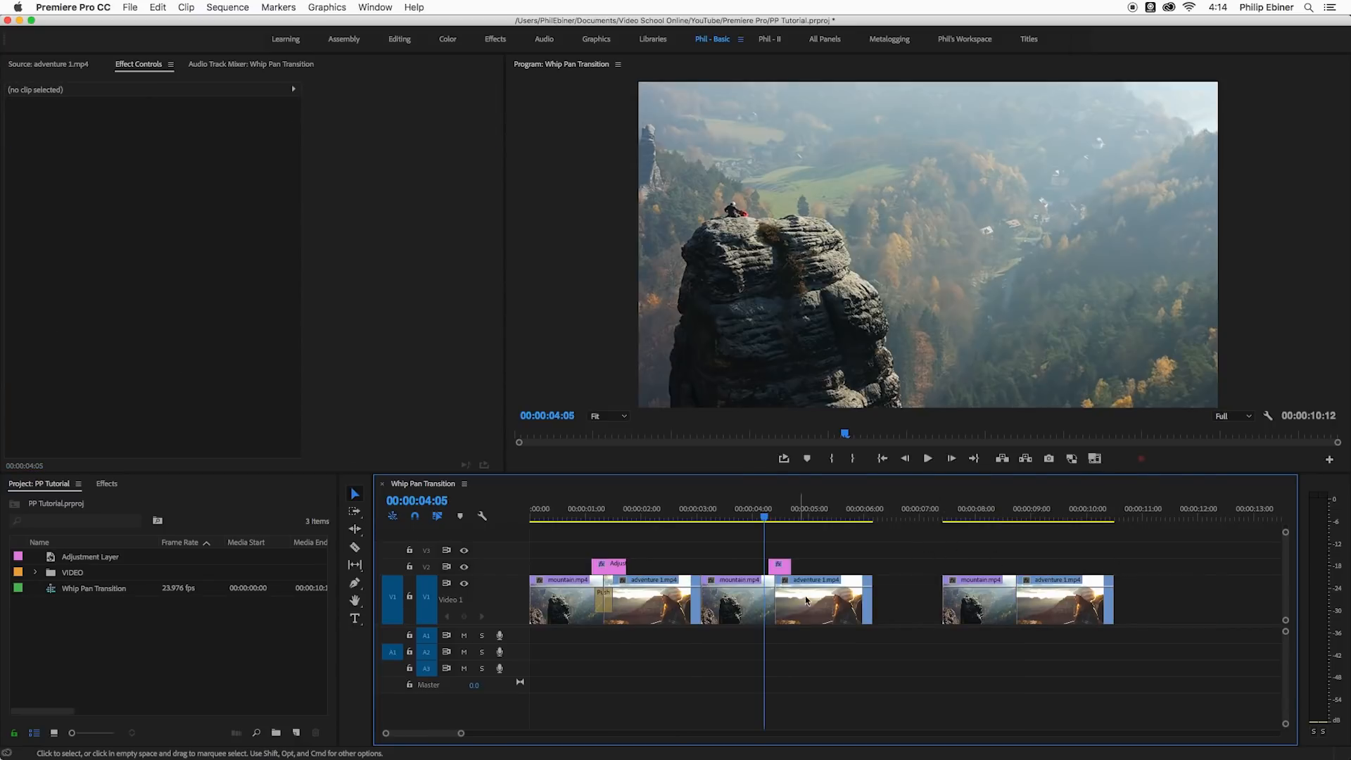
mouse_move(1013, 509)
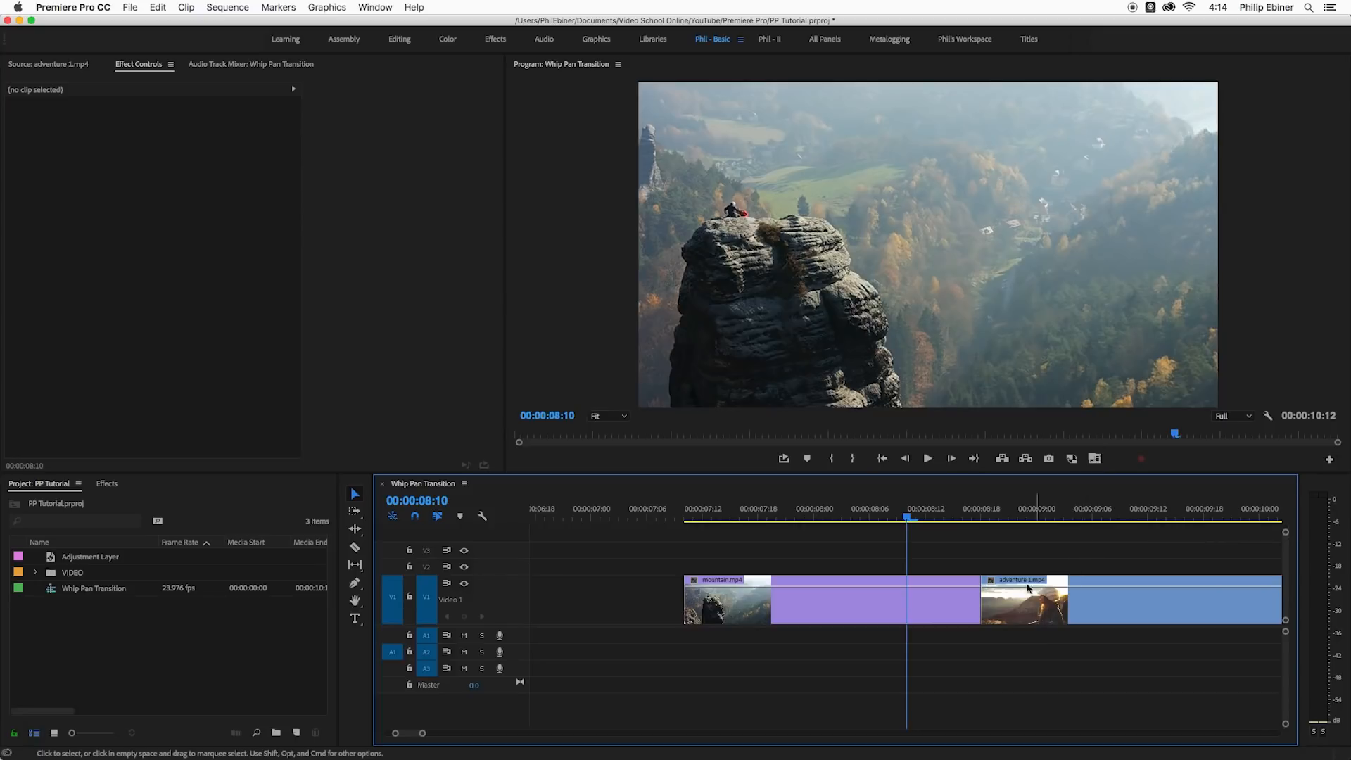
- Find the Push slide transition, apply it to the mountain-to-adventure cut and view its settings
left_click(107, 483)
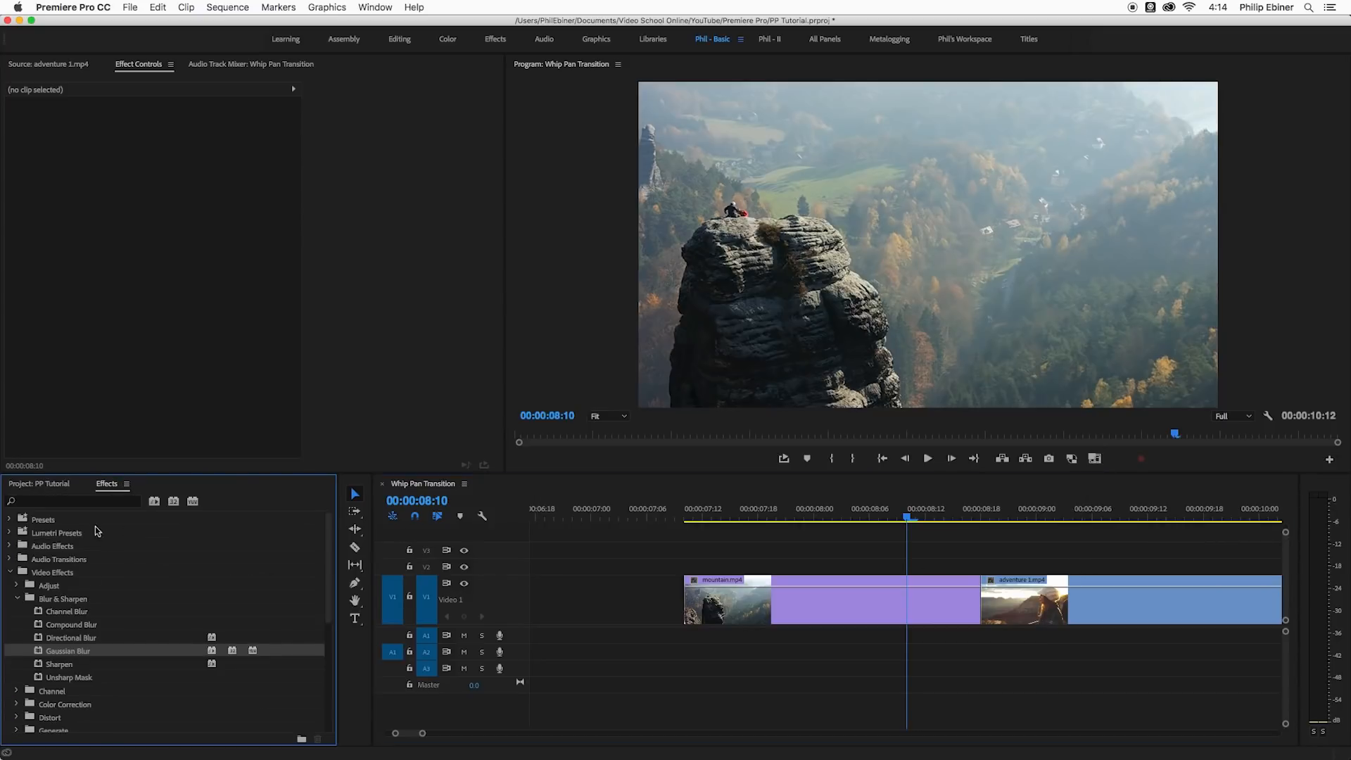
type("push")
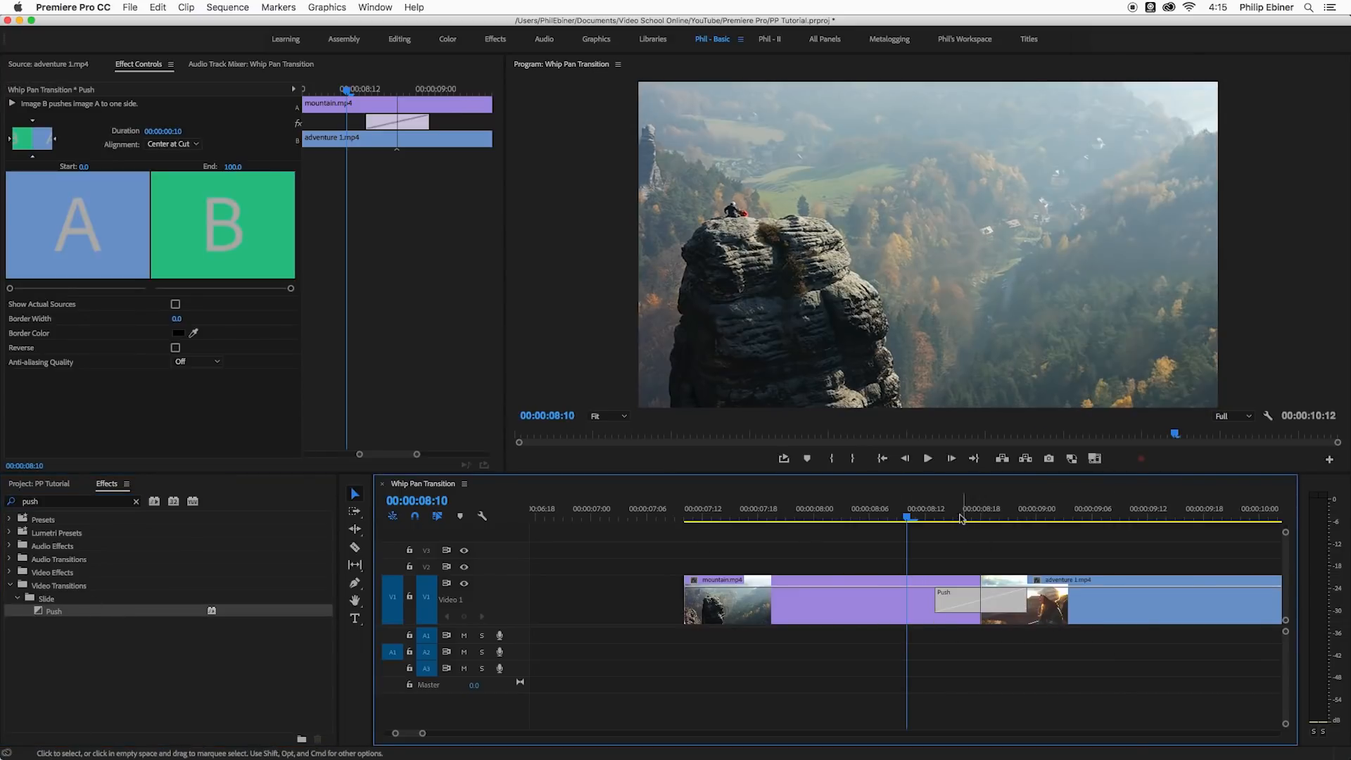
left_click(935, 508)
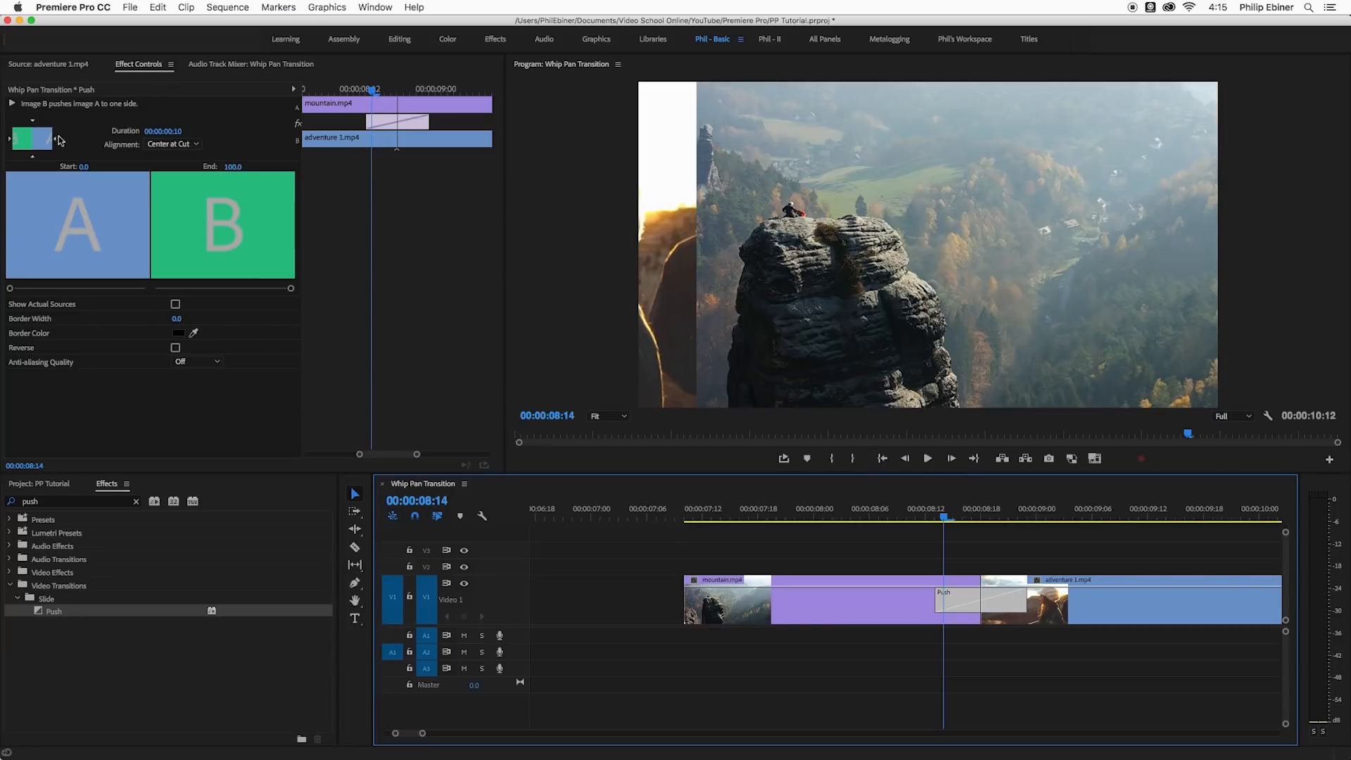
mouse_move(53, 144)
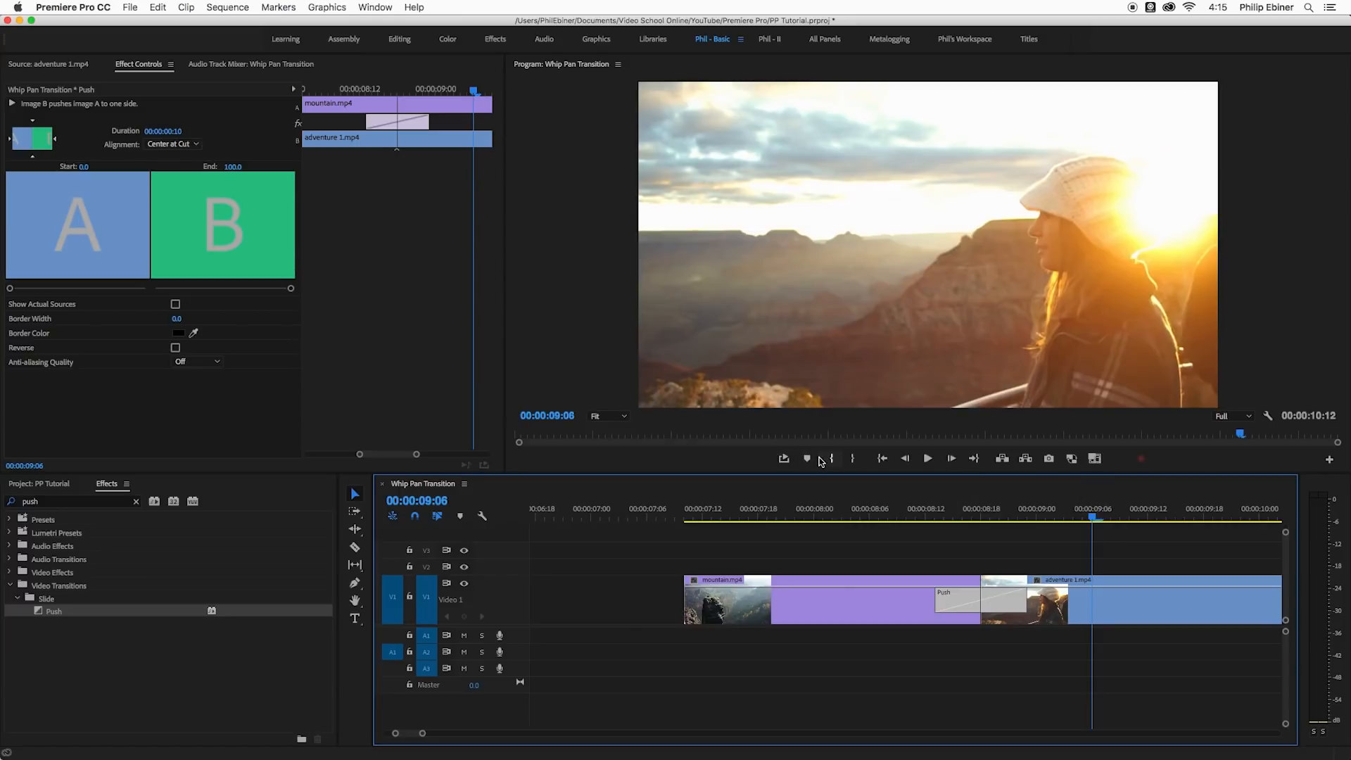
mouse_move(5, 519)
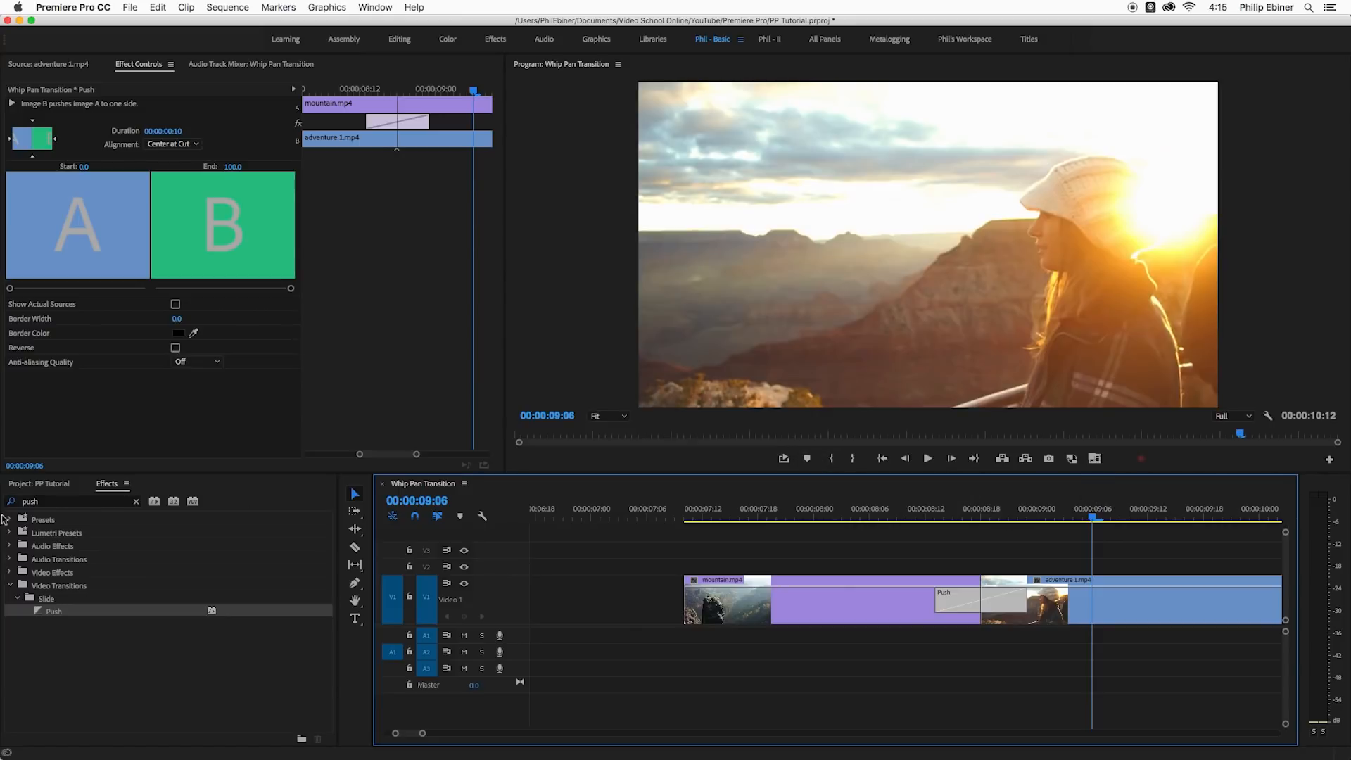
- Drag an Adjustment Layer from the Project panel onto V2 above the Push transition
left_click(40, 483)
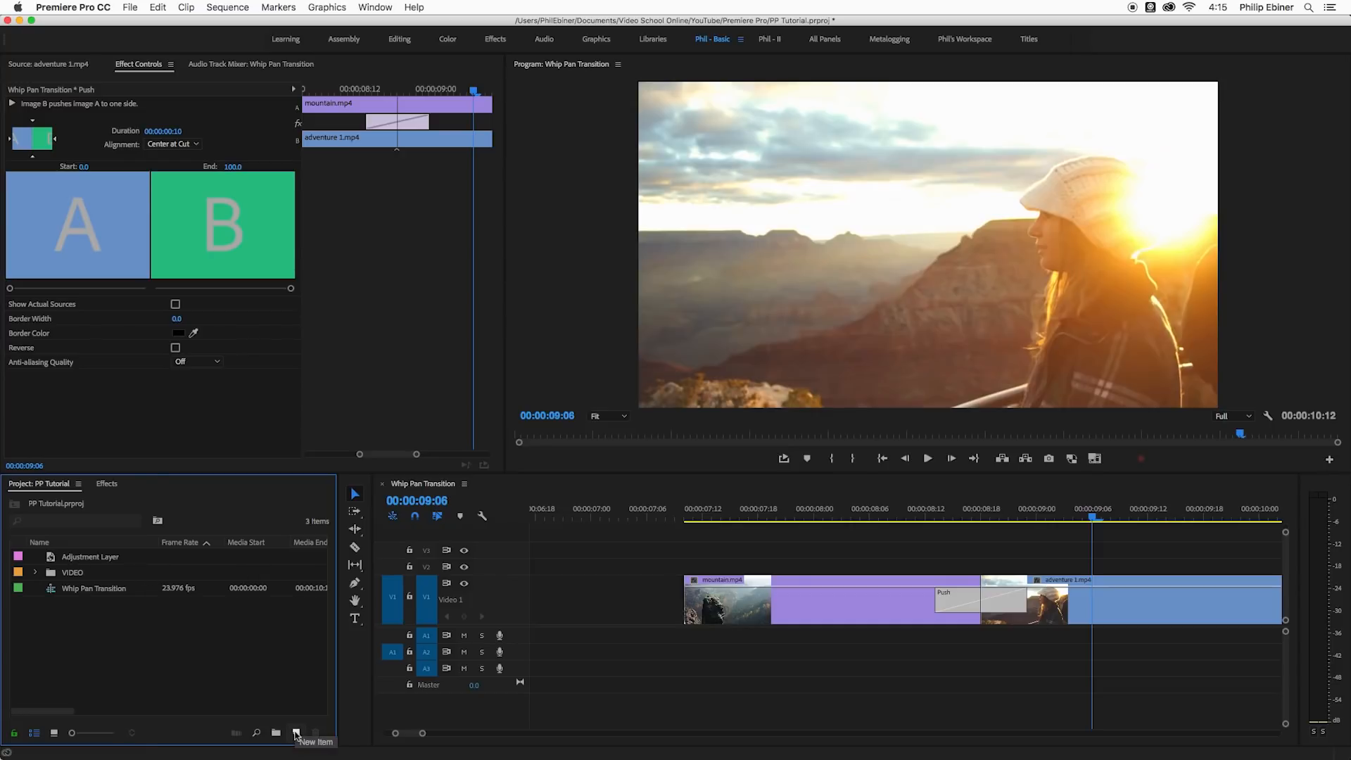
left_click(297, 734)
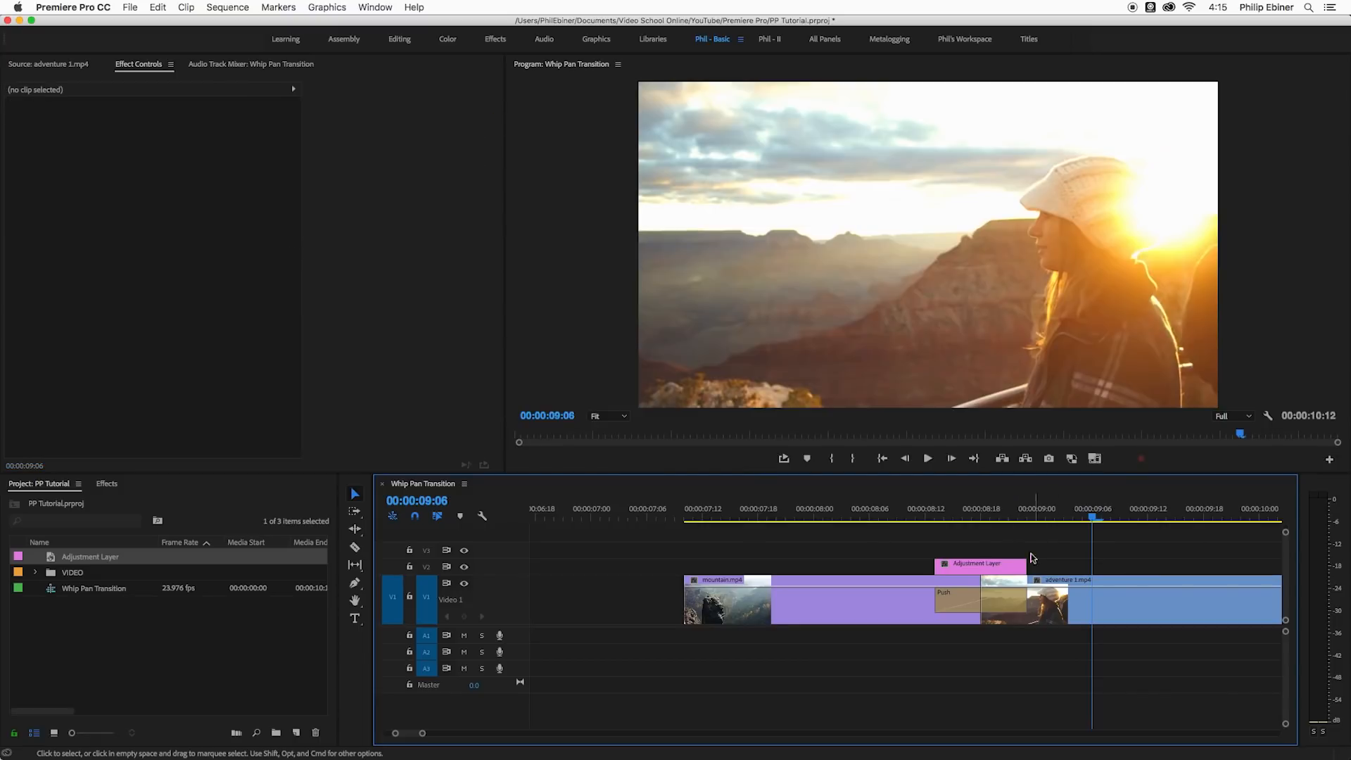
left_click(944, 517)
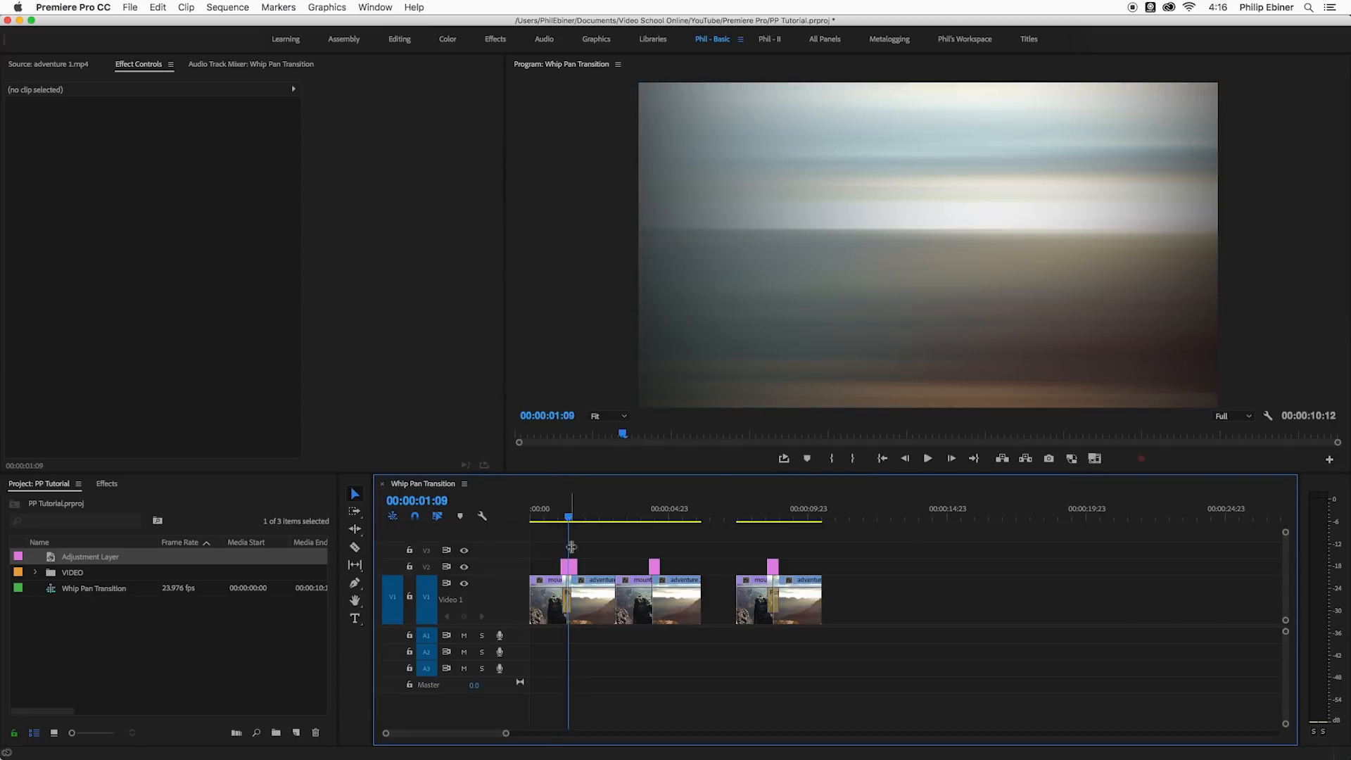
mouse_move(569, 566)
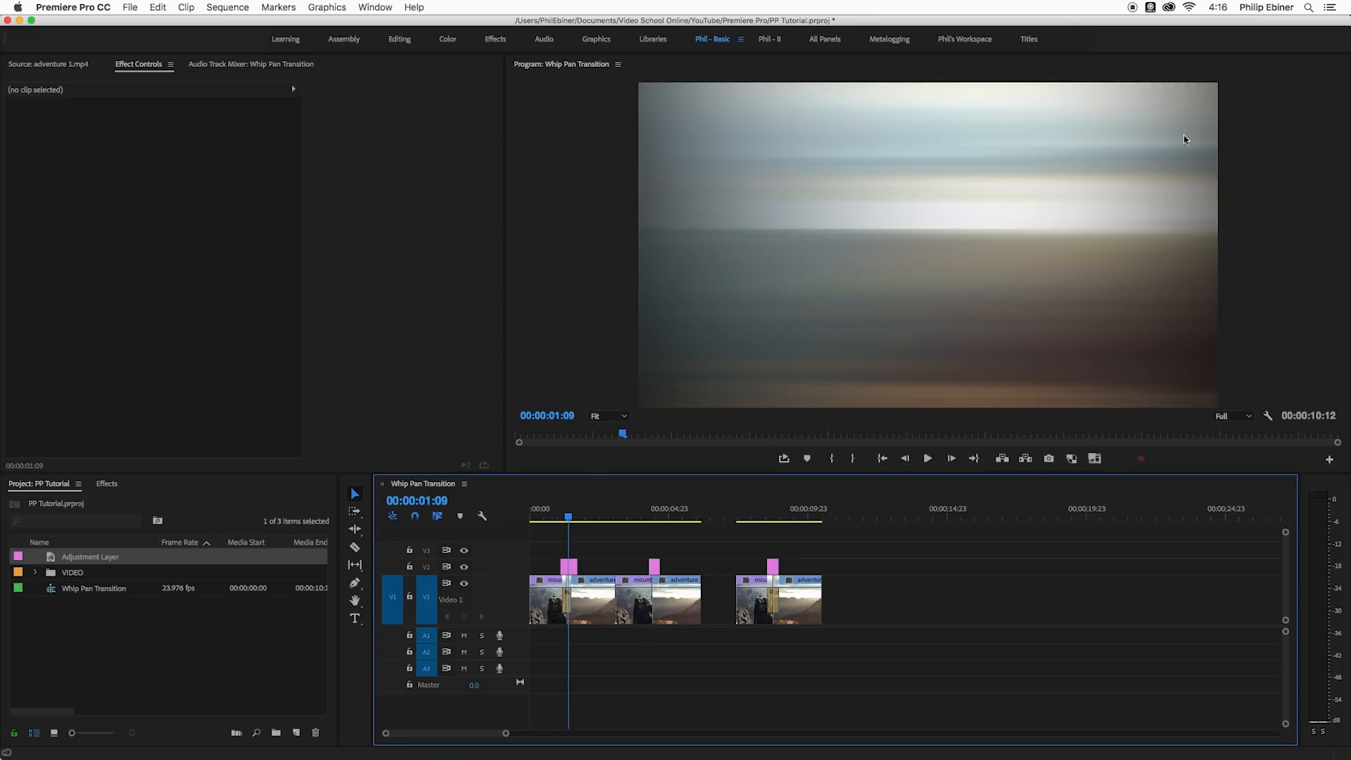
mouse_move(576, 321)
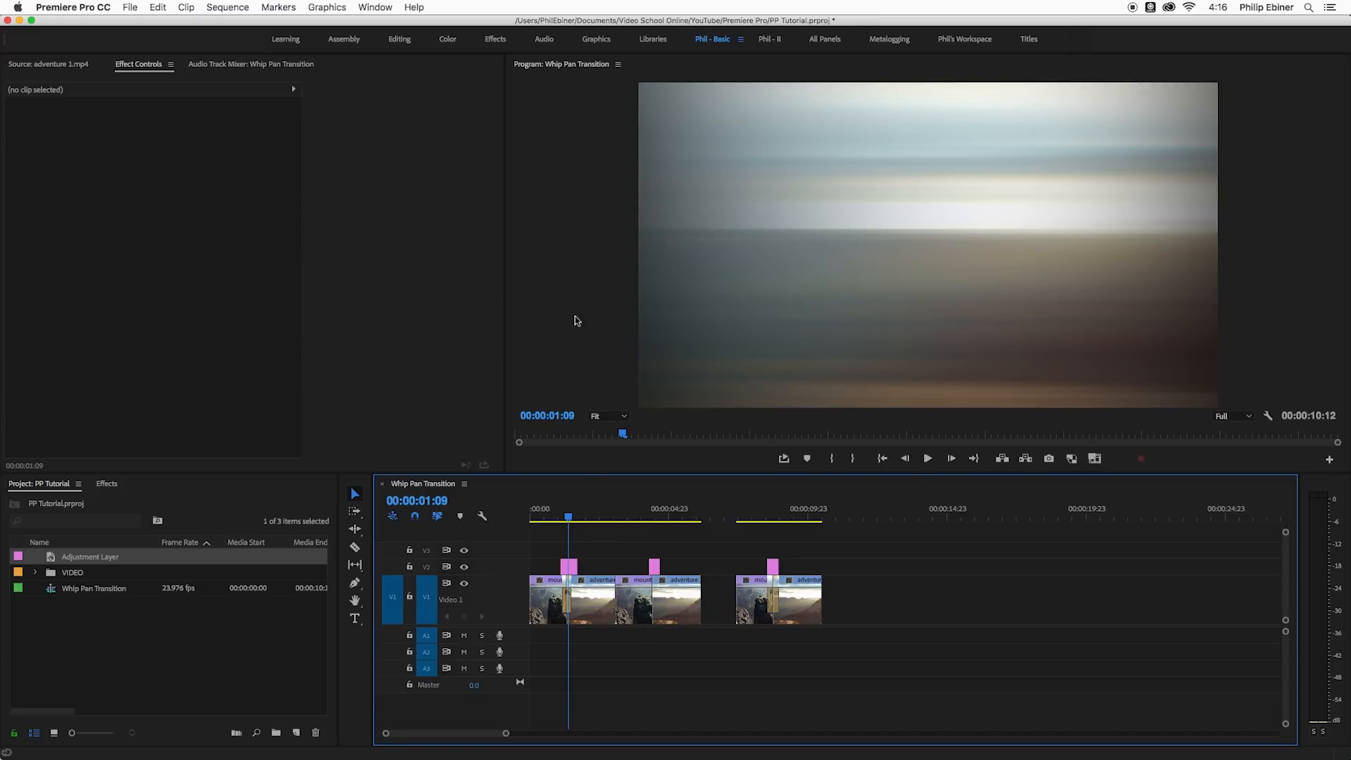
left_click(655, 516)
type("b")
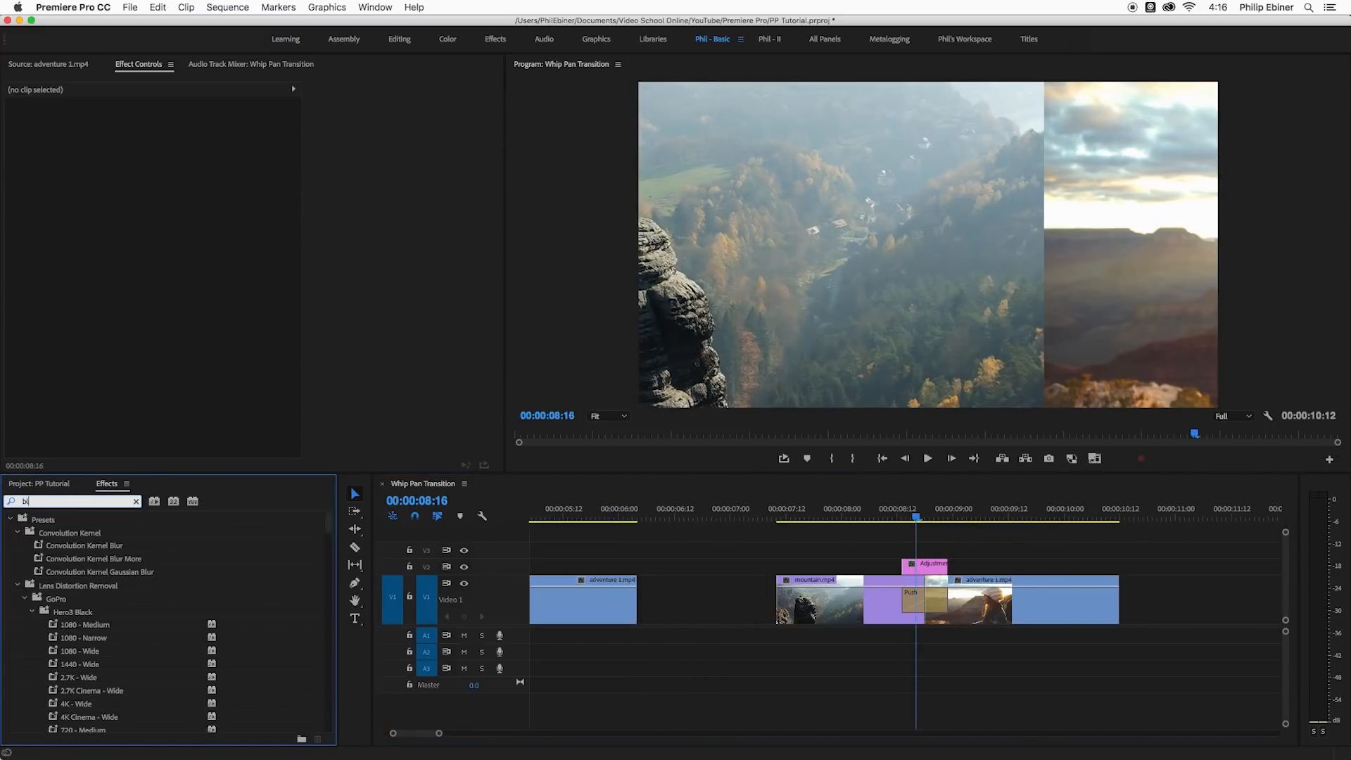
- Apply Gaussian Blur to the adjustment layer and raise its Blurriness
type("lur")
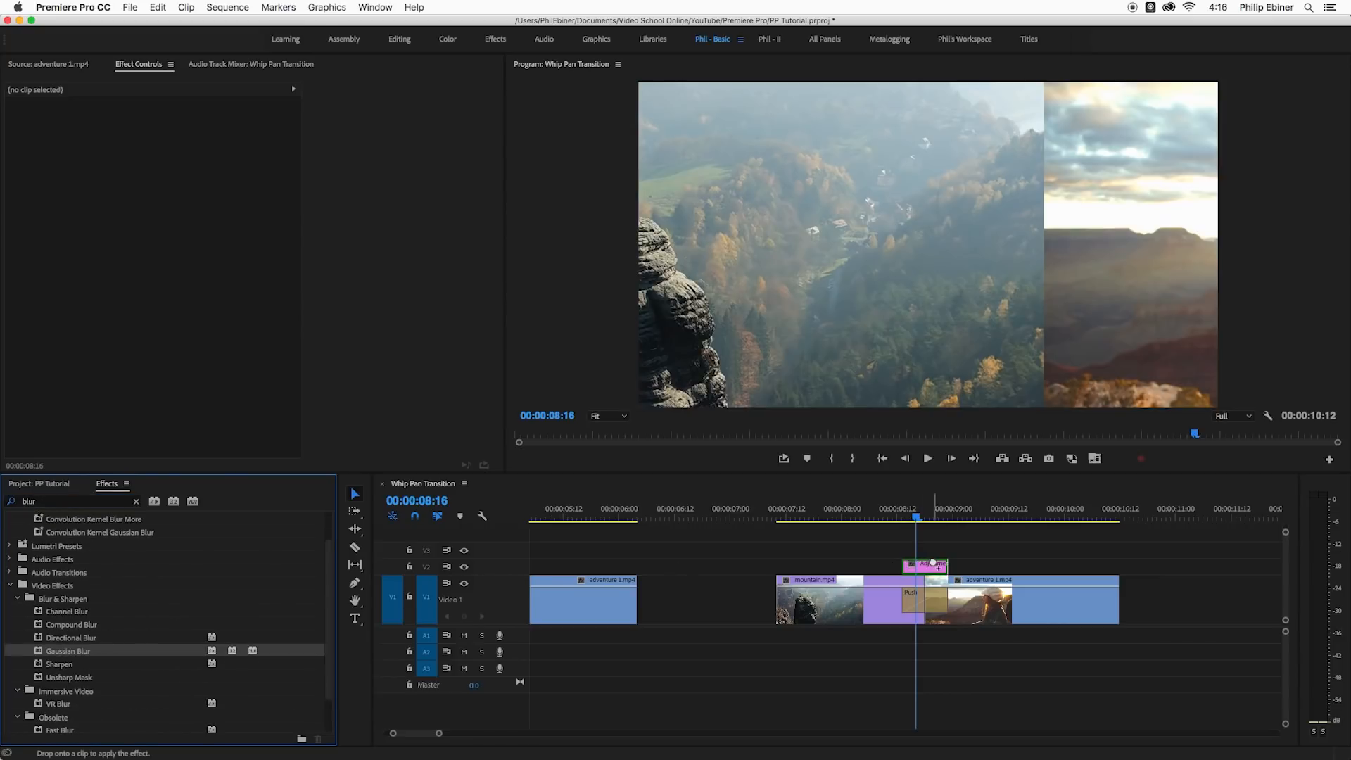
left_click(925, 565)
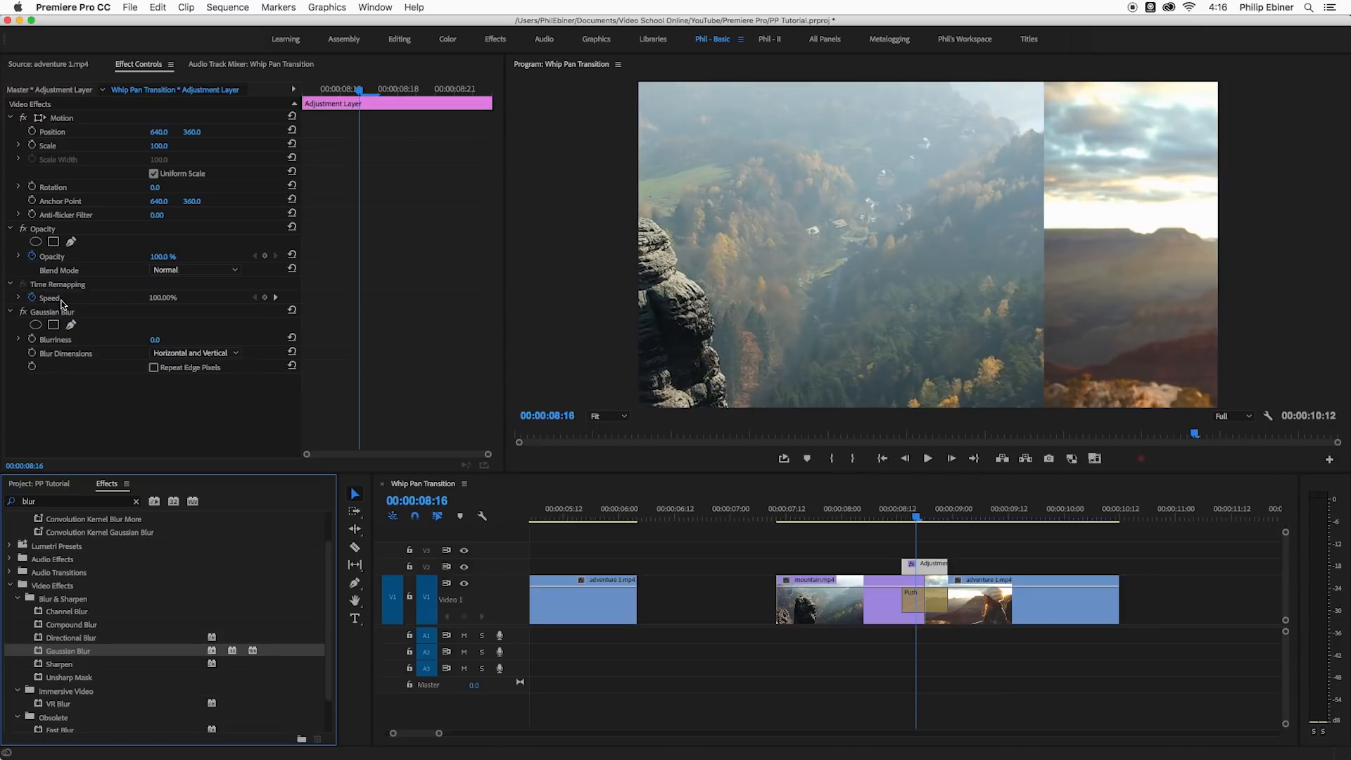
type("126.0")
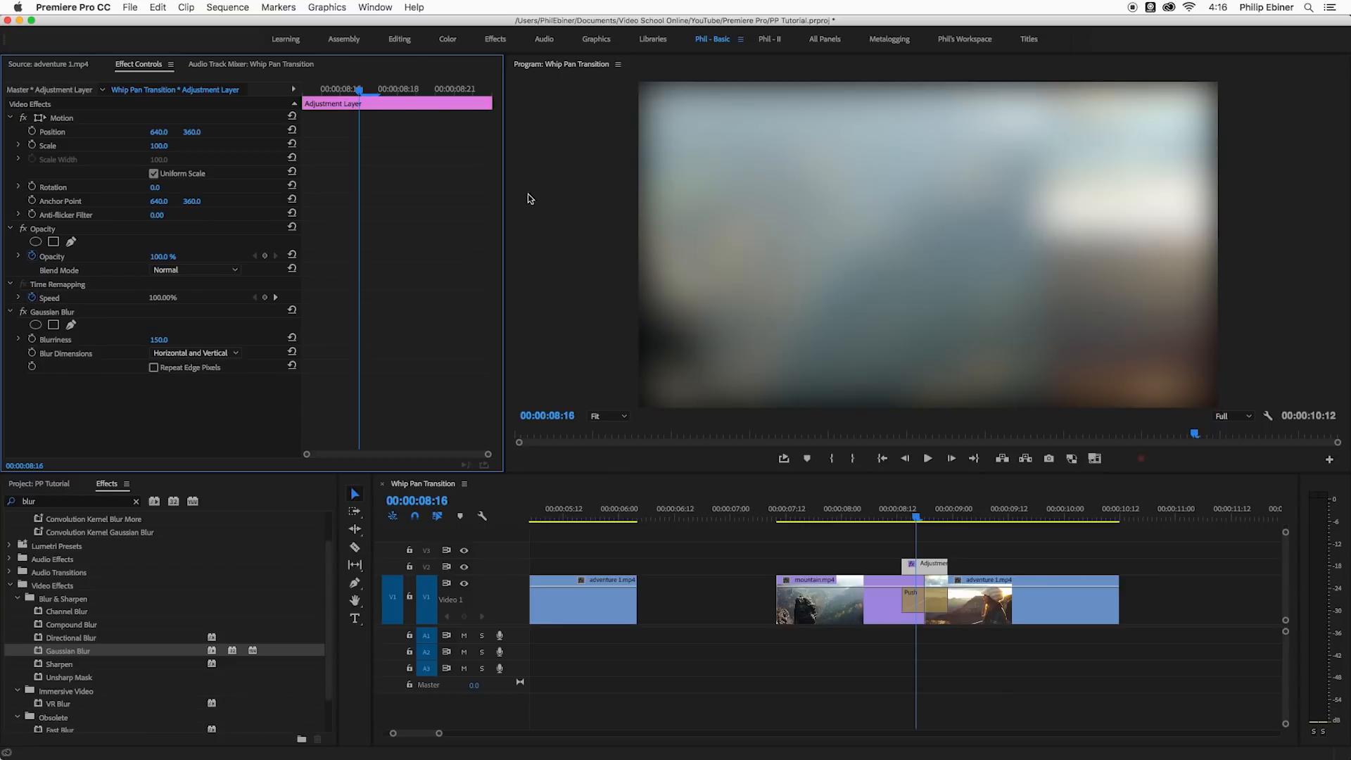
mouse_move(60, 358)
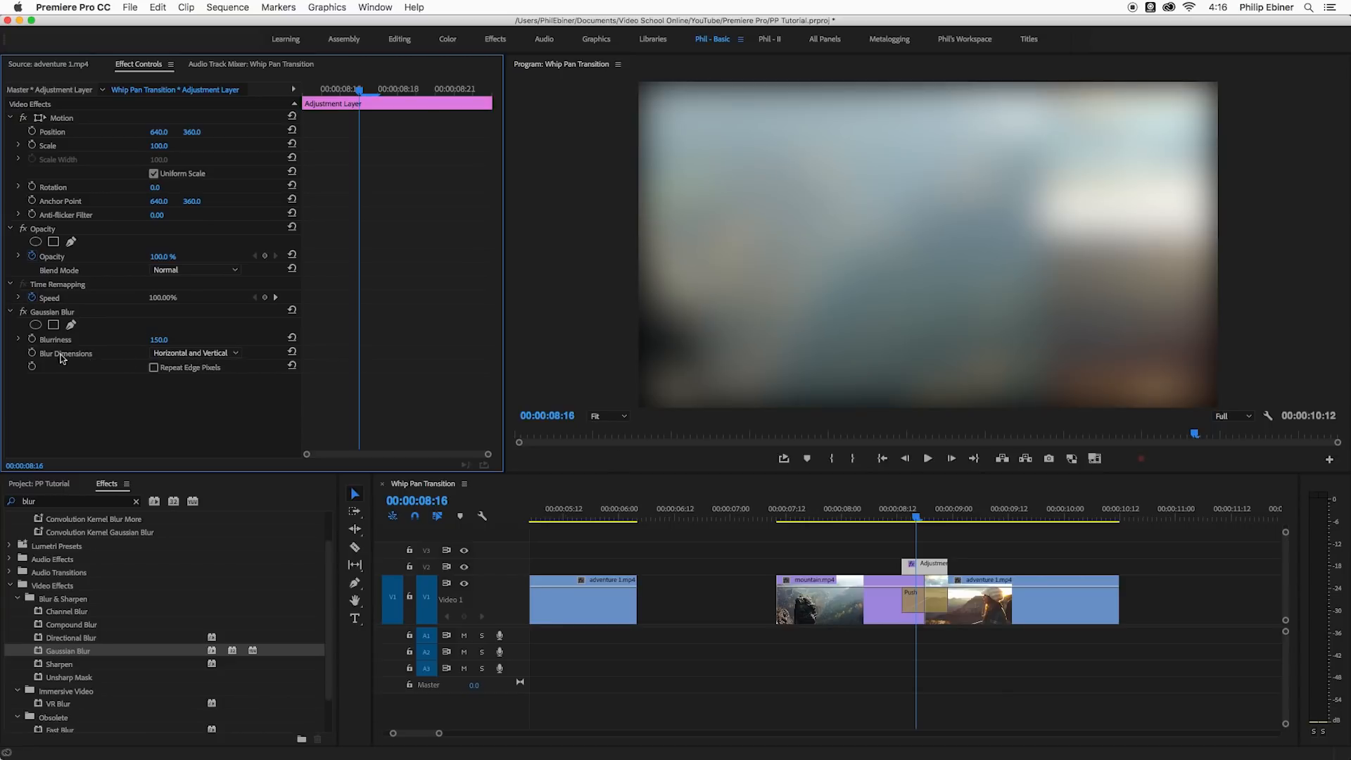
- Set Blur Dimensions to Horizontal and enable Repeat Edge Pixels
left_click(194, 352)
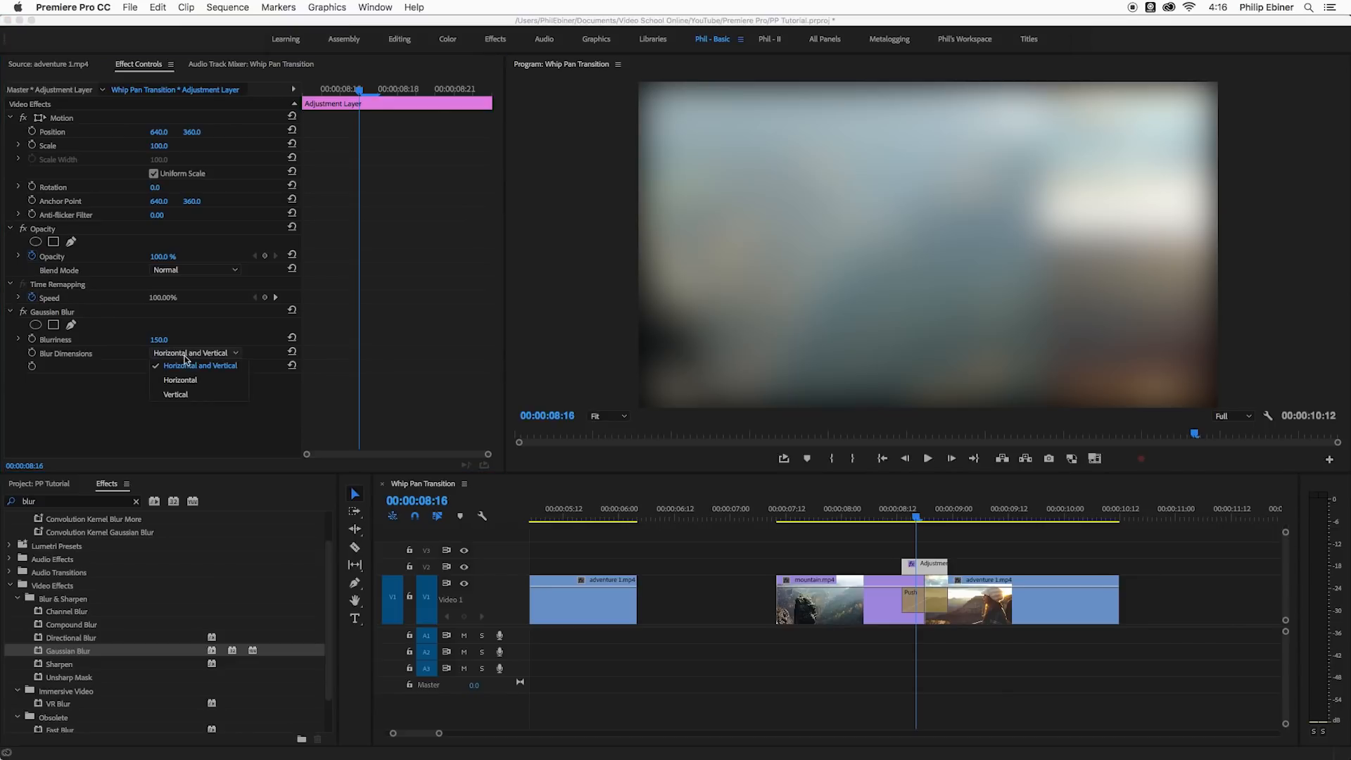
left_click(180, 380)
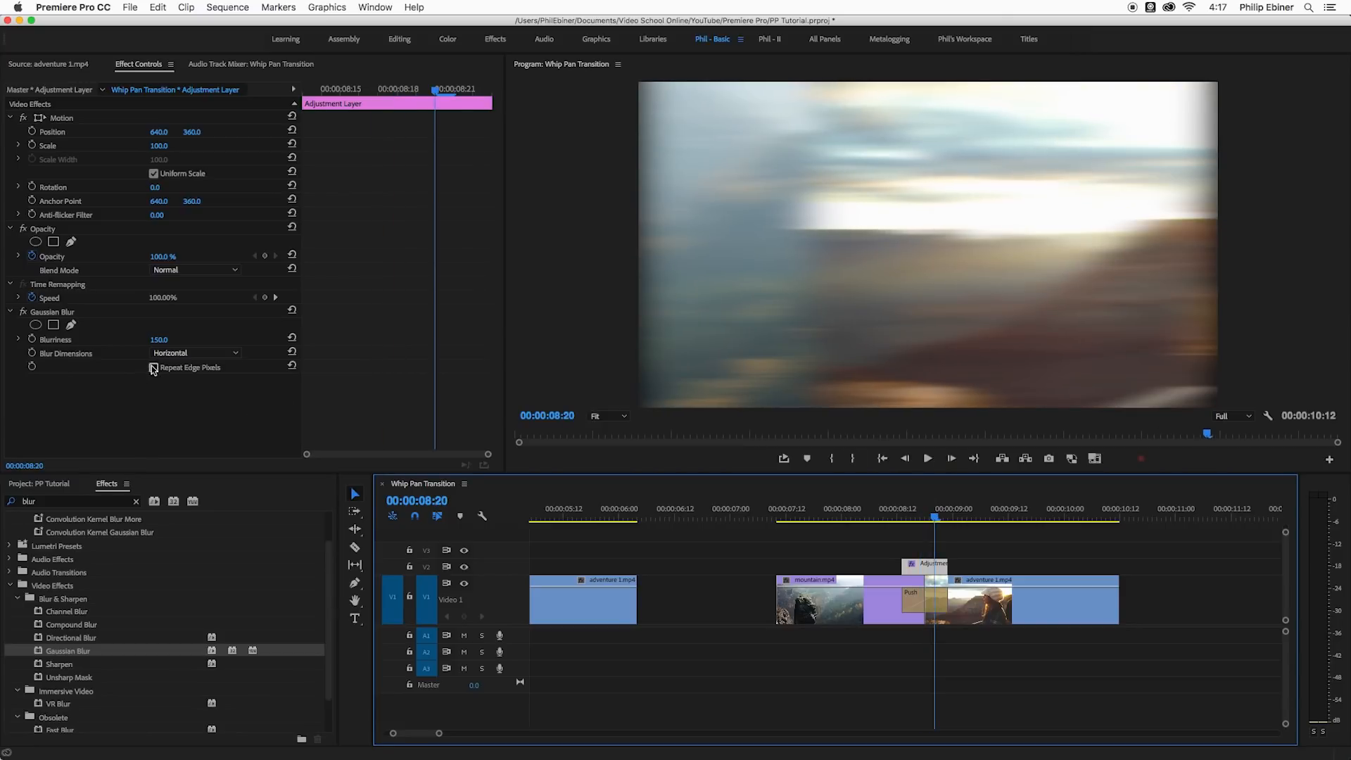
left_click(155, 367)
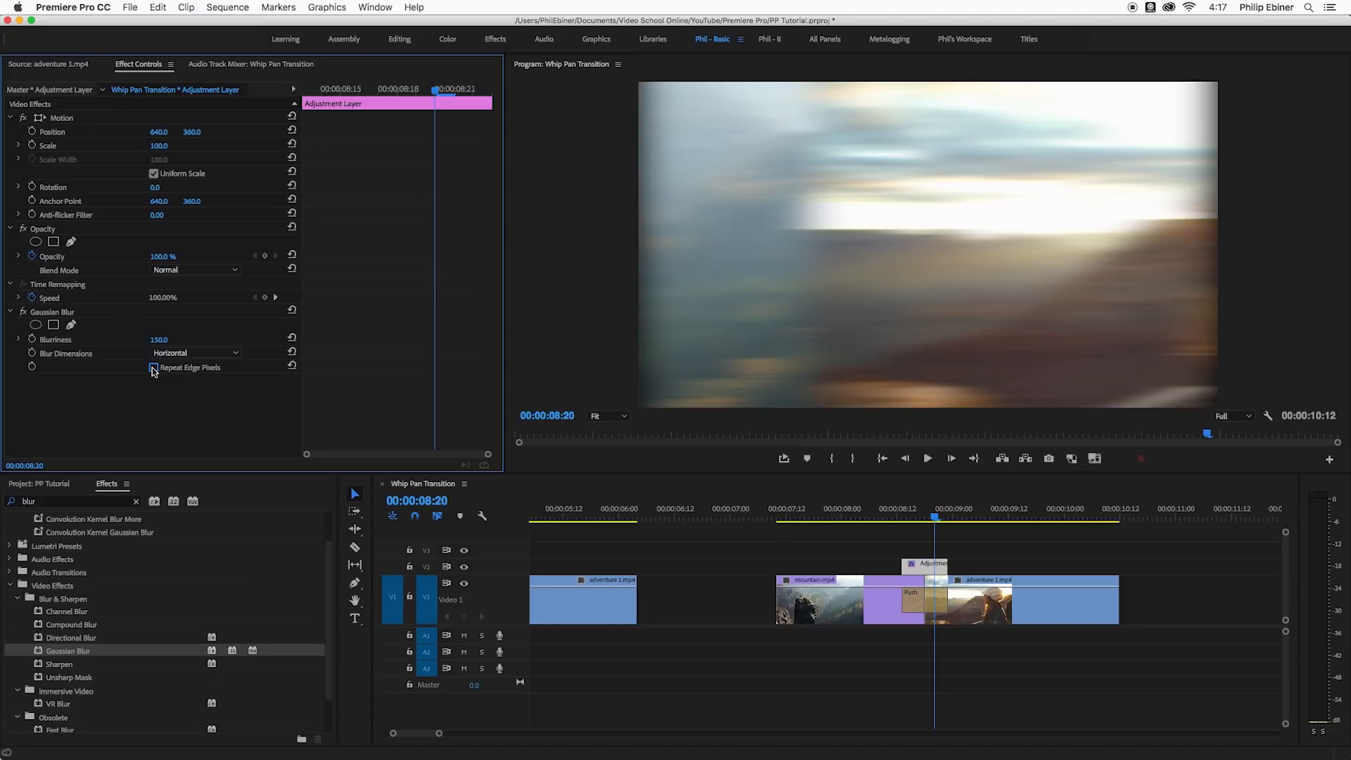
left_click(154, 367)
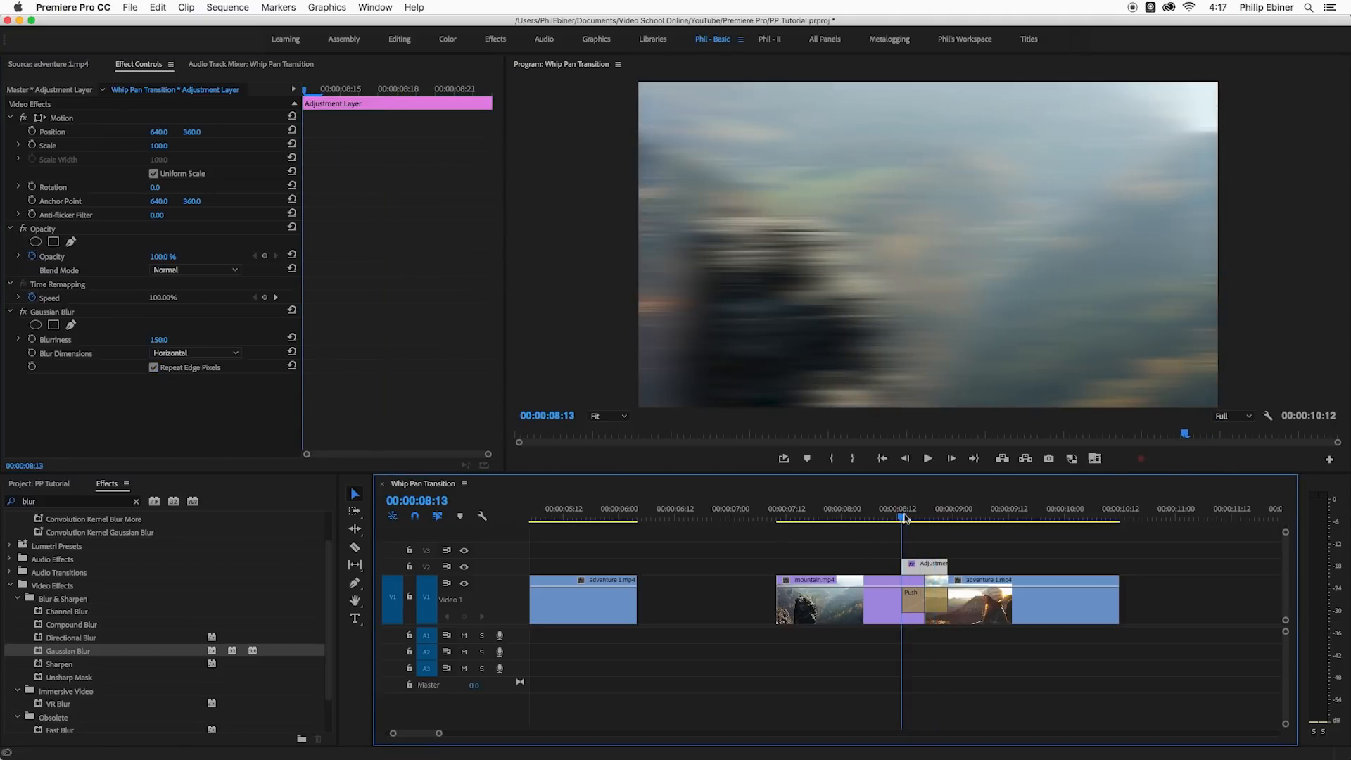
- Keyframe Blurriness at the adjustment layer's start, middle and end, 120 mid-transition
left_click_drag(904, 517, 882, 516)
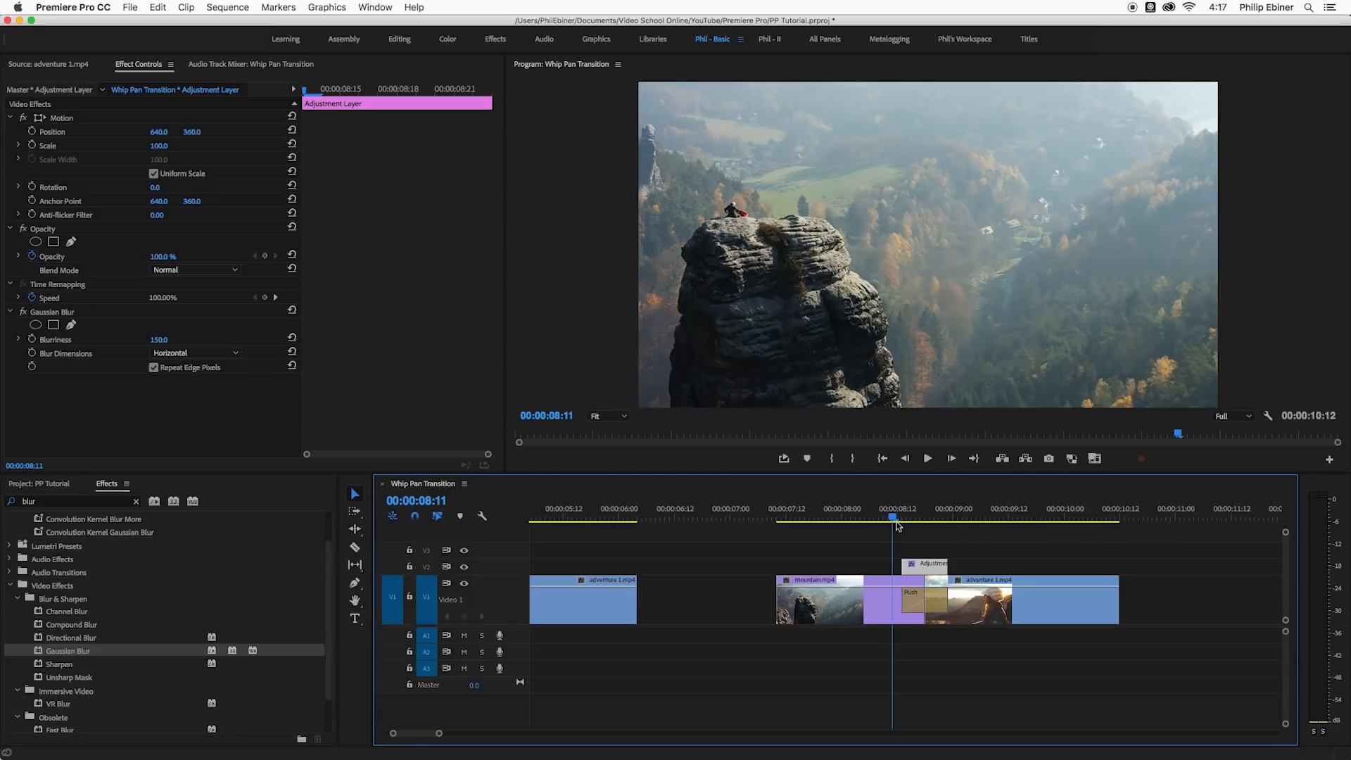
left_click(925, 518)
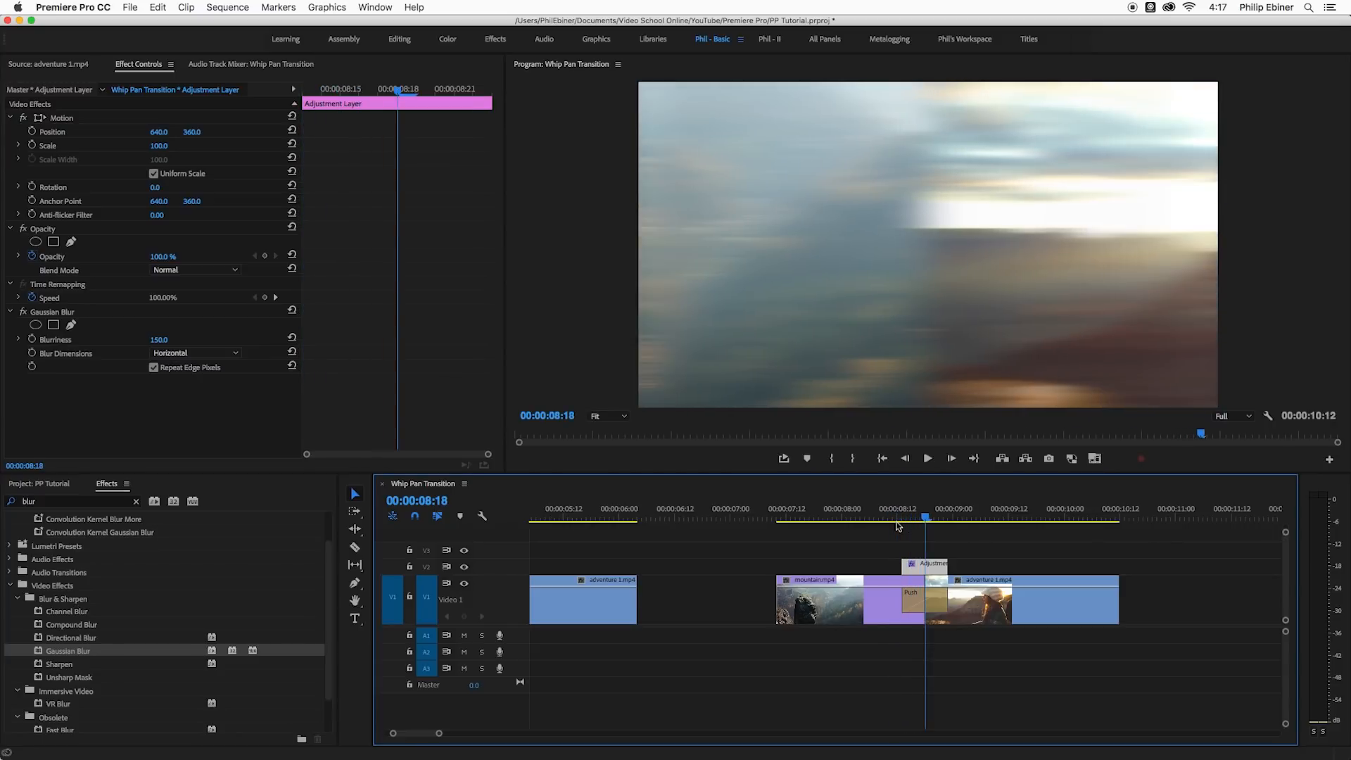
left_click(929, 520)
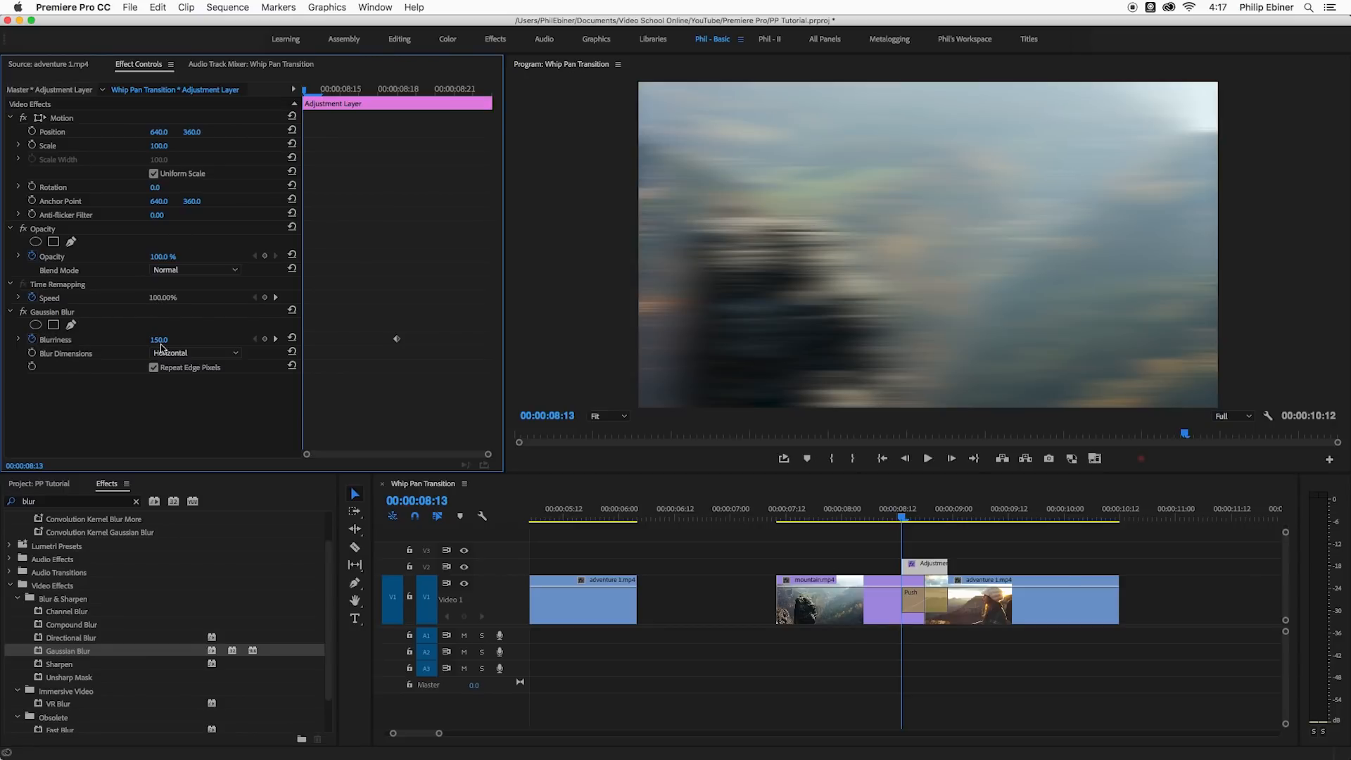
left_click_drag(159, 339, 160, 339)
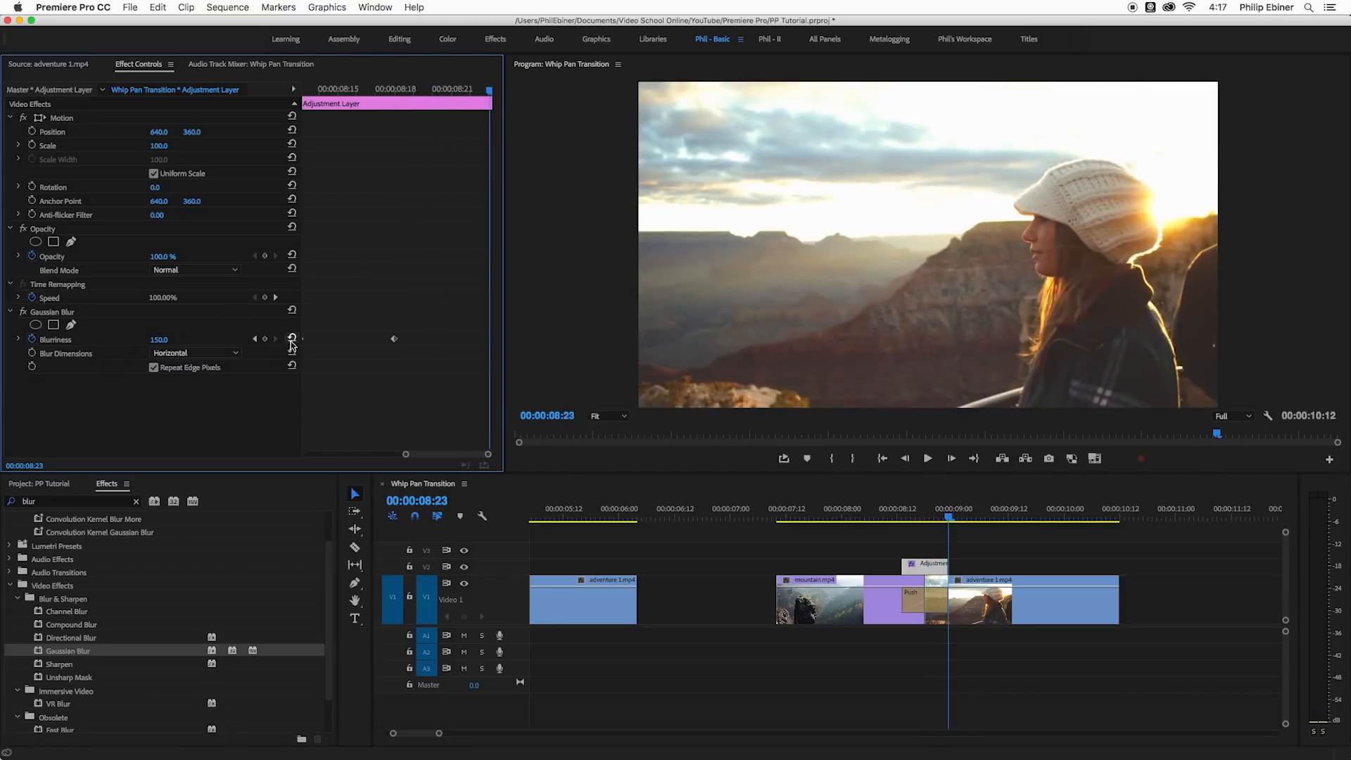
left_click(291, 337)
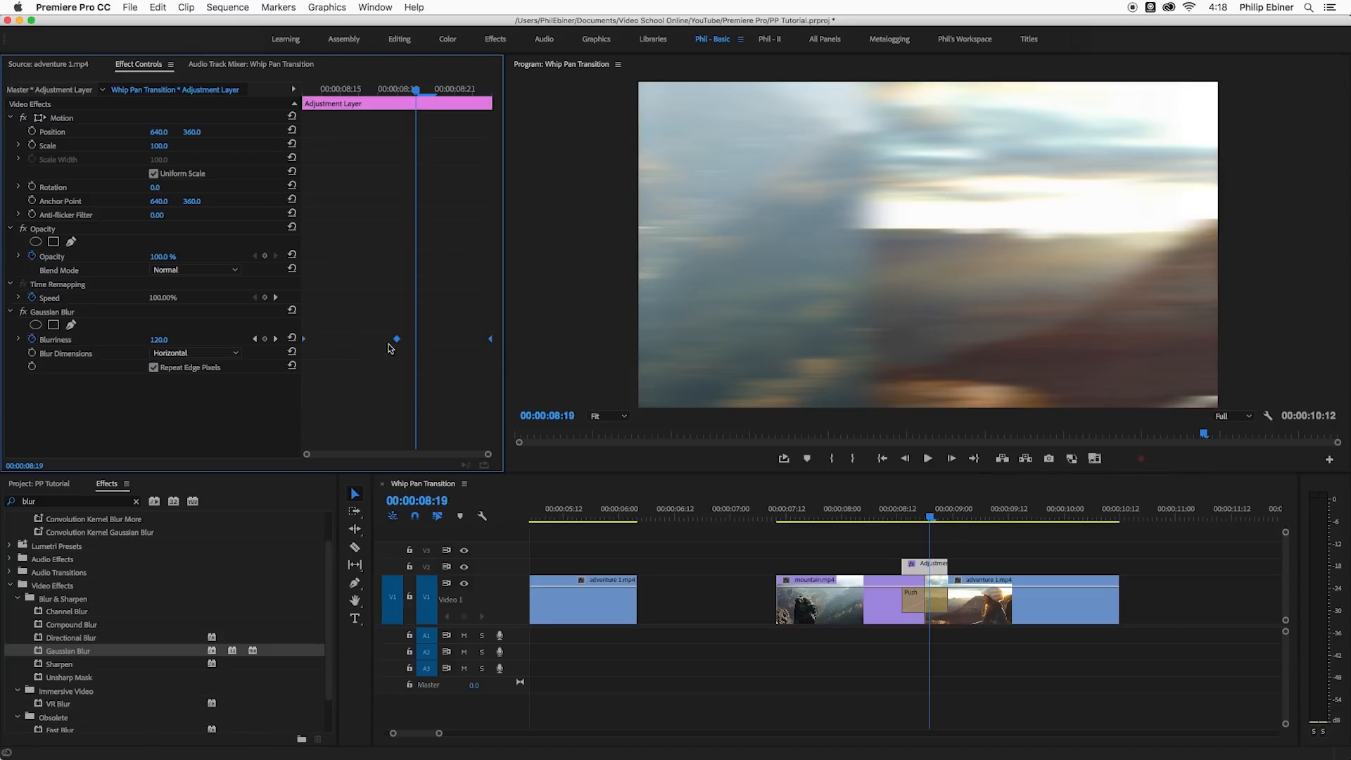
- Ease the Blurriness keyframes and raise the mid-transition peak blur to 271
right_click(396, 339)
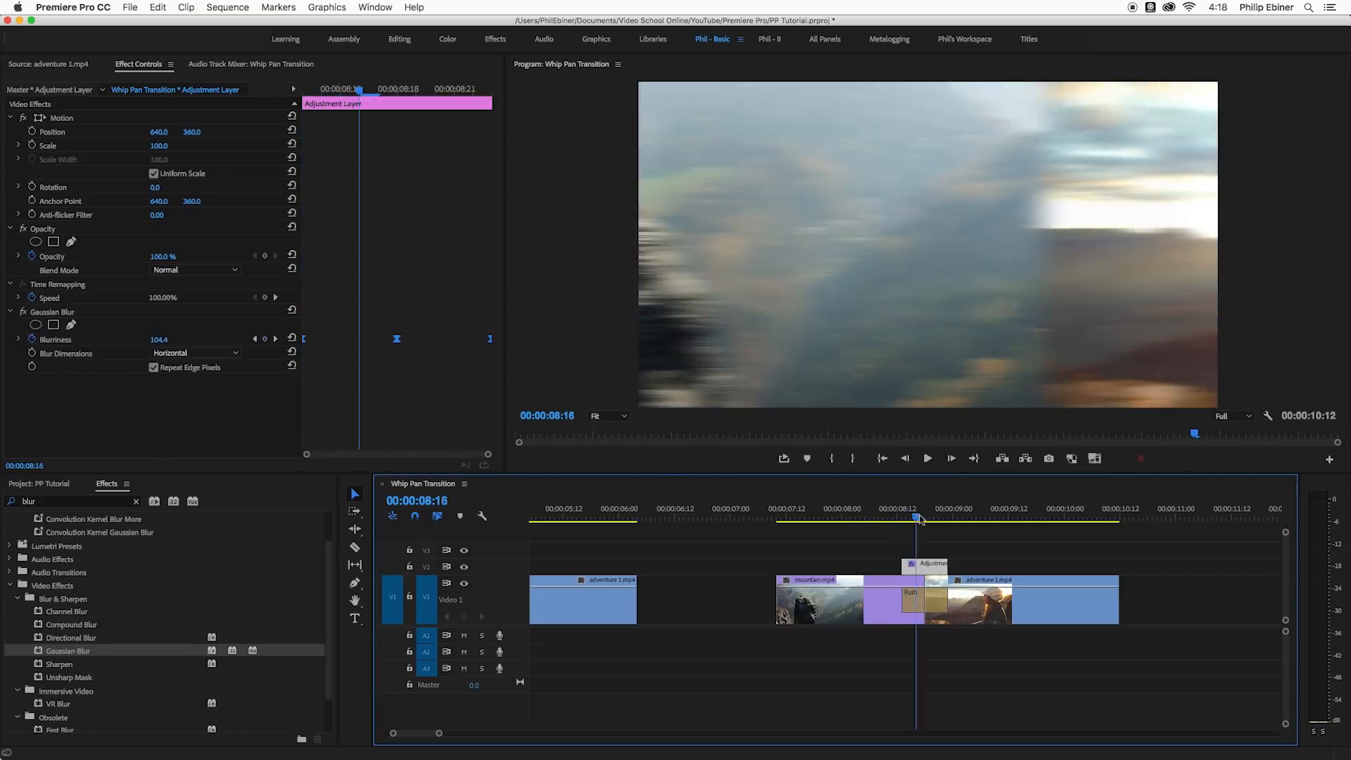
left_click(928, 458)
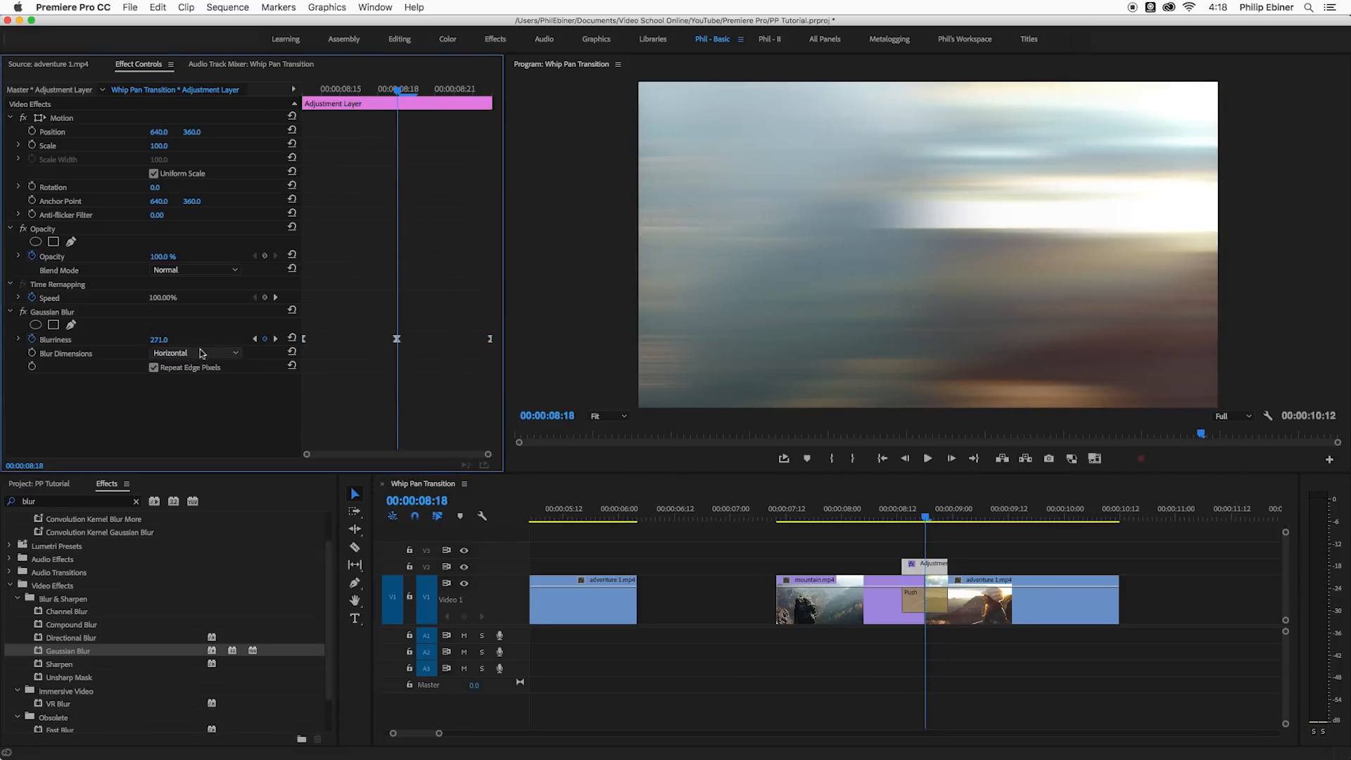
left_click_drag(159, 339, 138, 340)
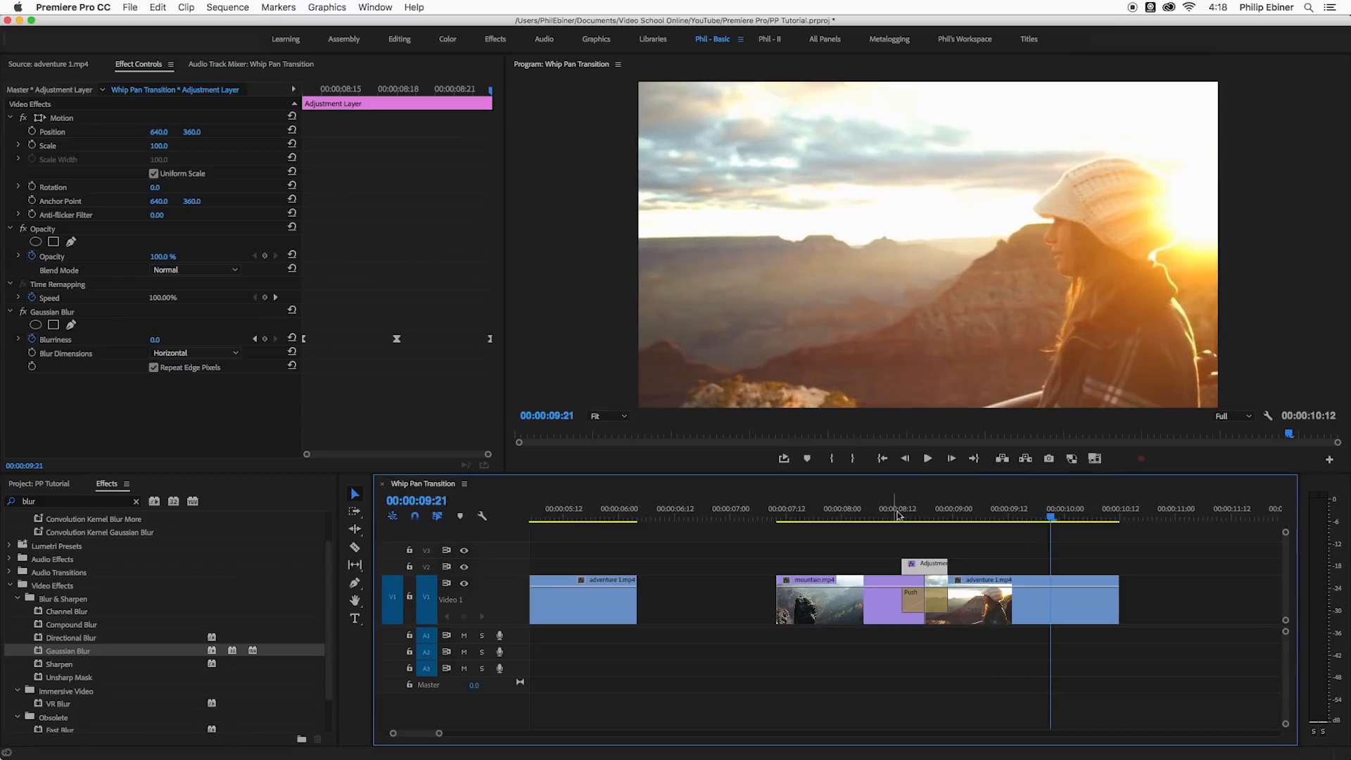
left_click(959, 517)
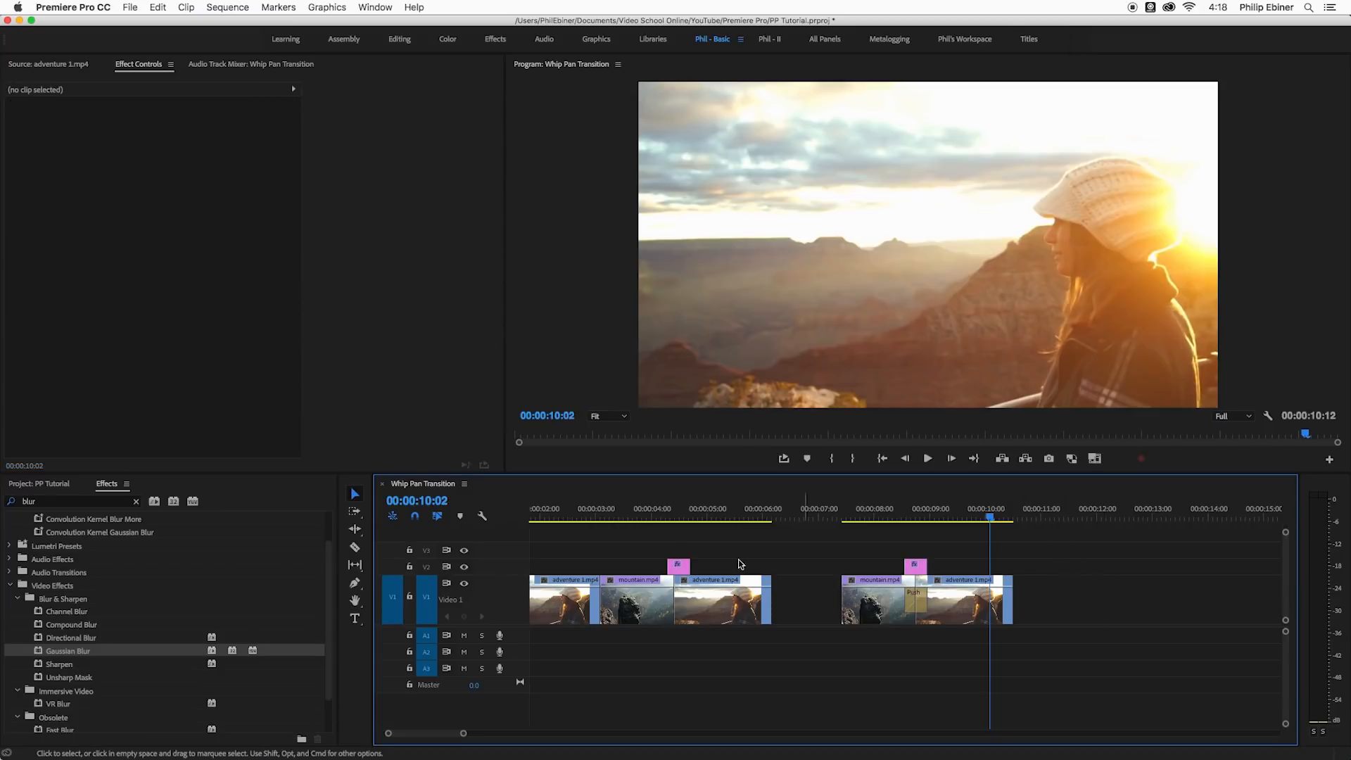
- Alt-drag a copy of the mountain and adventure clip pair later in the sequence
left_click(670, 517)
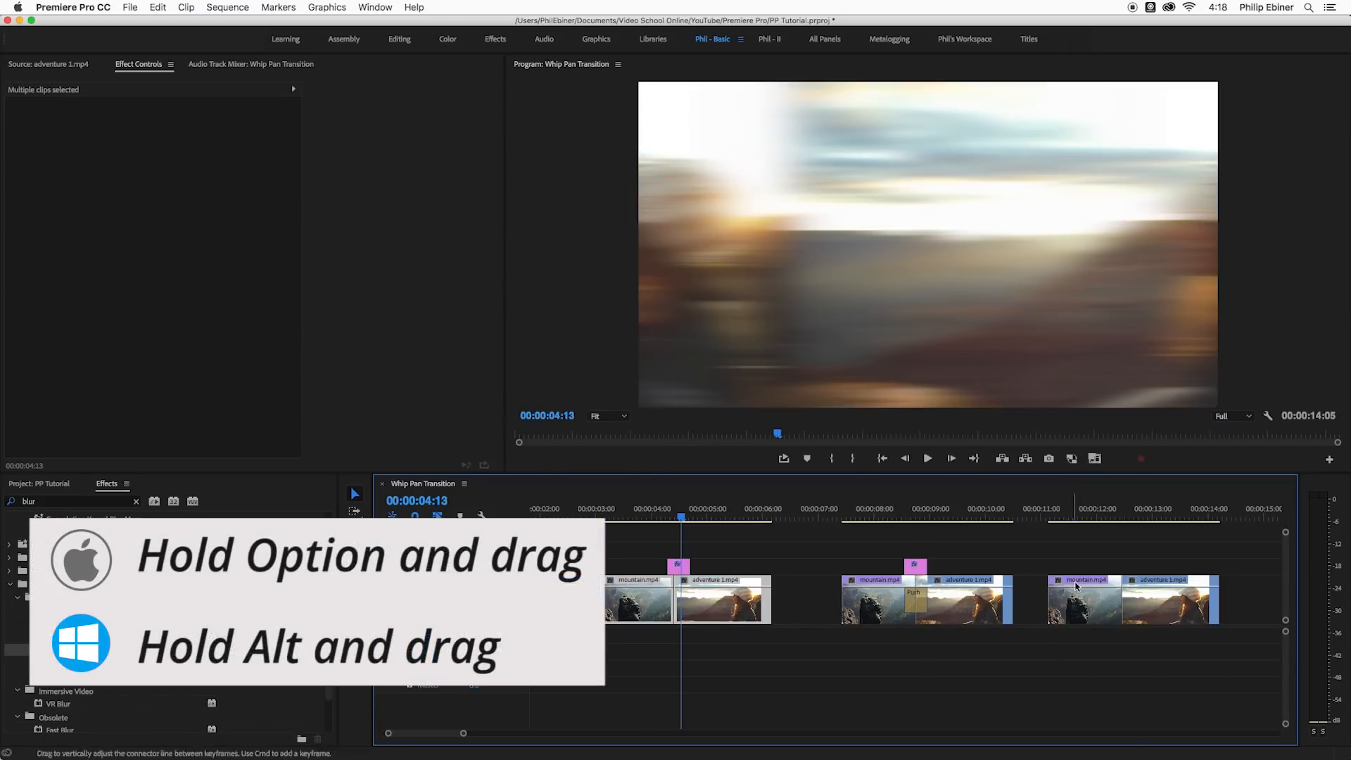
left_click(1119, 517)
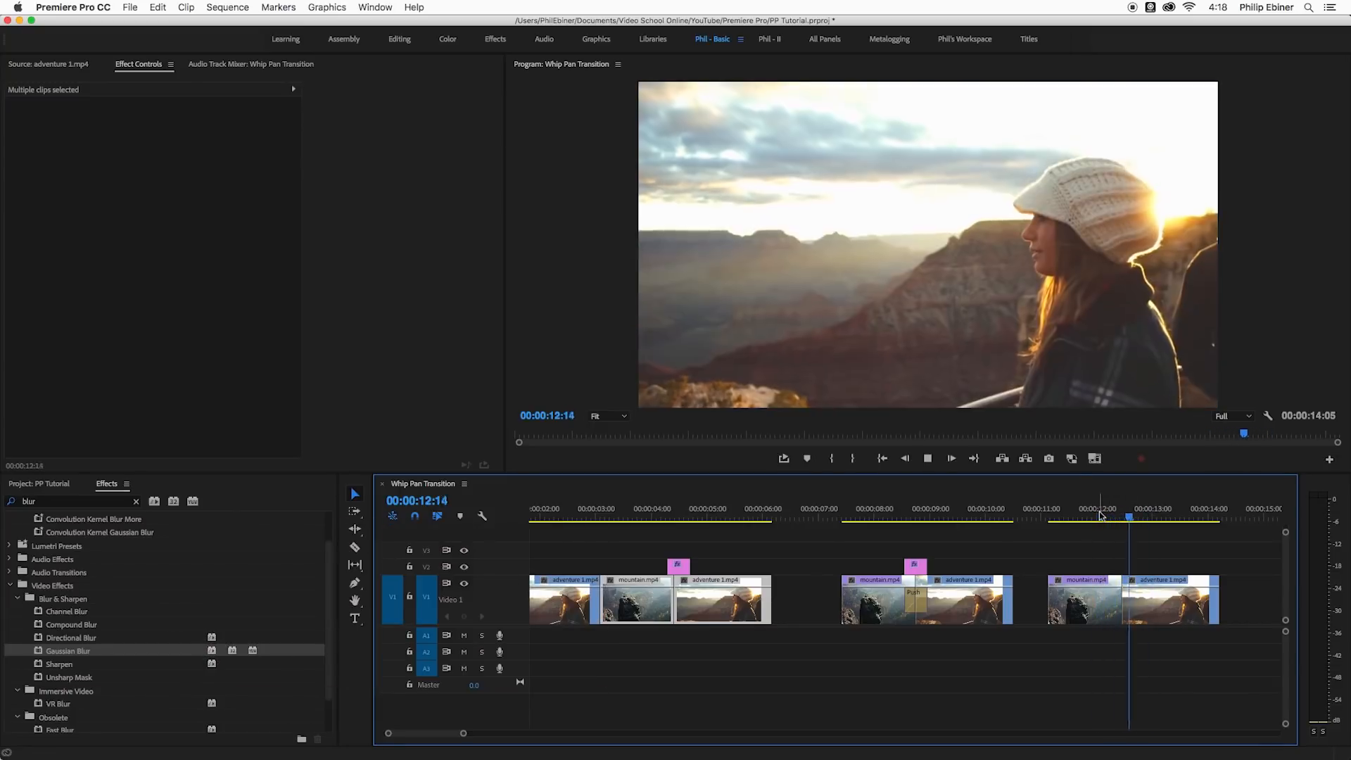
- Drag an Adjustment Layer onto V2 above the duplicated pair's cut
left_click(40, 483)
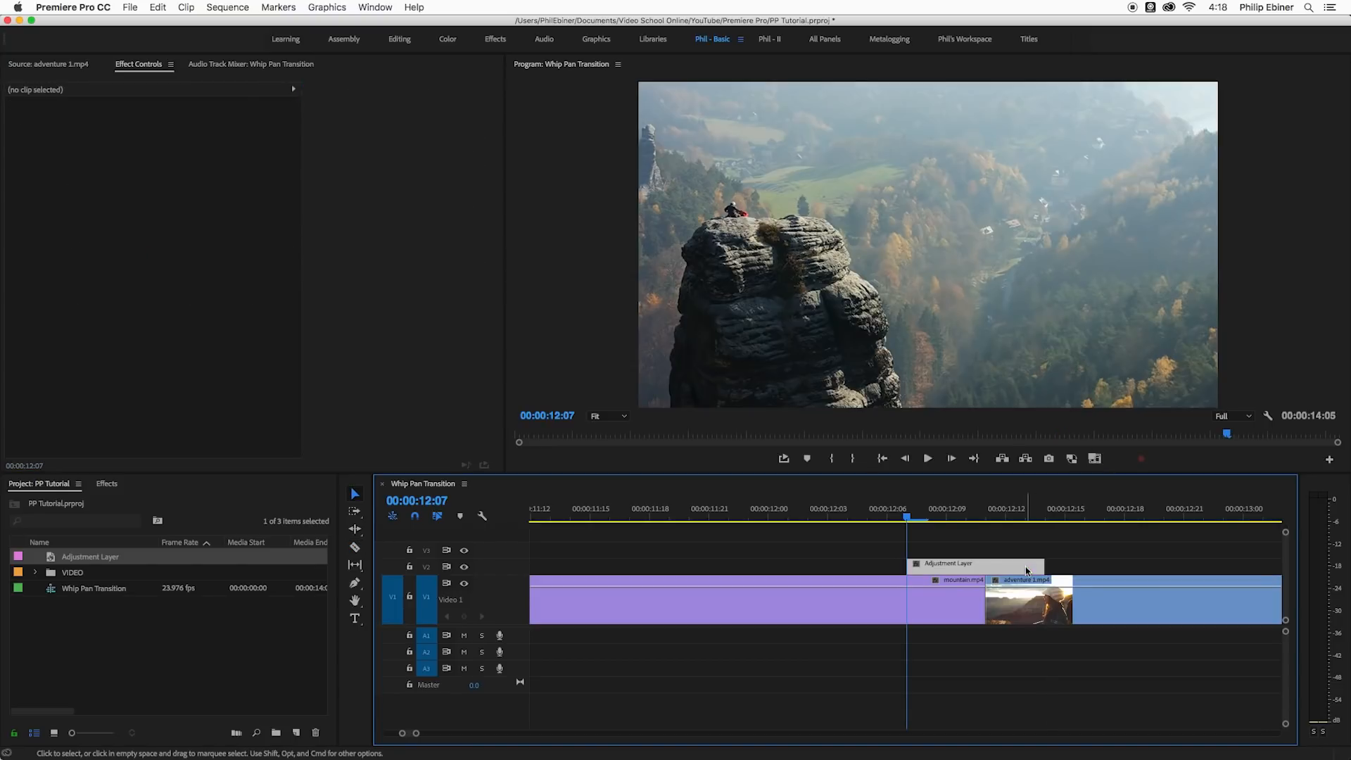
left_click(974, 563)
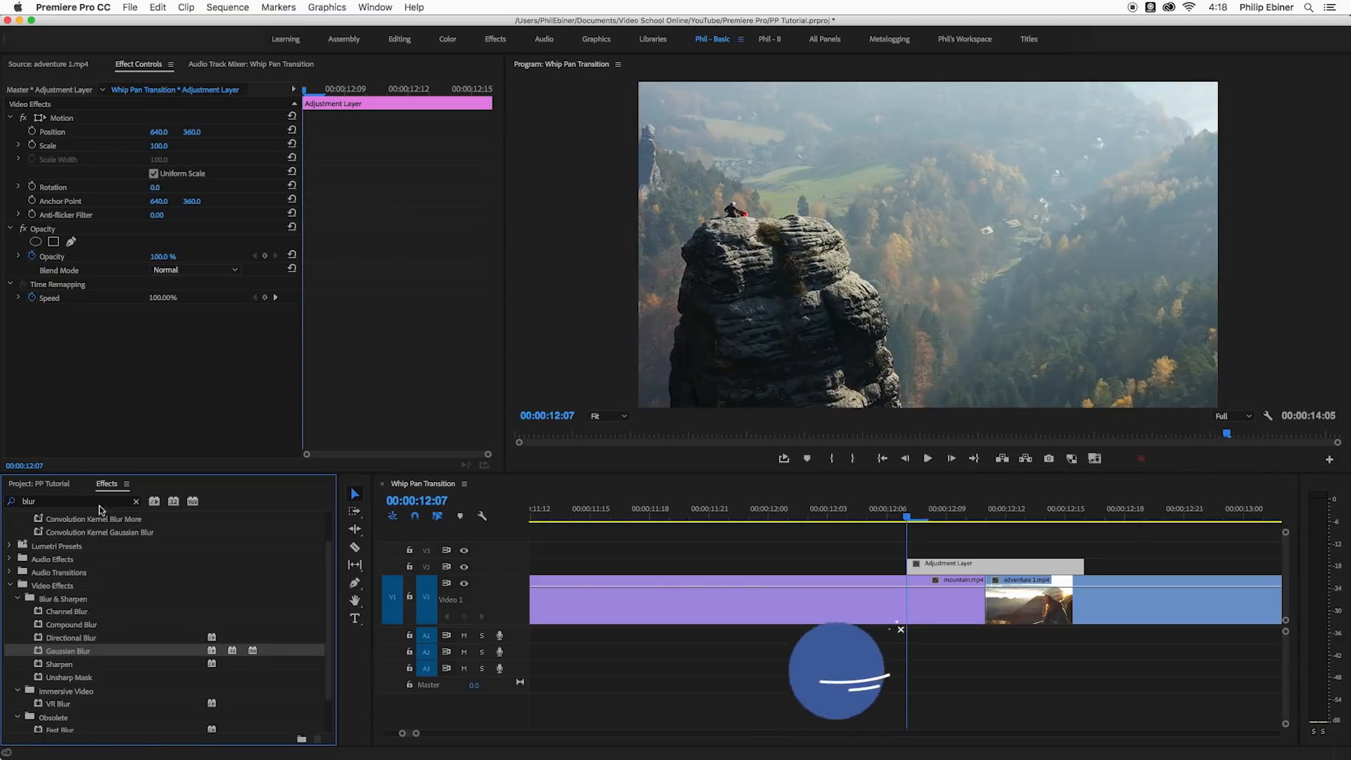
- Search for the Offset effect and apply it to the new adjustment layer
type("offset")
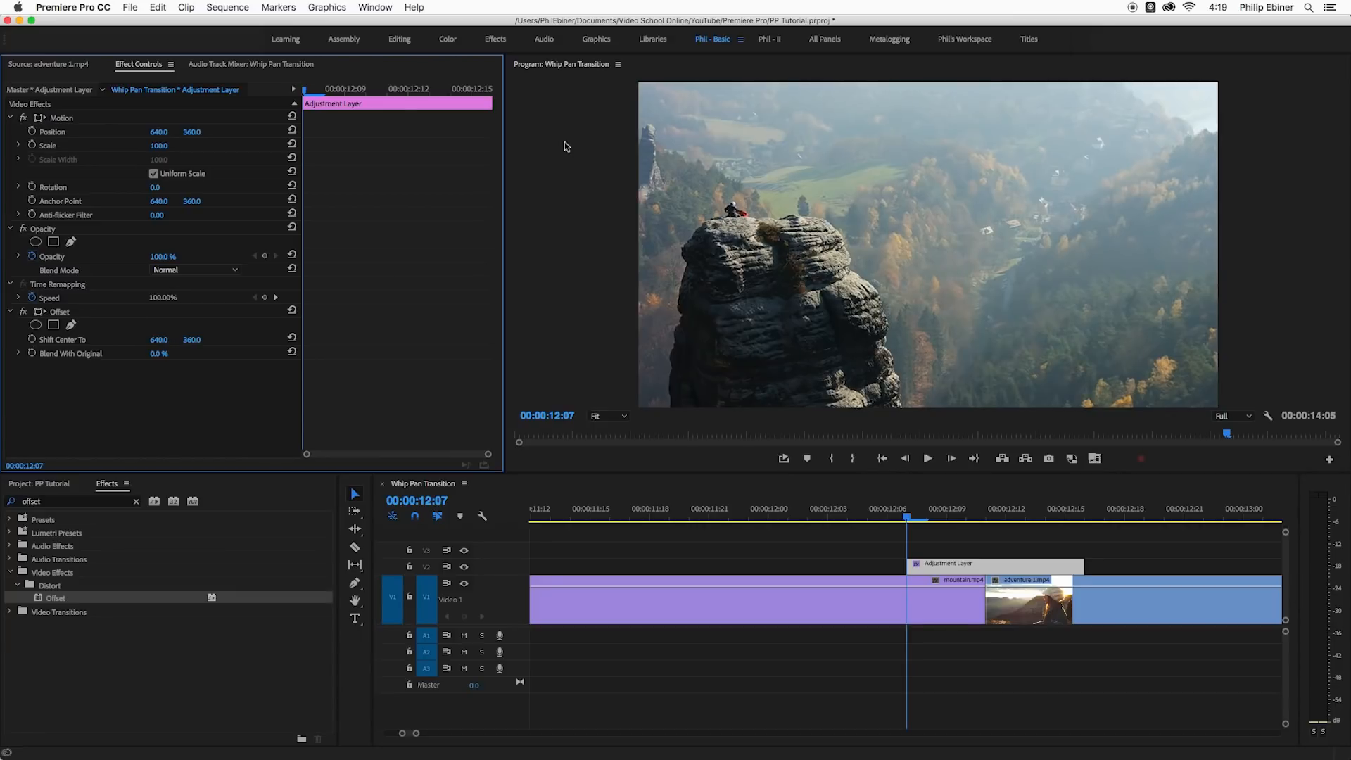
mouse_move(842, 491)
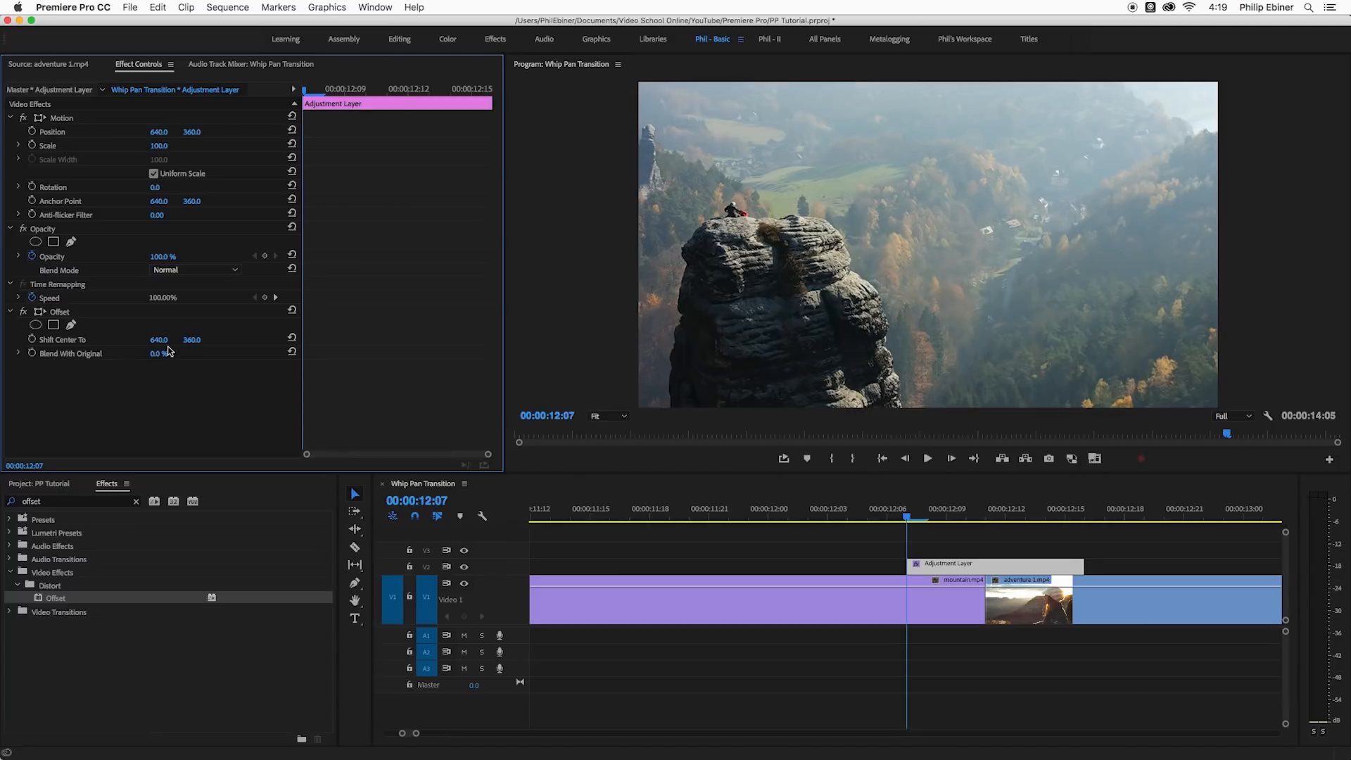
mouse_move(508, 90)
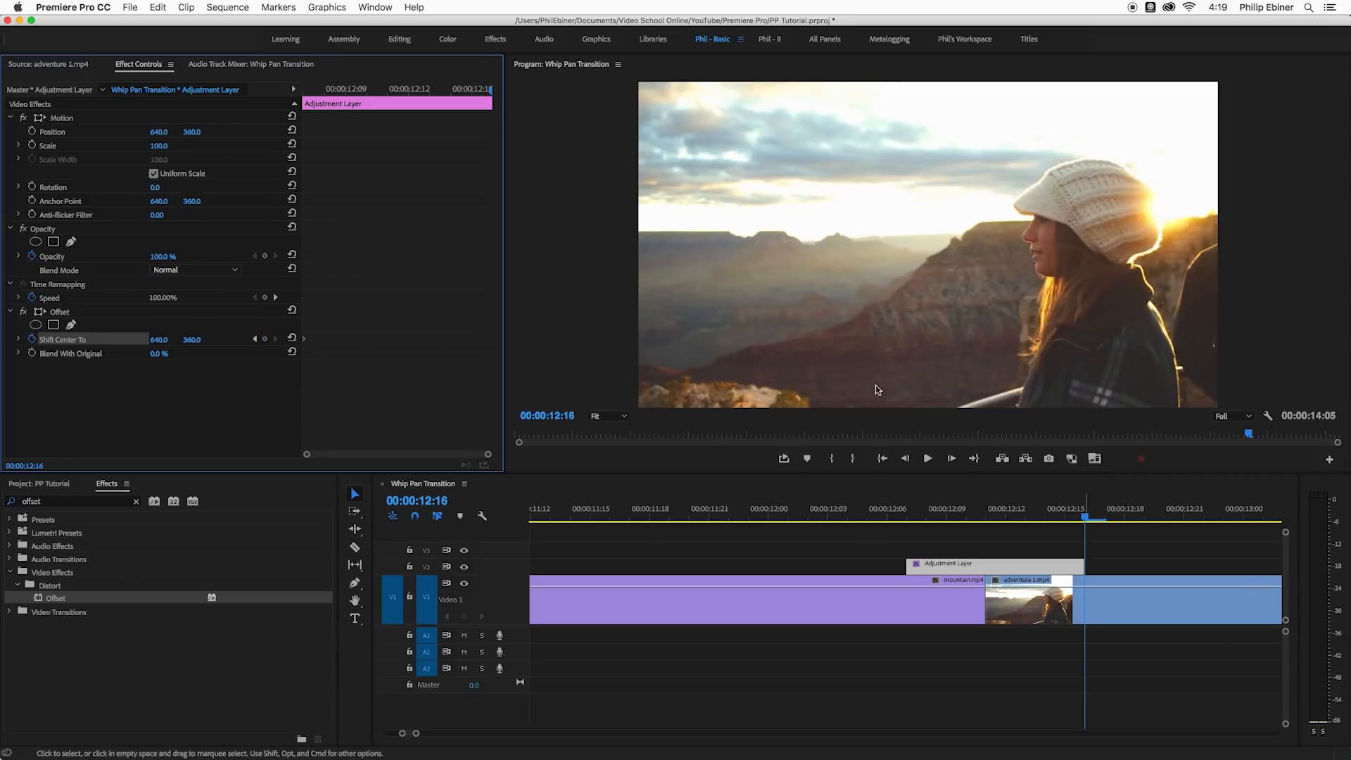
- Keyframe Offset's Shift Center To at the layer's start, middle and end so the image slides sideways
left_click(987, 515)
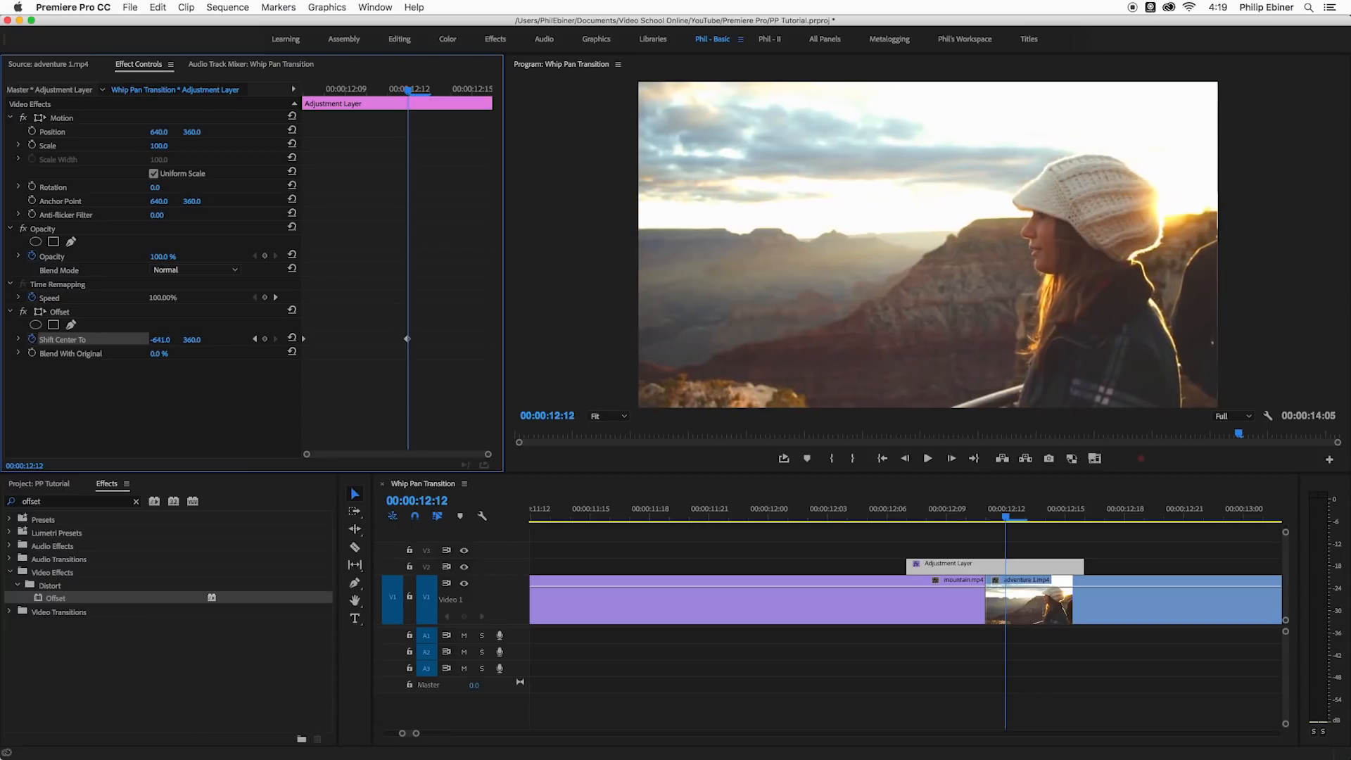
left_click(160, 339)
type("-640")
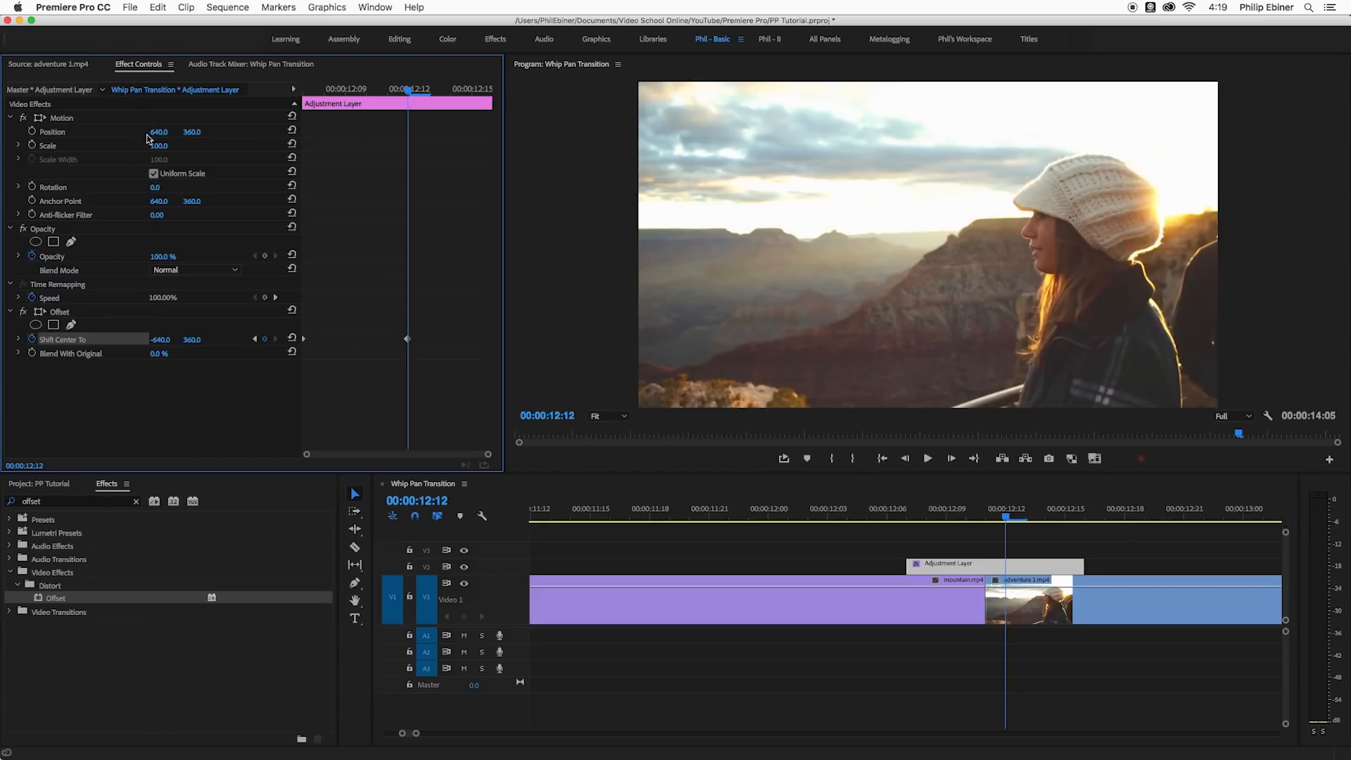
left_click(905, 517)
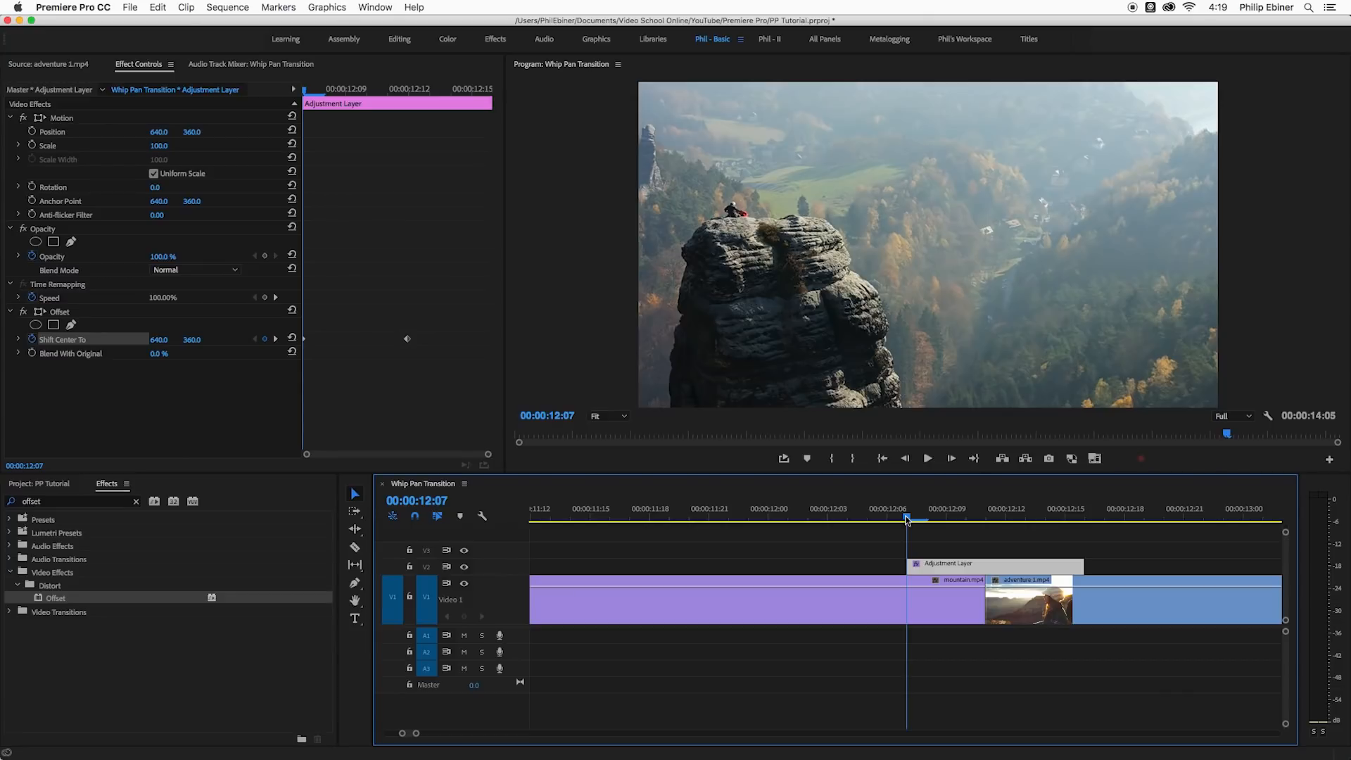
left_click(1005, 508)
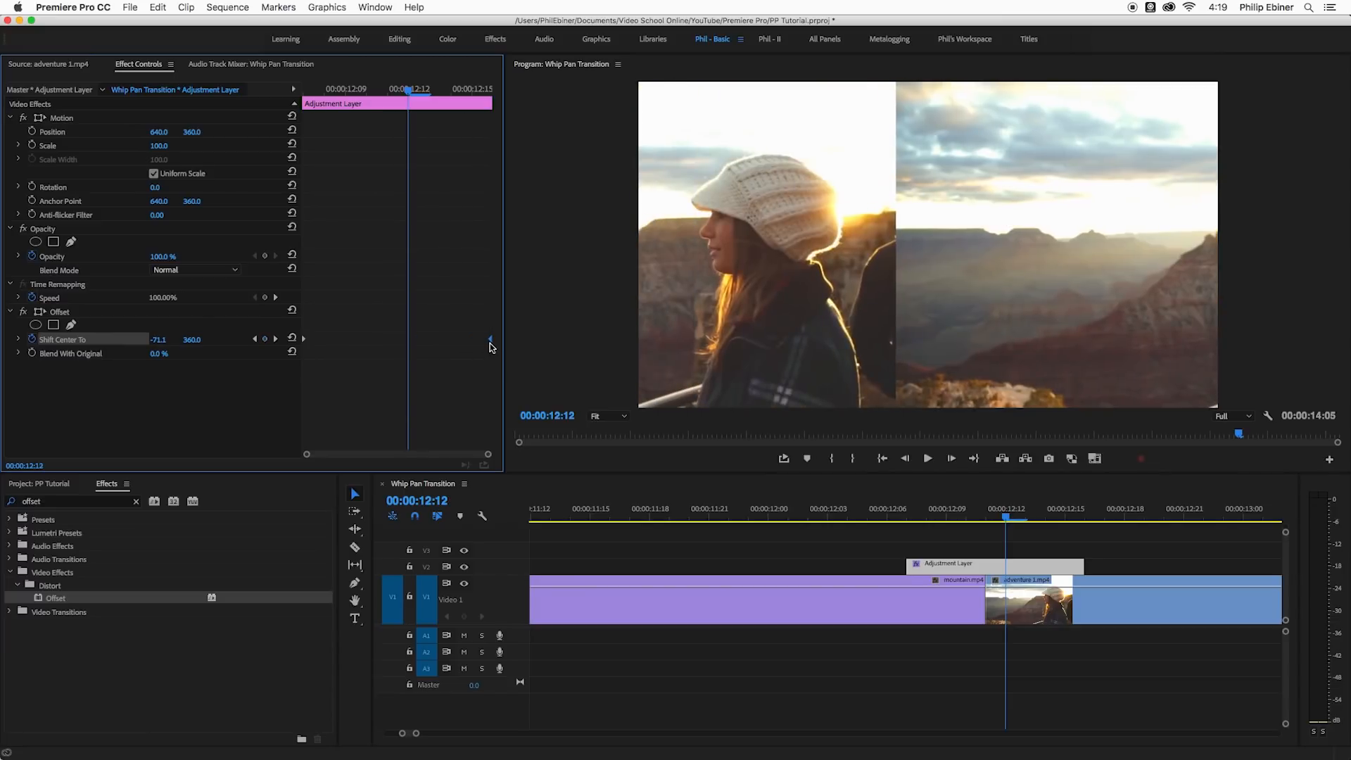
left_click(929, 517)
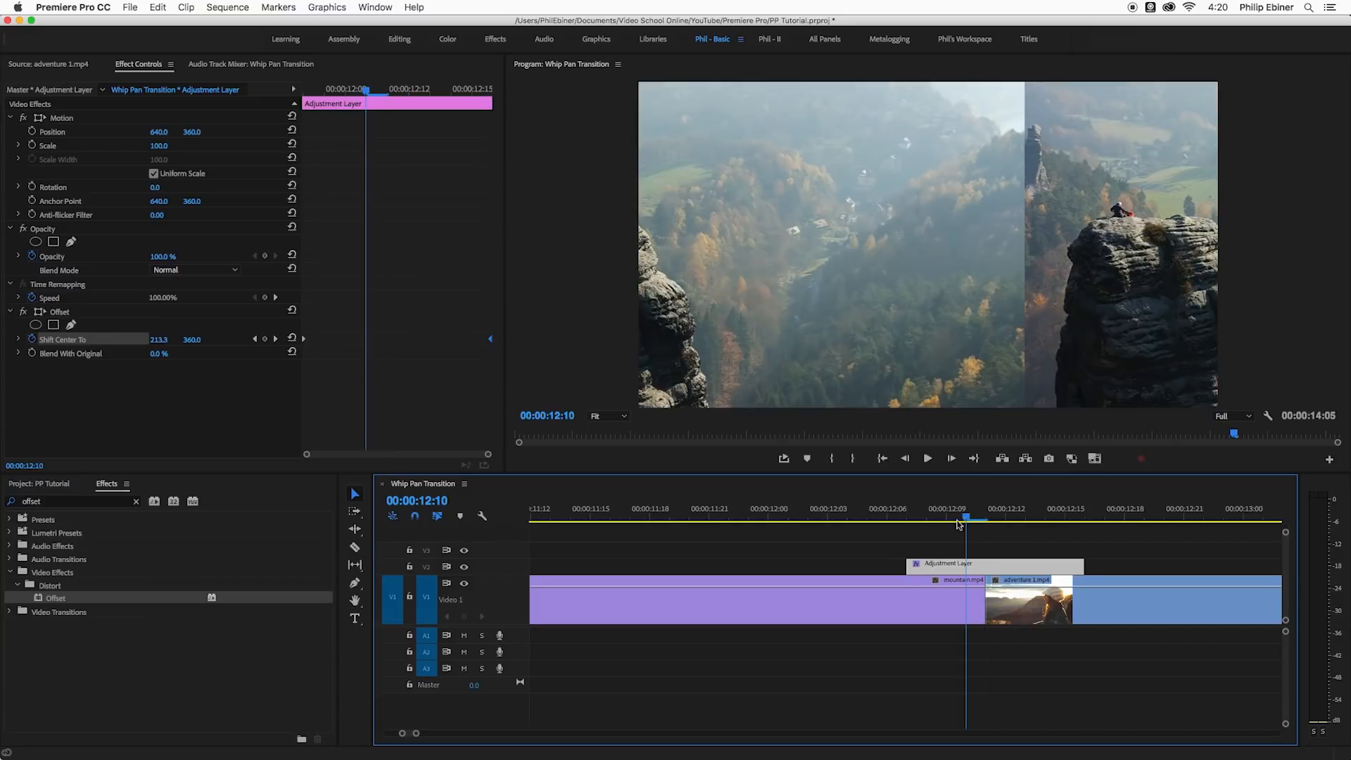
mouse_move(1118, 273)
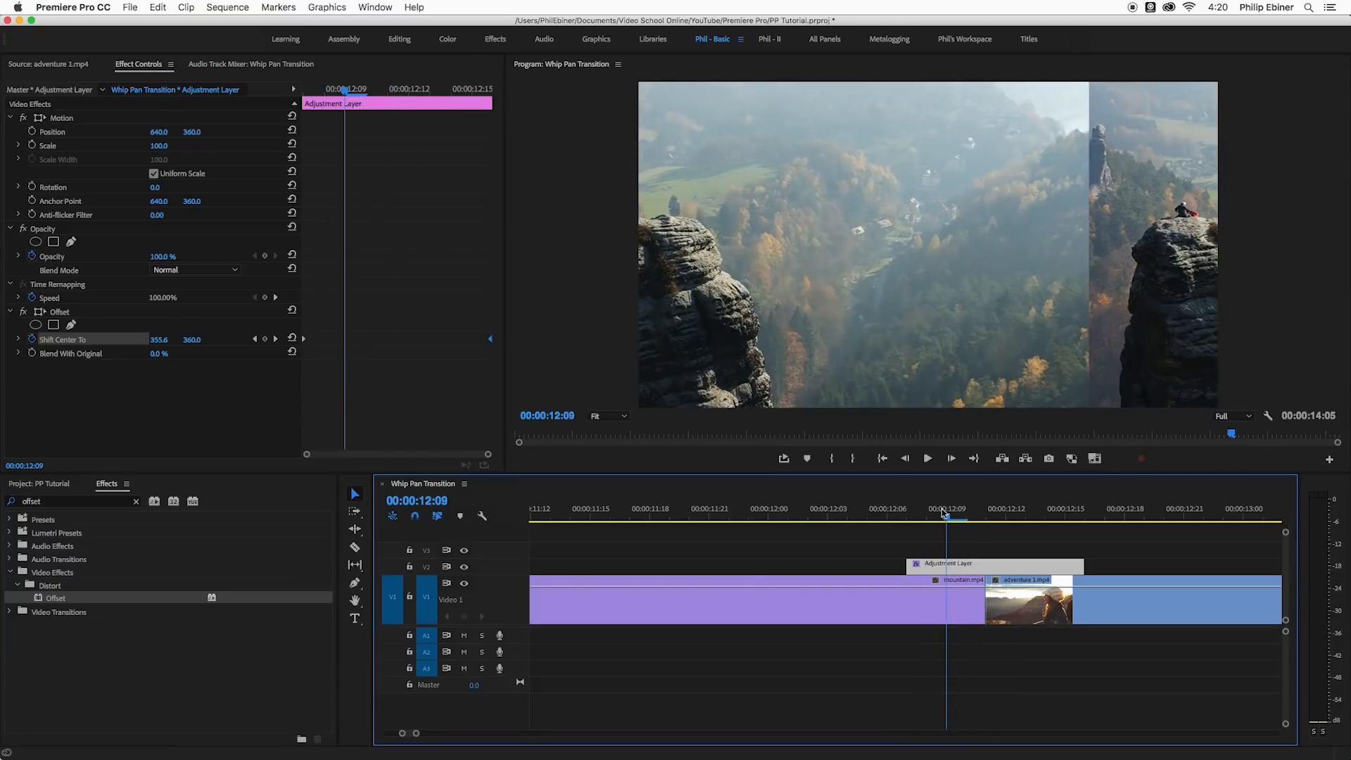
- Apply a horizontal Gaussian Blur keyframed 0–250–0 across the transition, plus Directional Blur at 90°
left_click(569, 585)
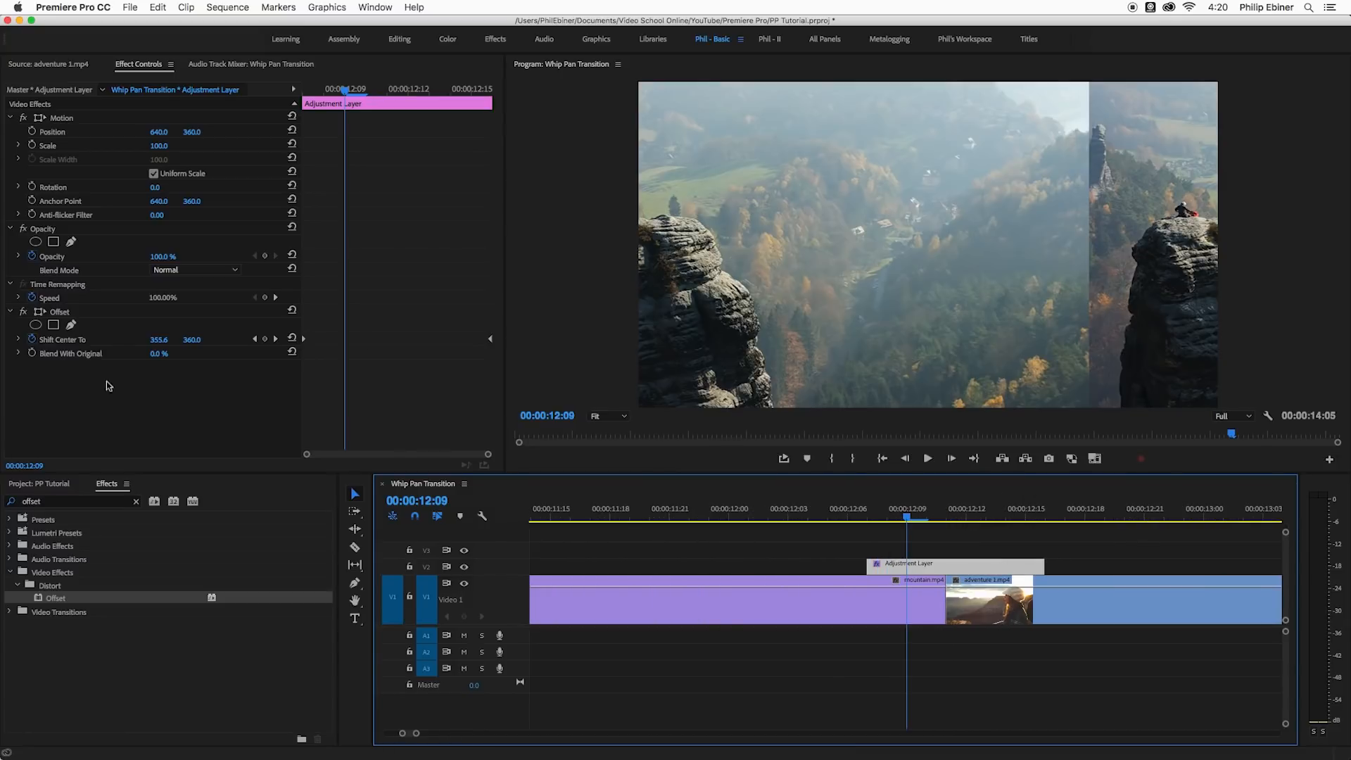
left_click(869, 516)
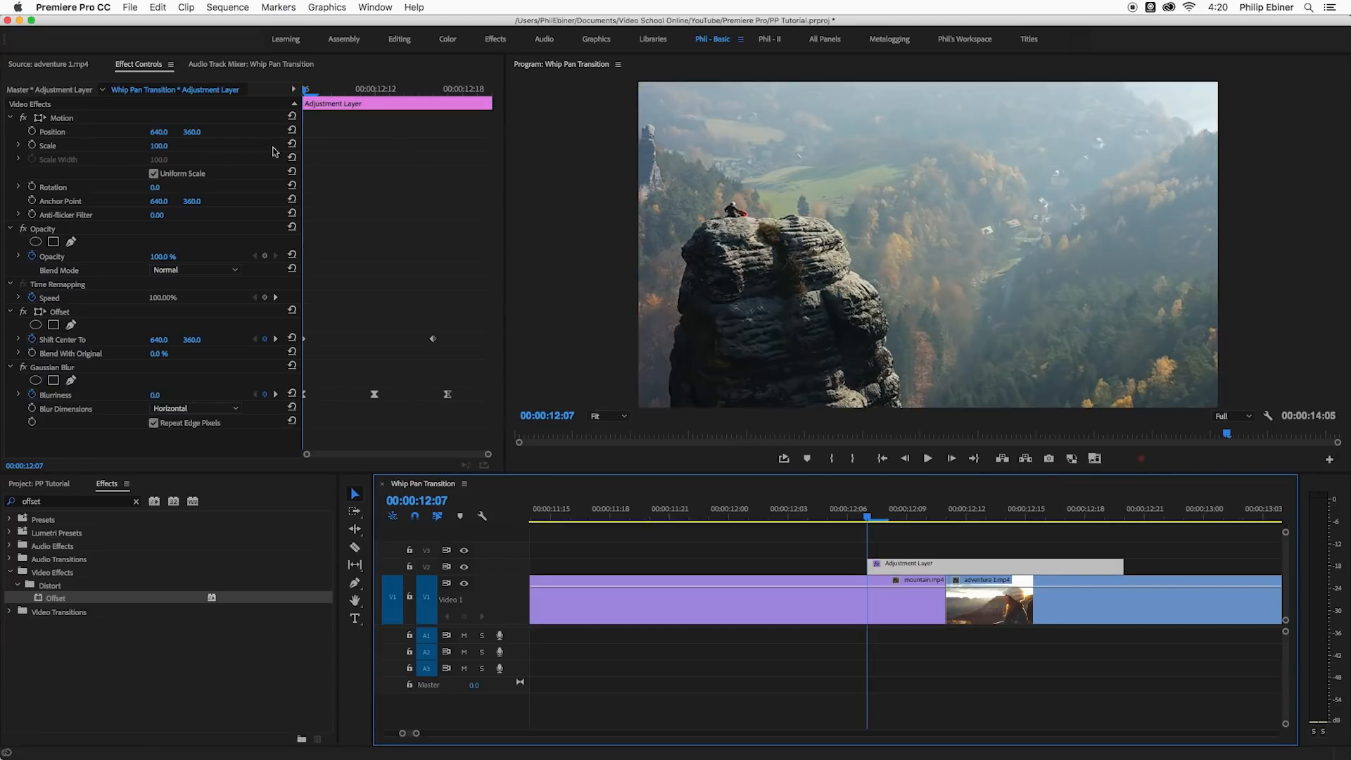
mouse_move(714, 521)
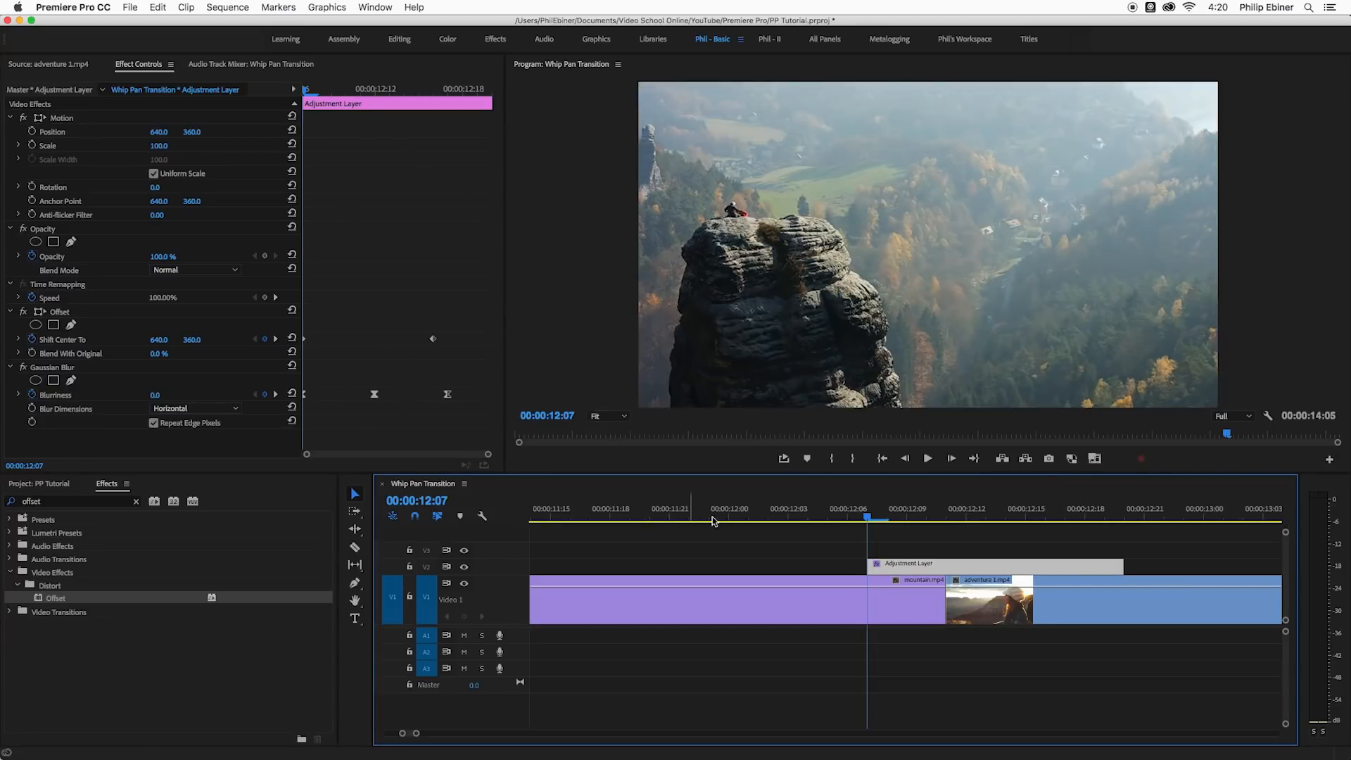
left_click(939, 518)
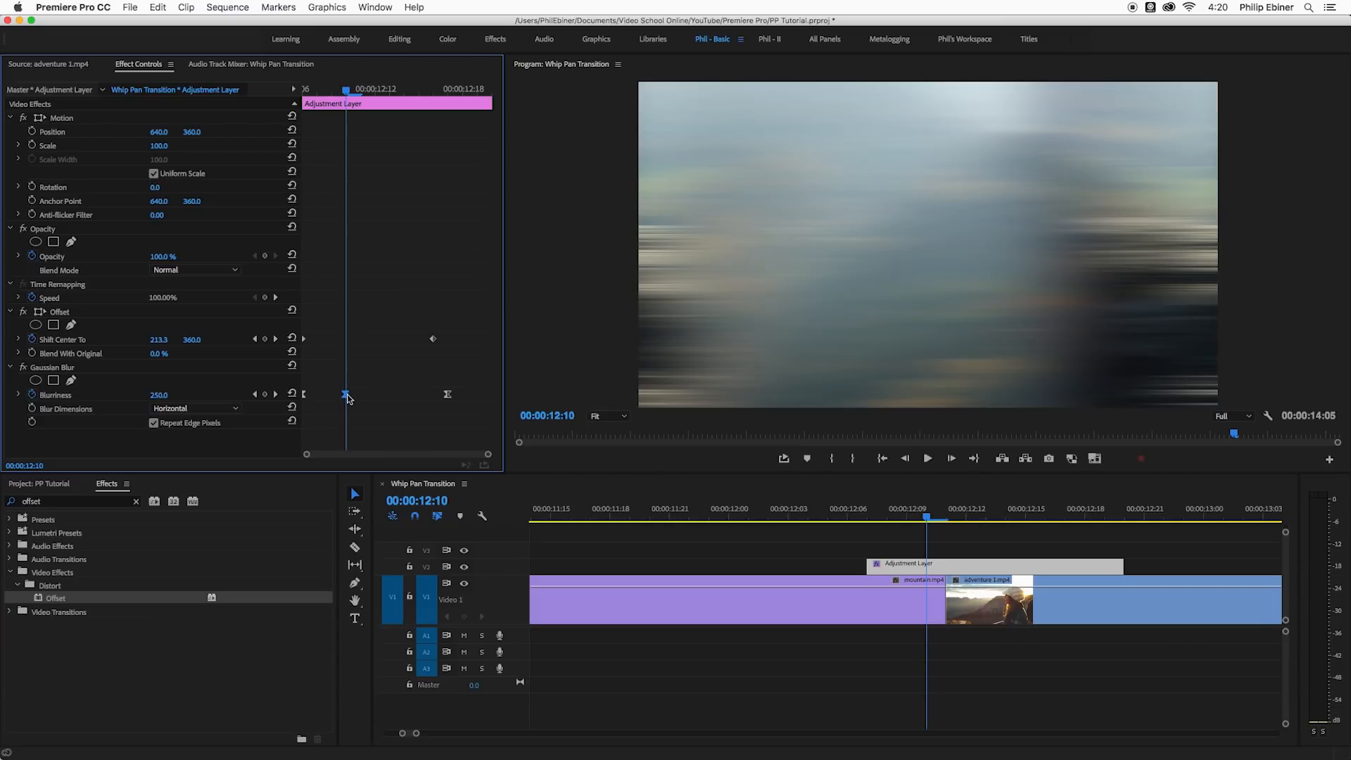
mouse_move(397, 401)
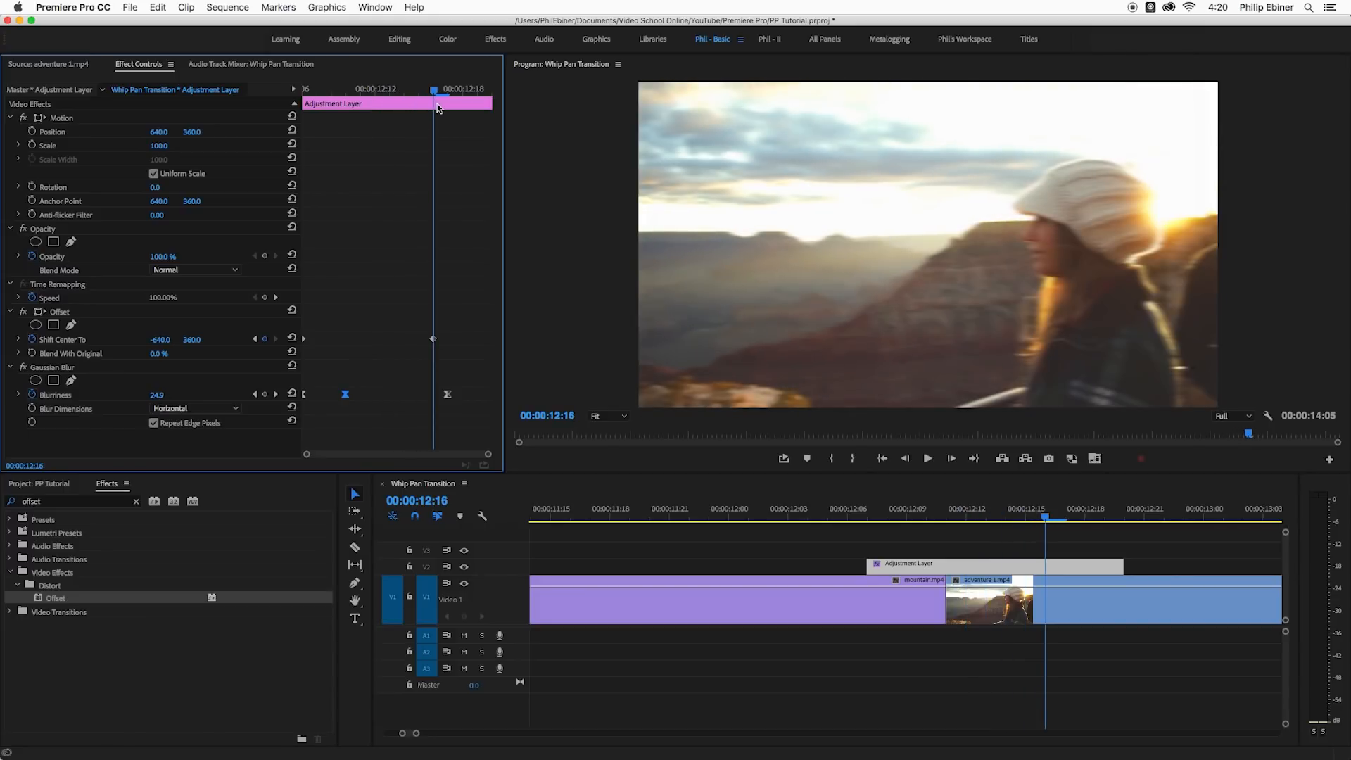
mouse_move(433, 159)
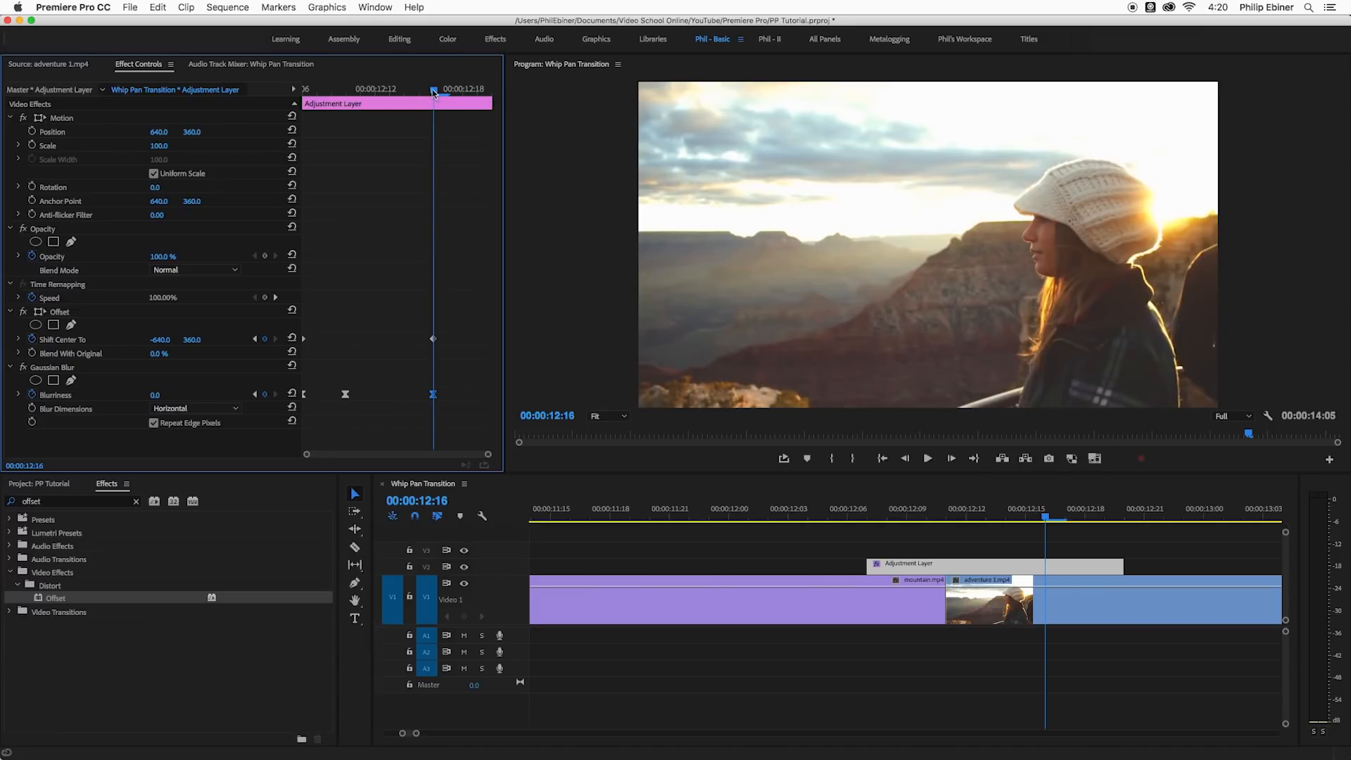
mouse_move(439, 422)
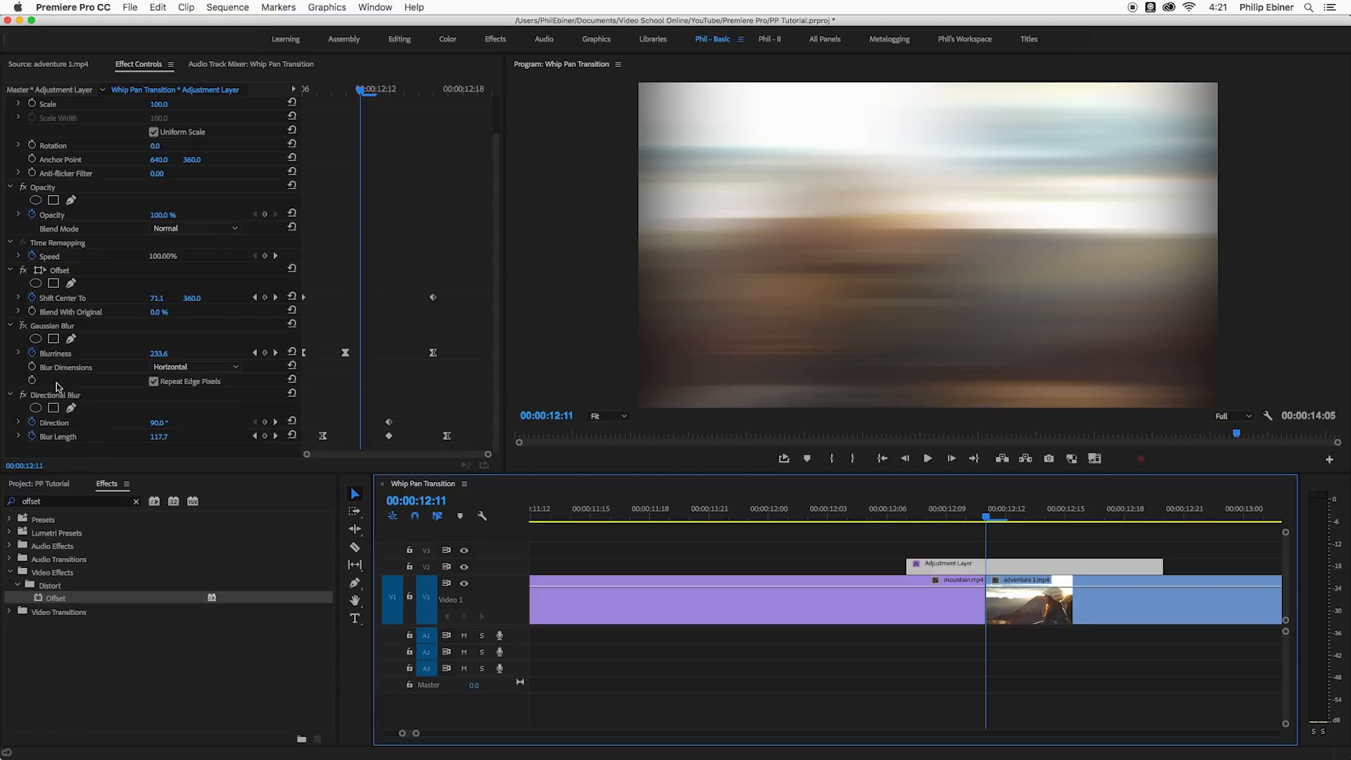
- Remove Directional Blur, keeping Offset and Gaussian Blur, and copy the adjustment layer to the later V2 cut
left_click(155, 382)
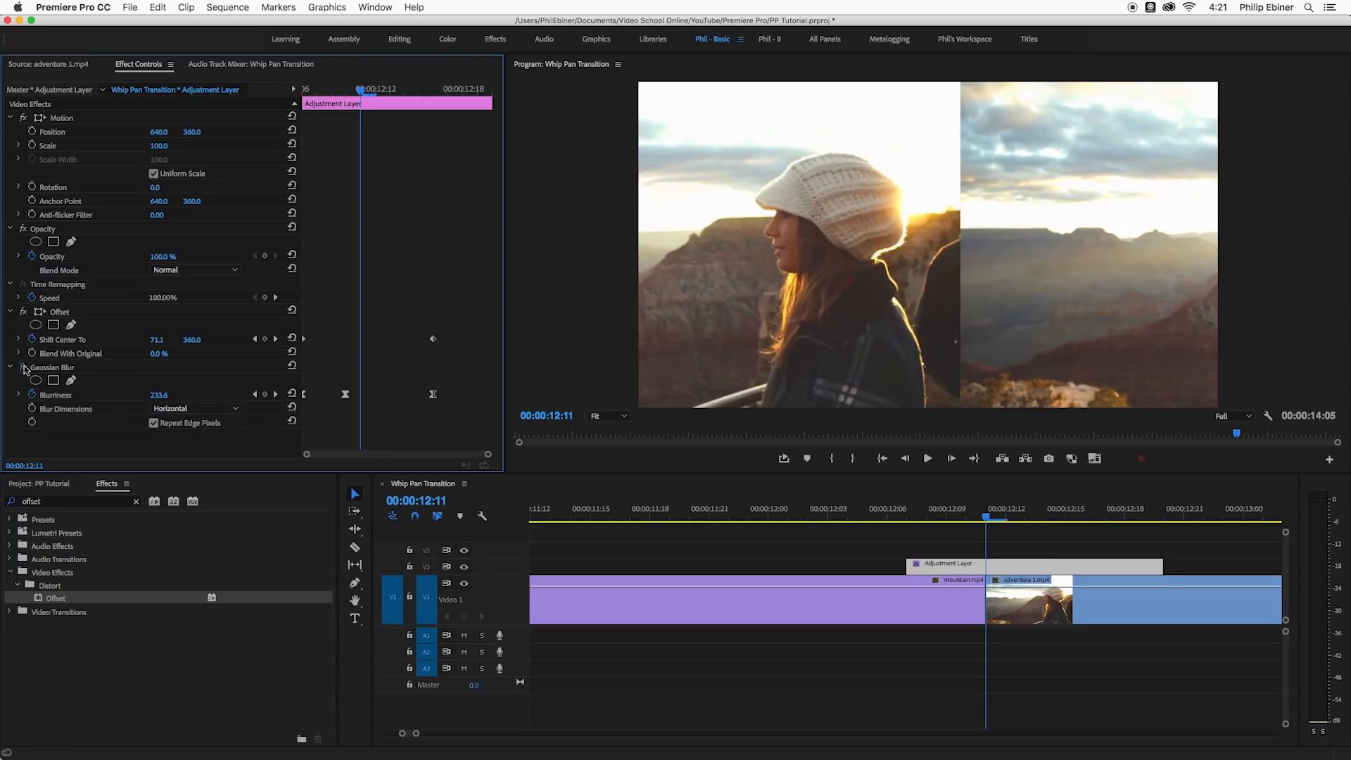
left_click(196, 409)
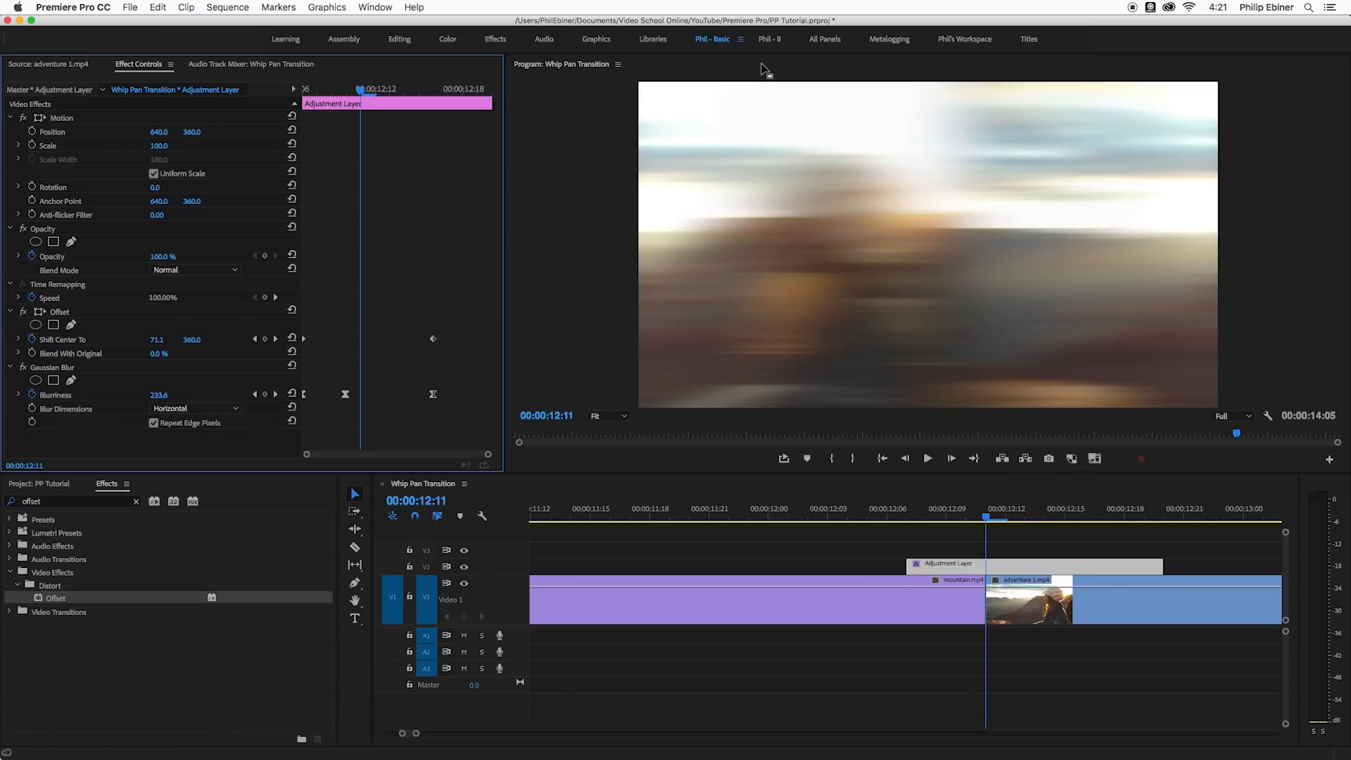
mouse_move(72, 370)
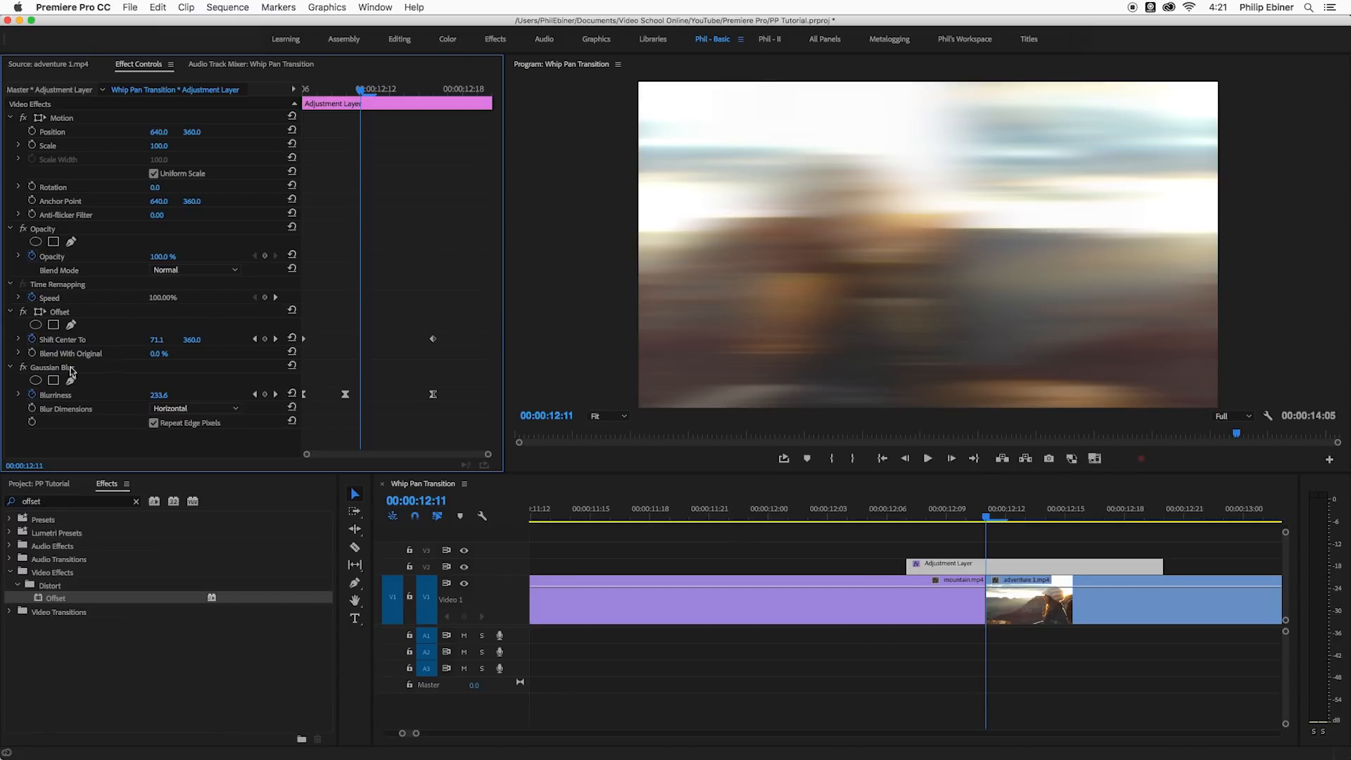
left_click(909, 509)
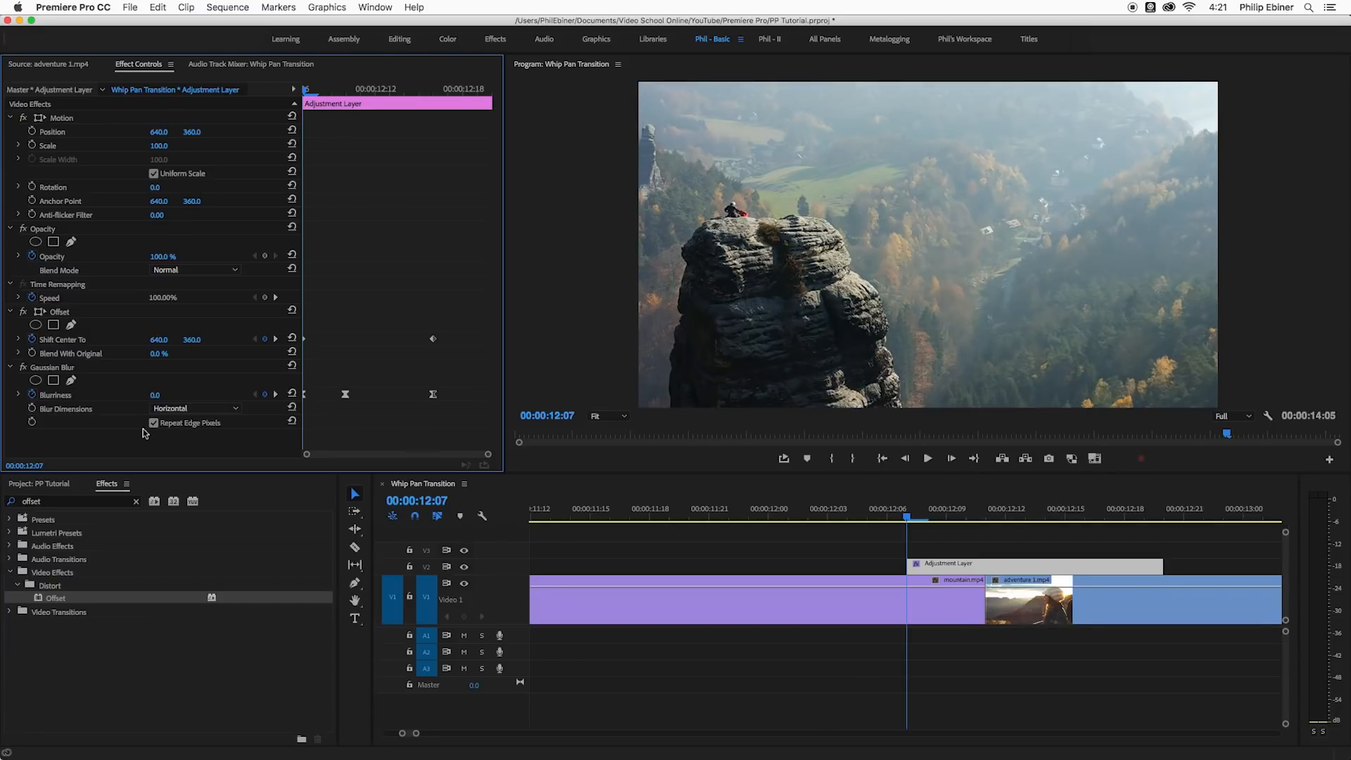
left_click(195, 408)
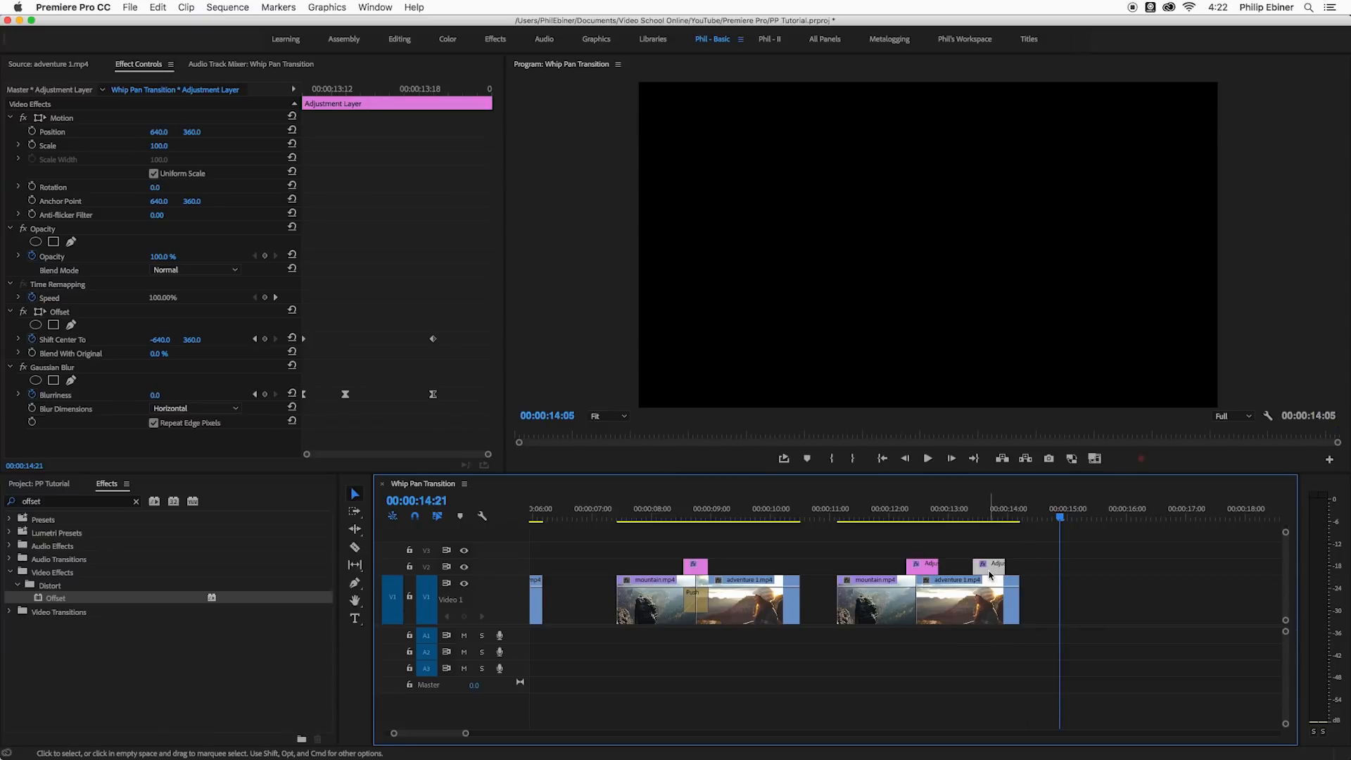
- Insert a later adventure 1.mp4 shot on V1 under the copied adjustment layer and preview the whip pan
left_click_drag(1013, 573, 1024, 574)
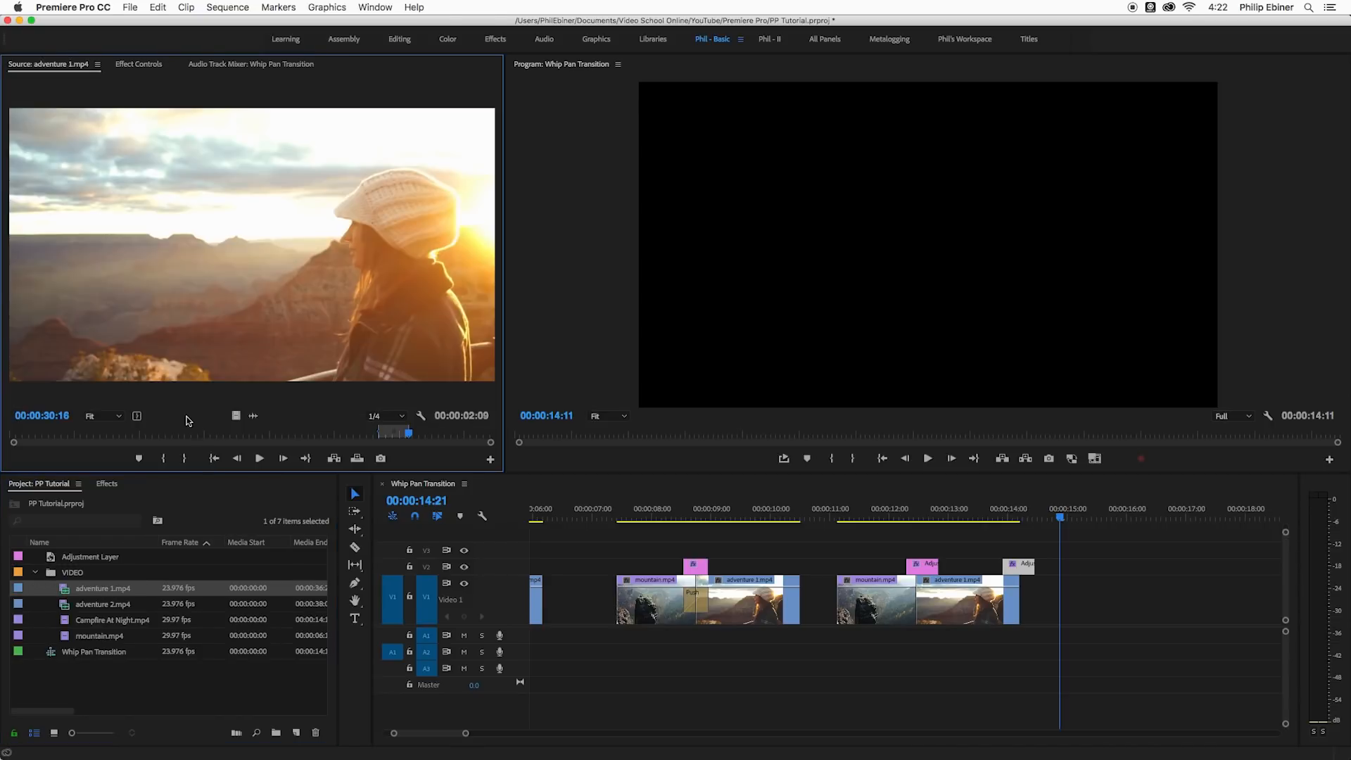
left_click_drag(408, 434, 417, 434)
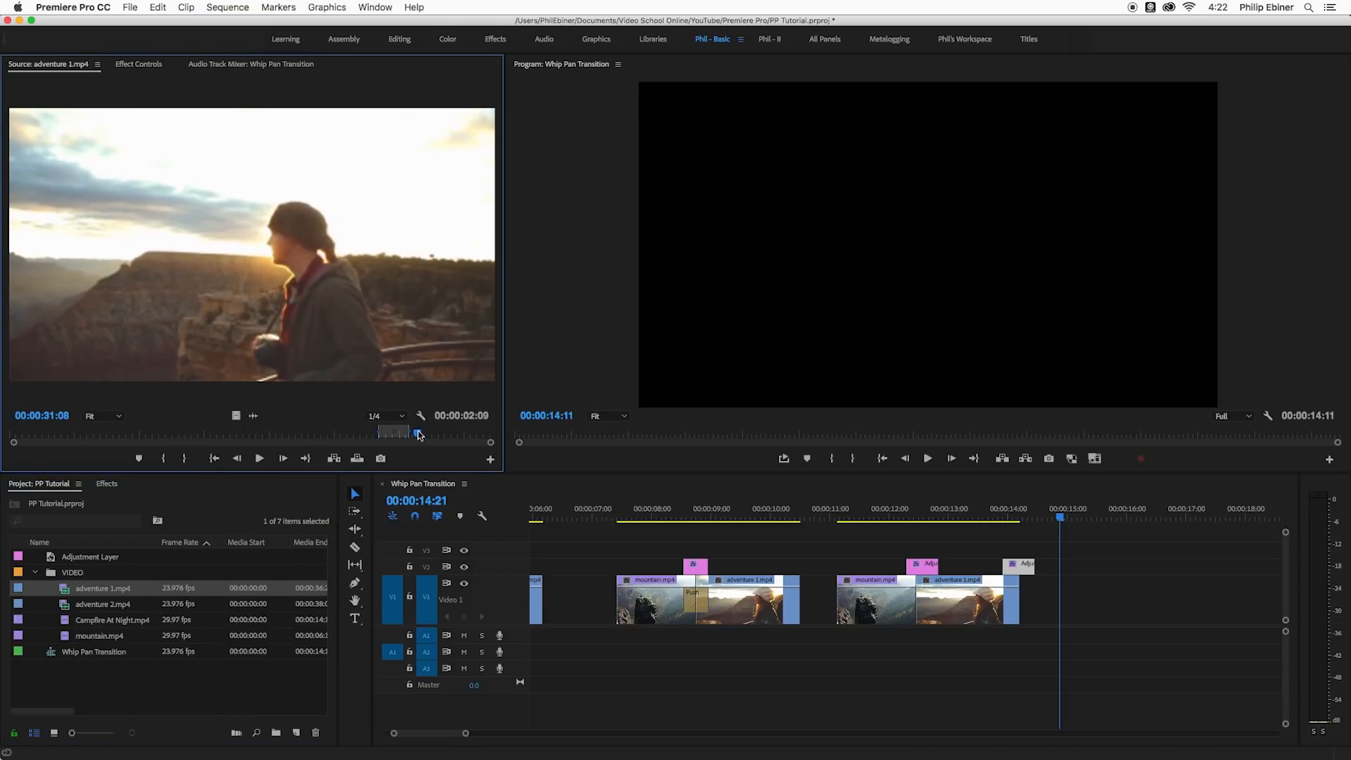
left_click_drag(418, 433, 451, 432)
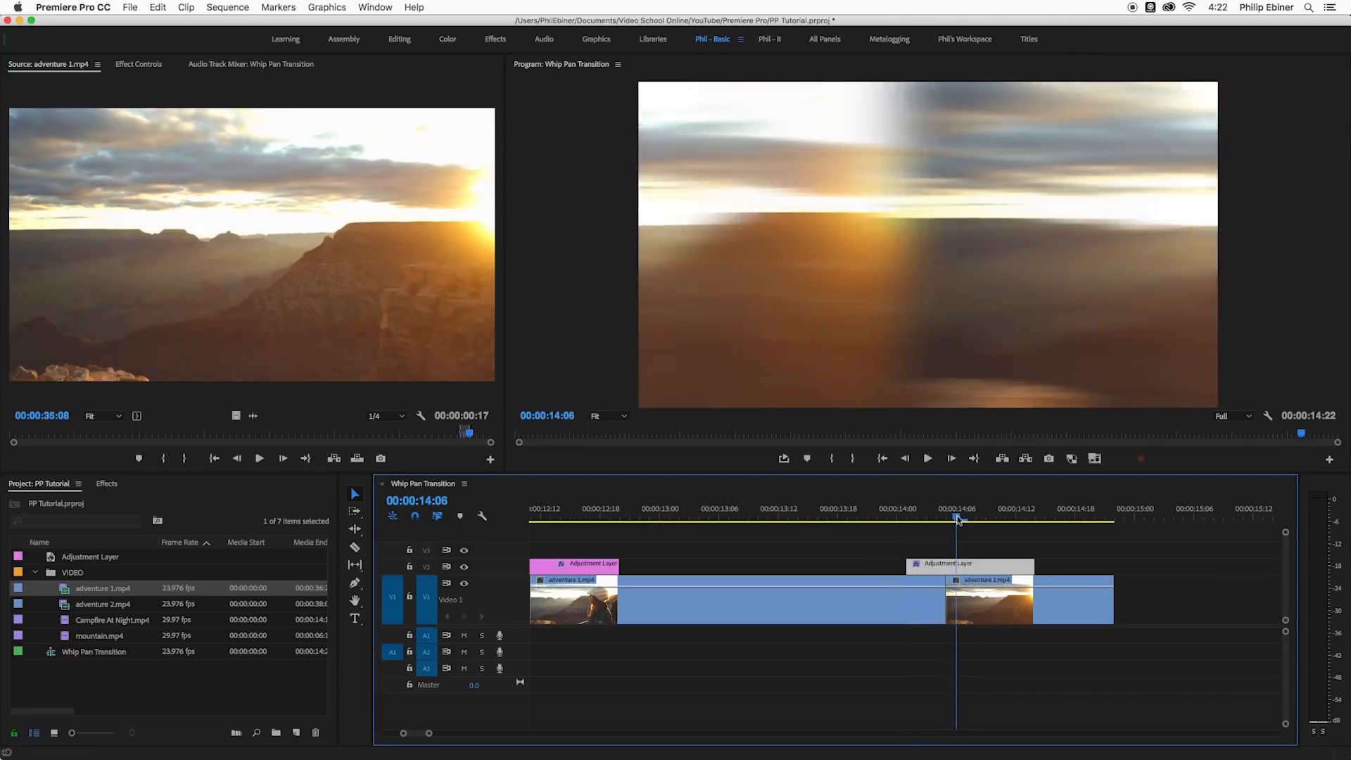
left_click_drag(972, 563, 971, 568)
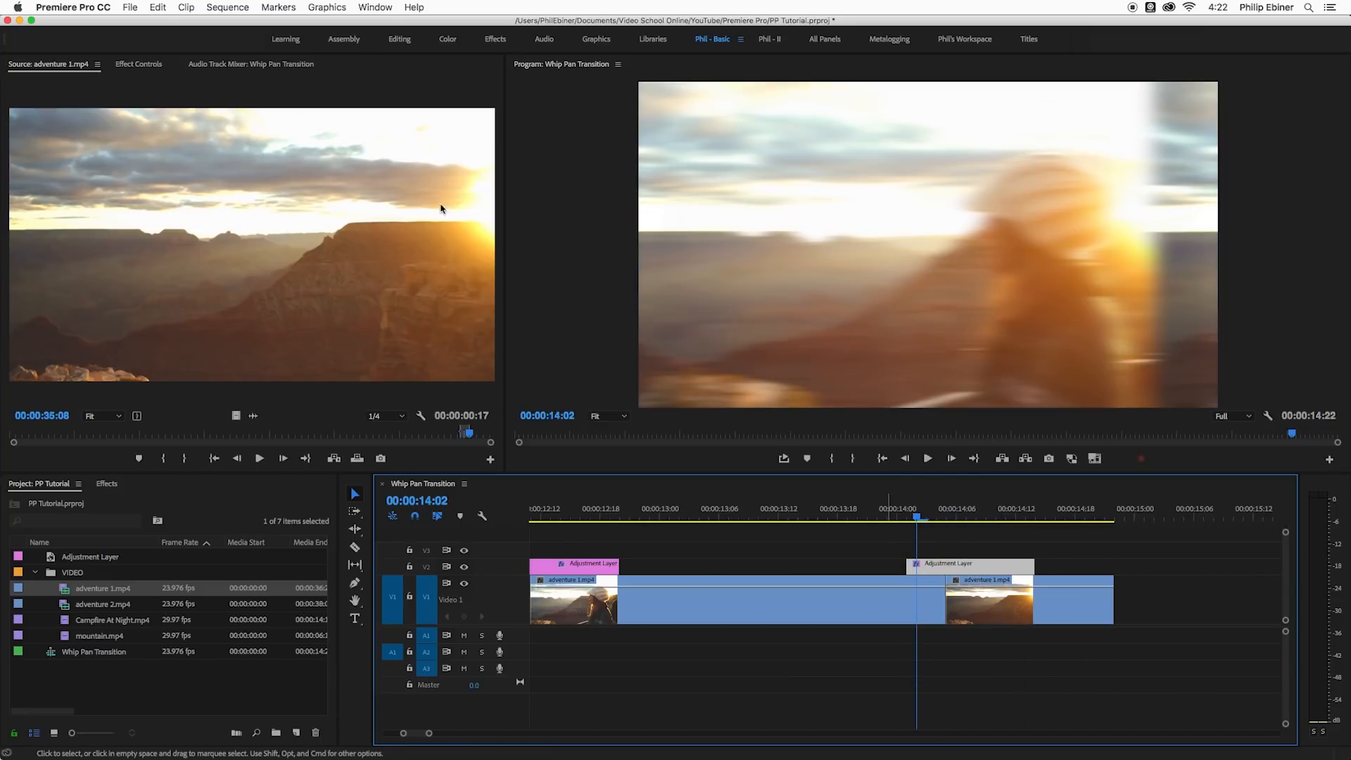
left_click(138, 64)
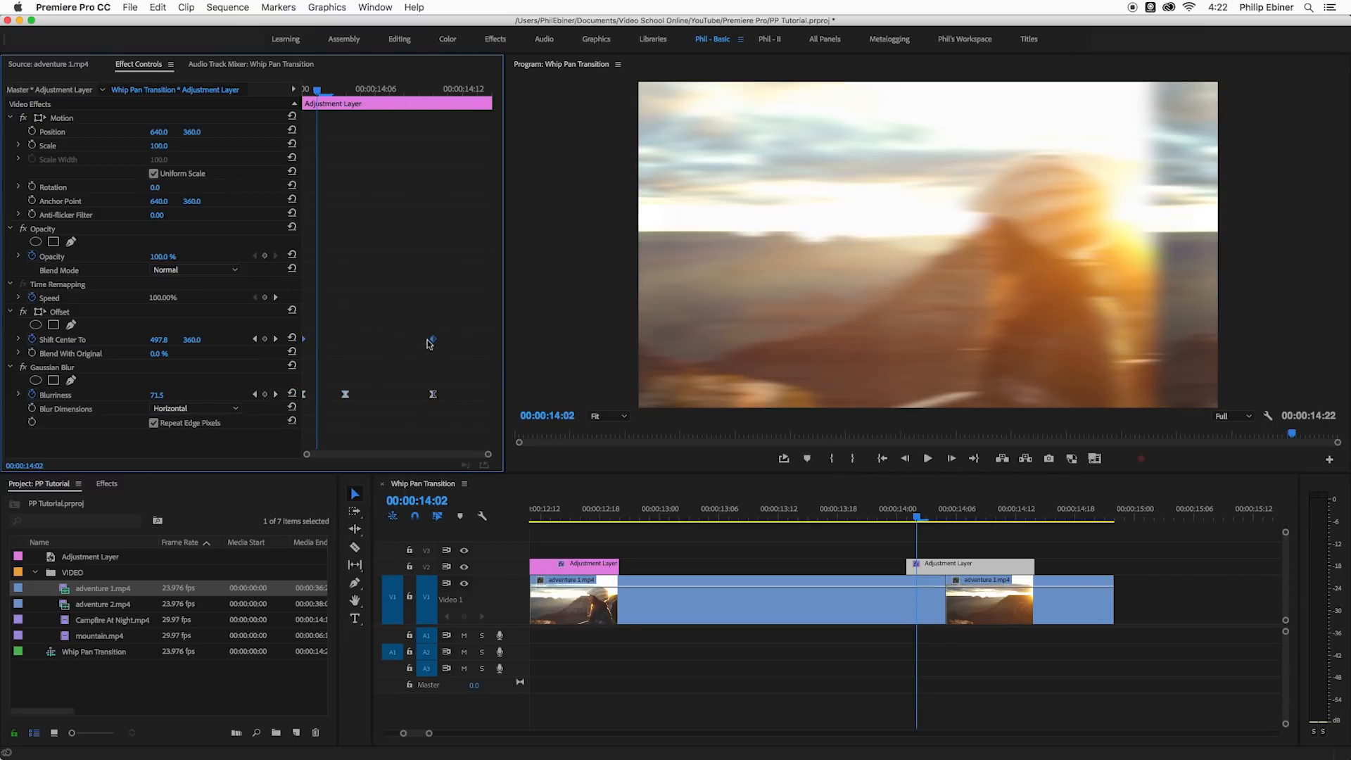
- Set the Offset keyframes to Ease In/Ease Out temporal interpolation and check the easing in the transition
right_click(428, 343)
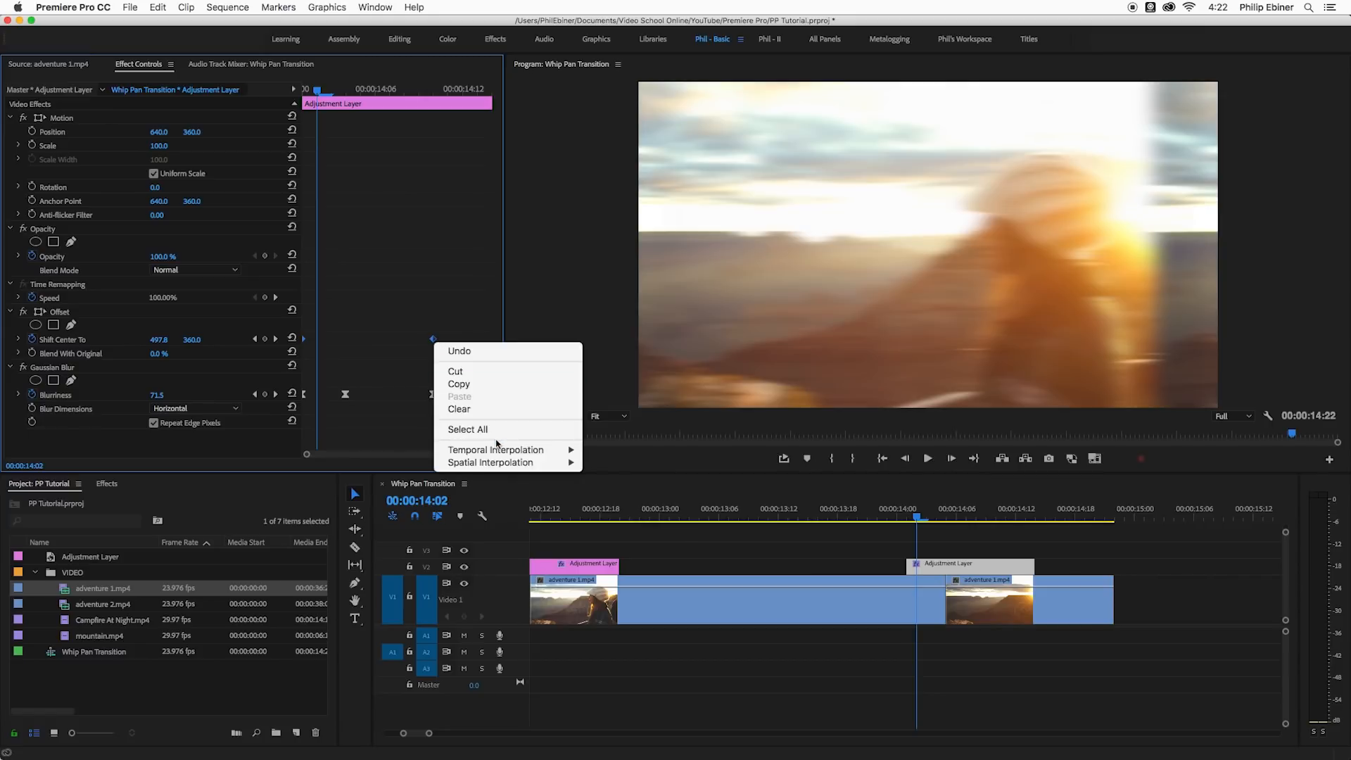
left_click(440, 328)
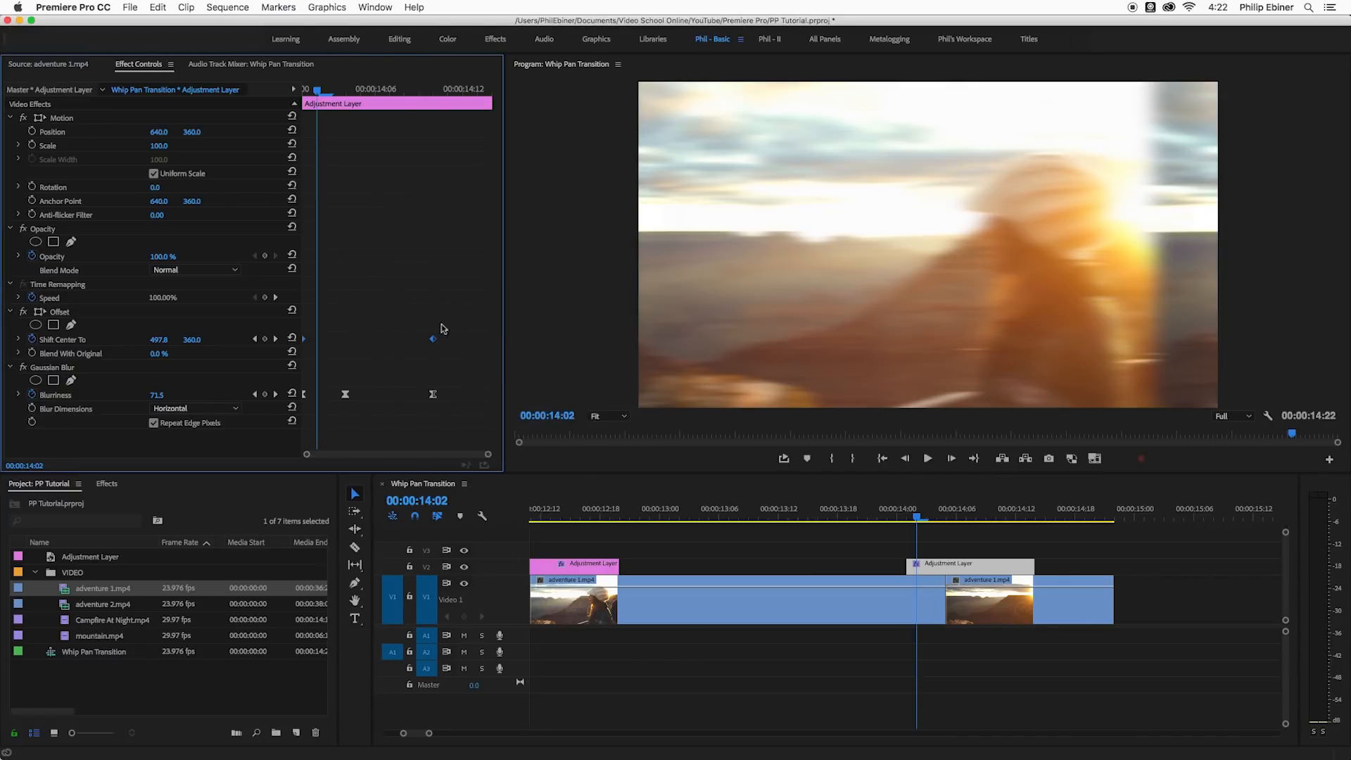
right_click(433, 338)
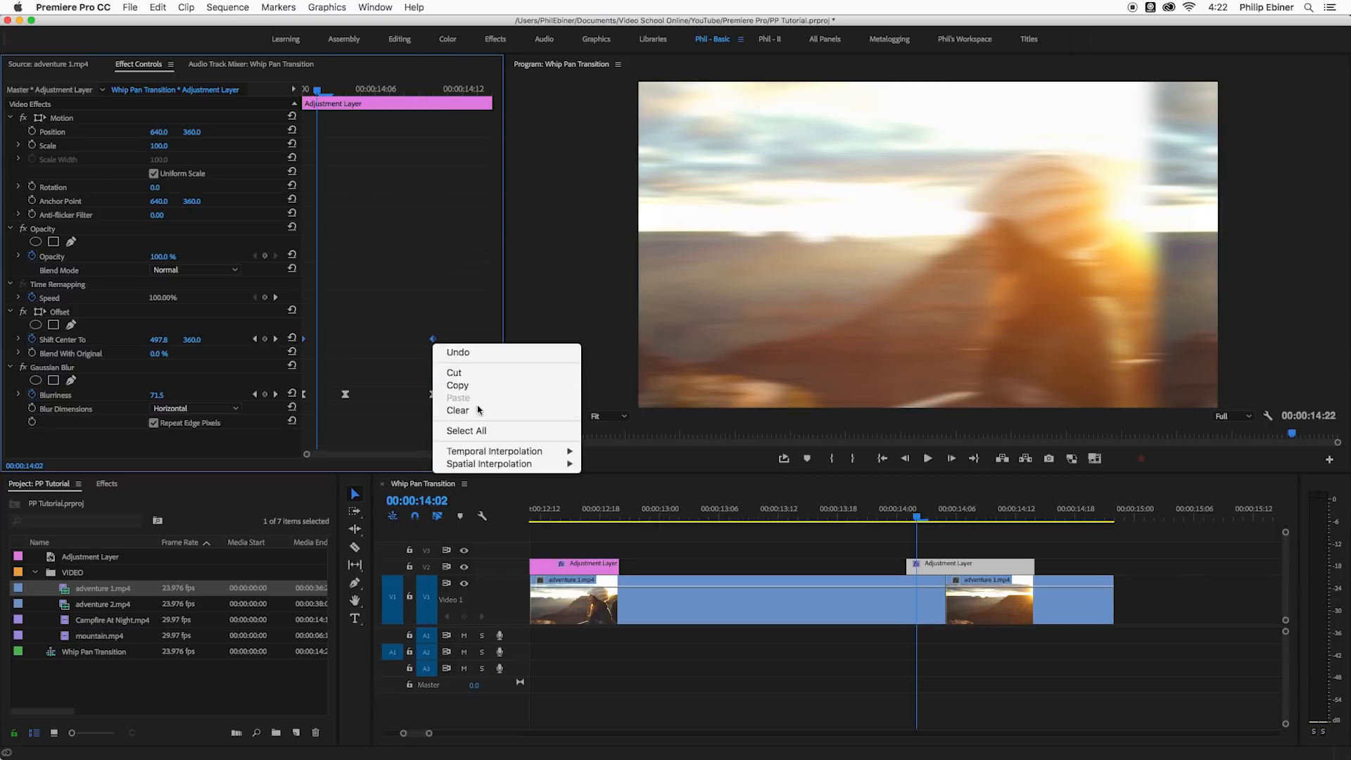
mouse_move(494, 450)
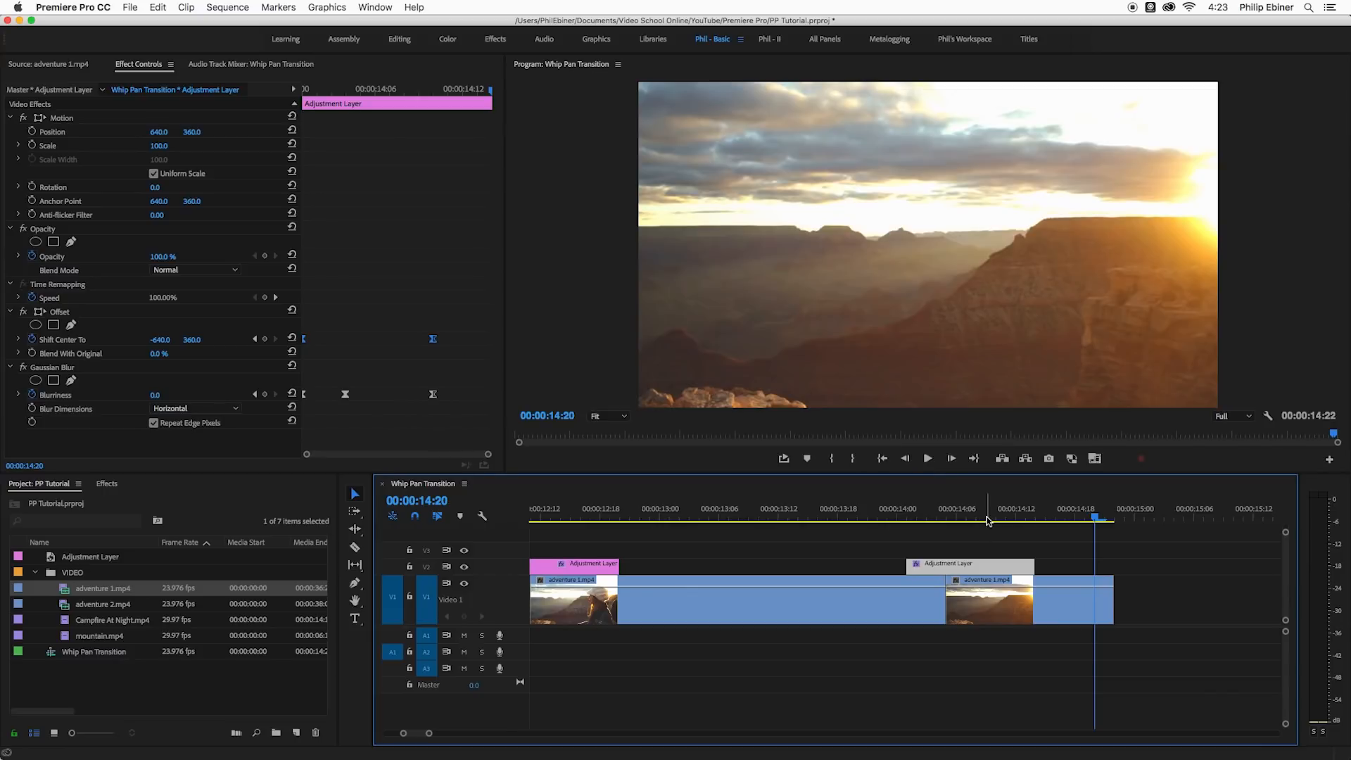
left_click(1007, 516)
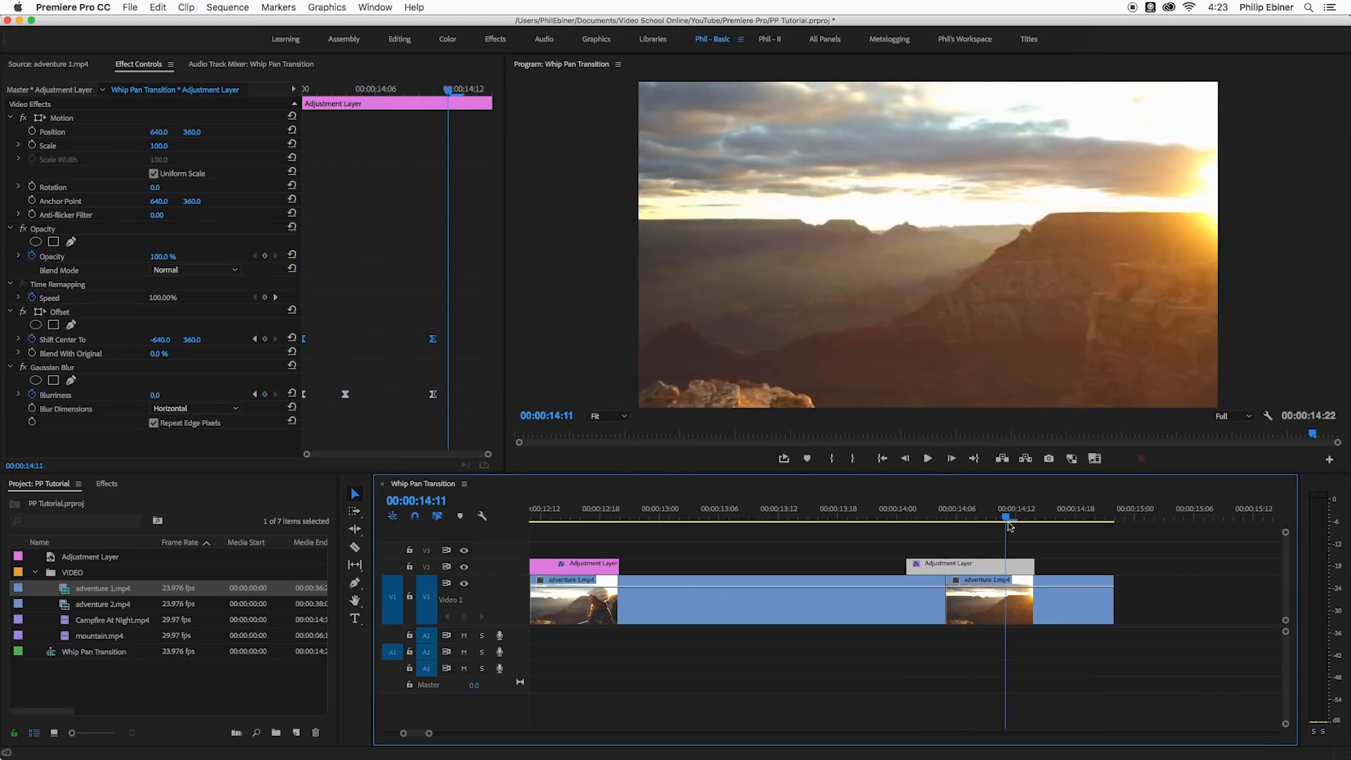